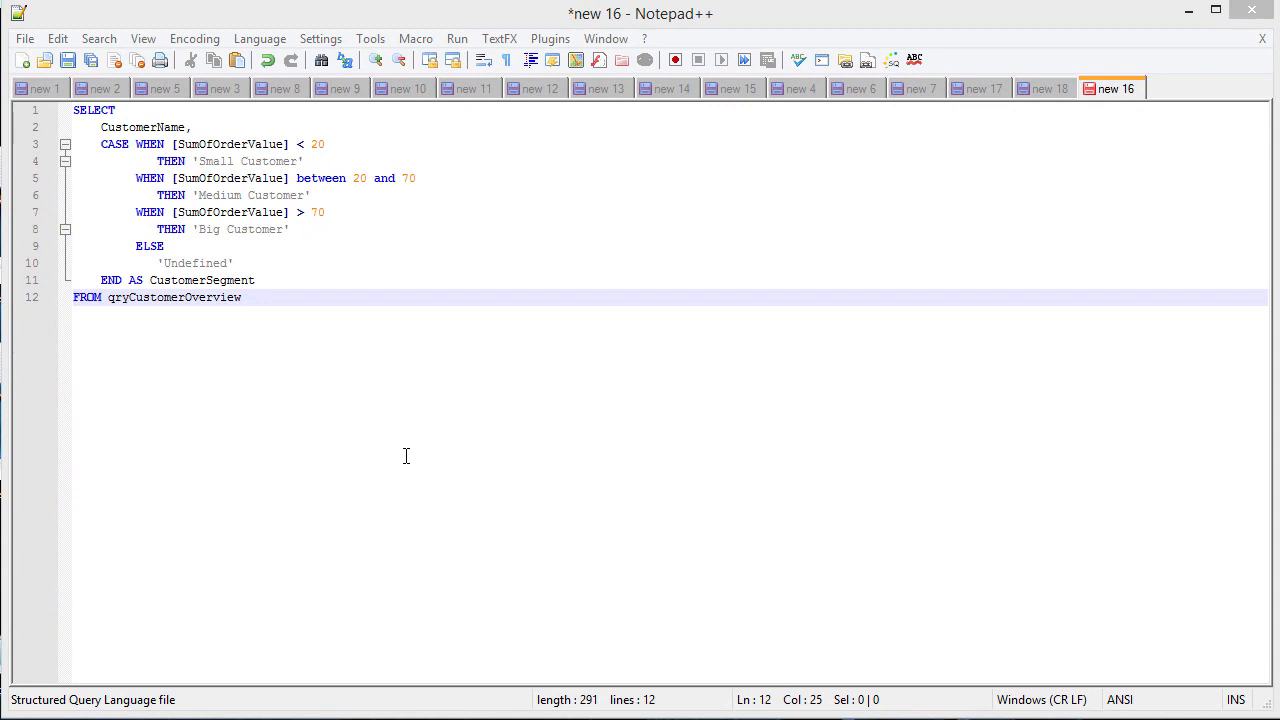
{"action": "mouse_move", "coordinate": [252, 400]}
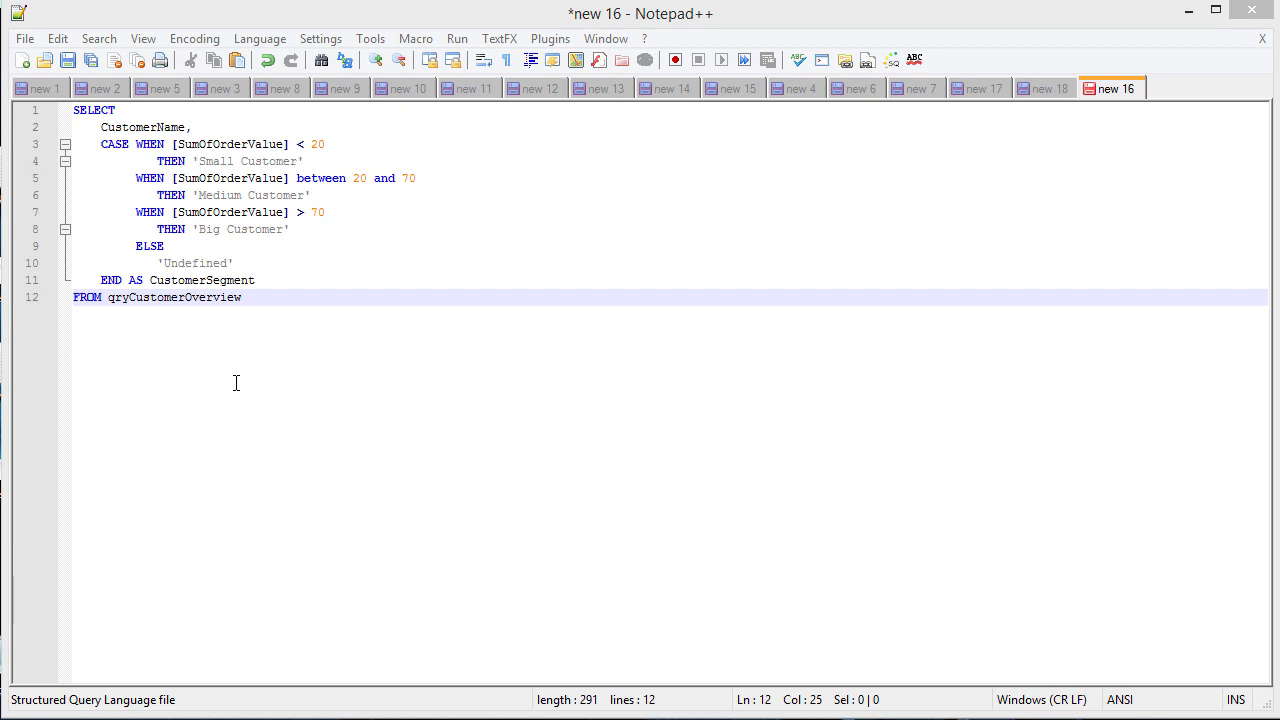
{"action": "mouse_move", "coordinate": [30, 120]}
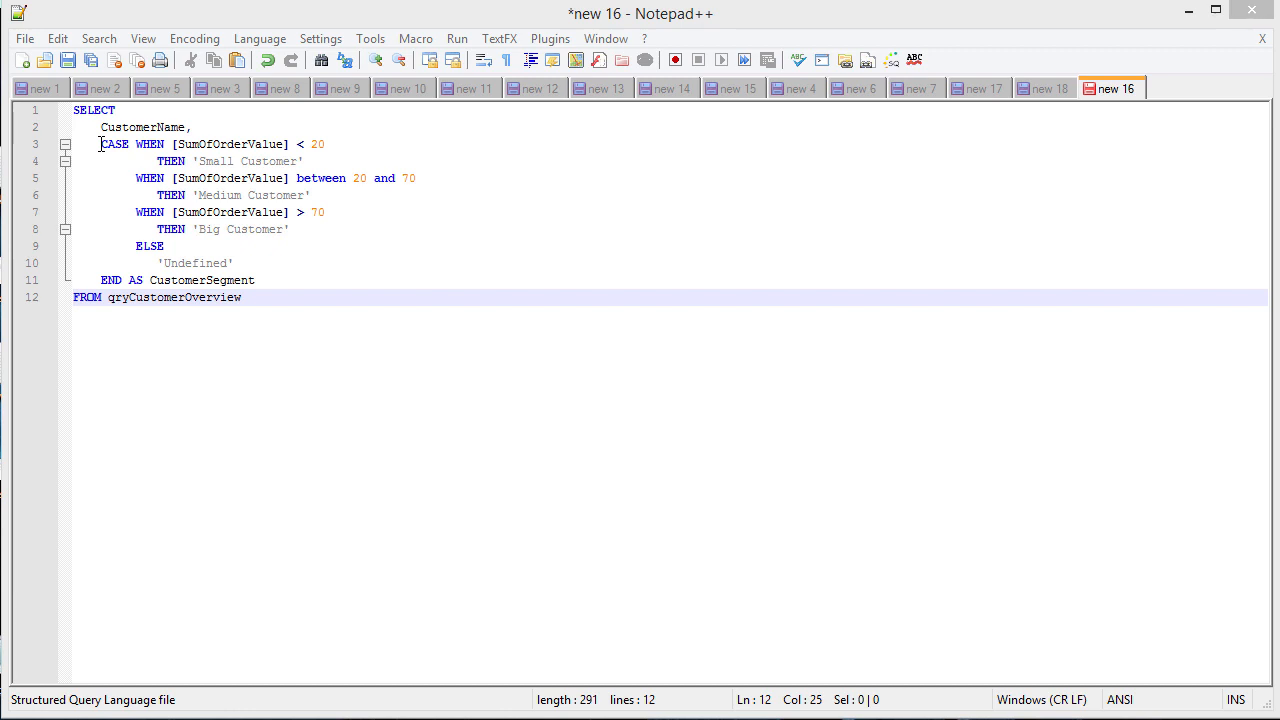
Step: Review the CASE expression's WHEN conditions and Small, Medium, Big results between CASE and END
{"action": "double_click", "coordinate": [112, 144]}
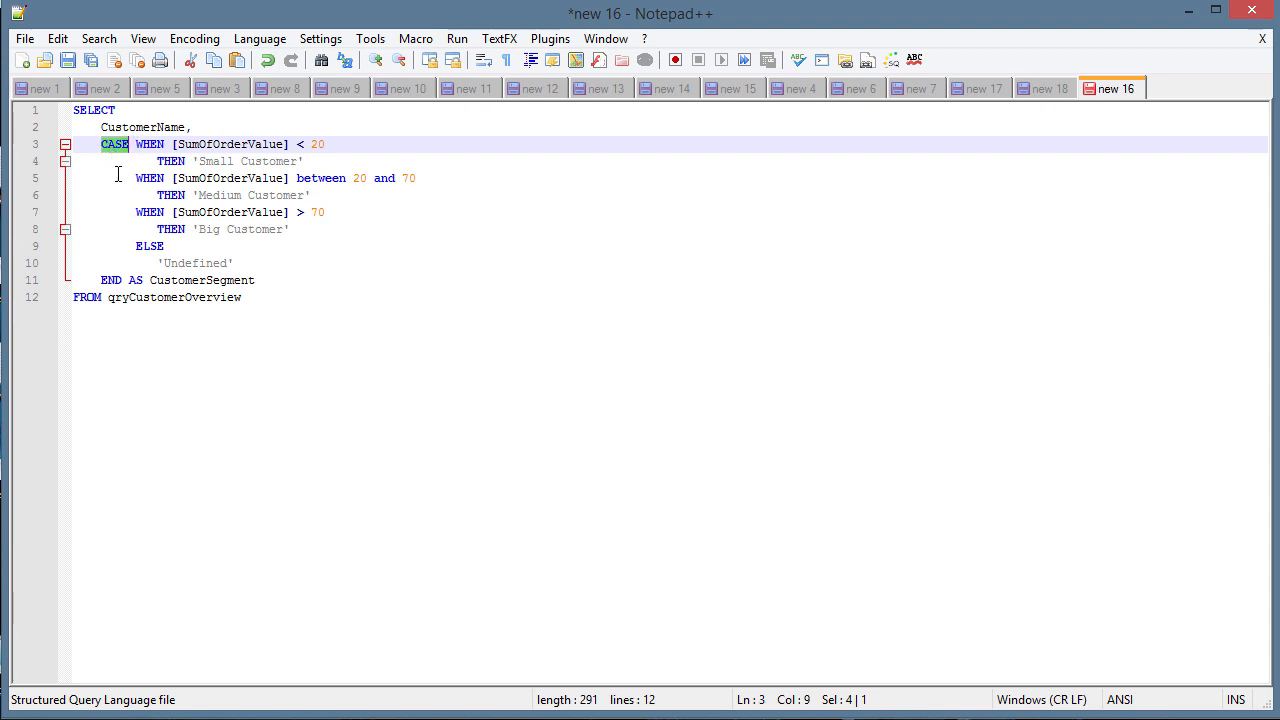
{"action": "left_click", "coordinate": [110, 280]}
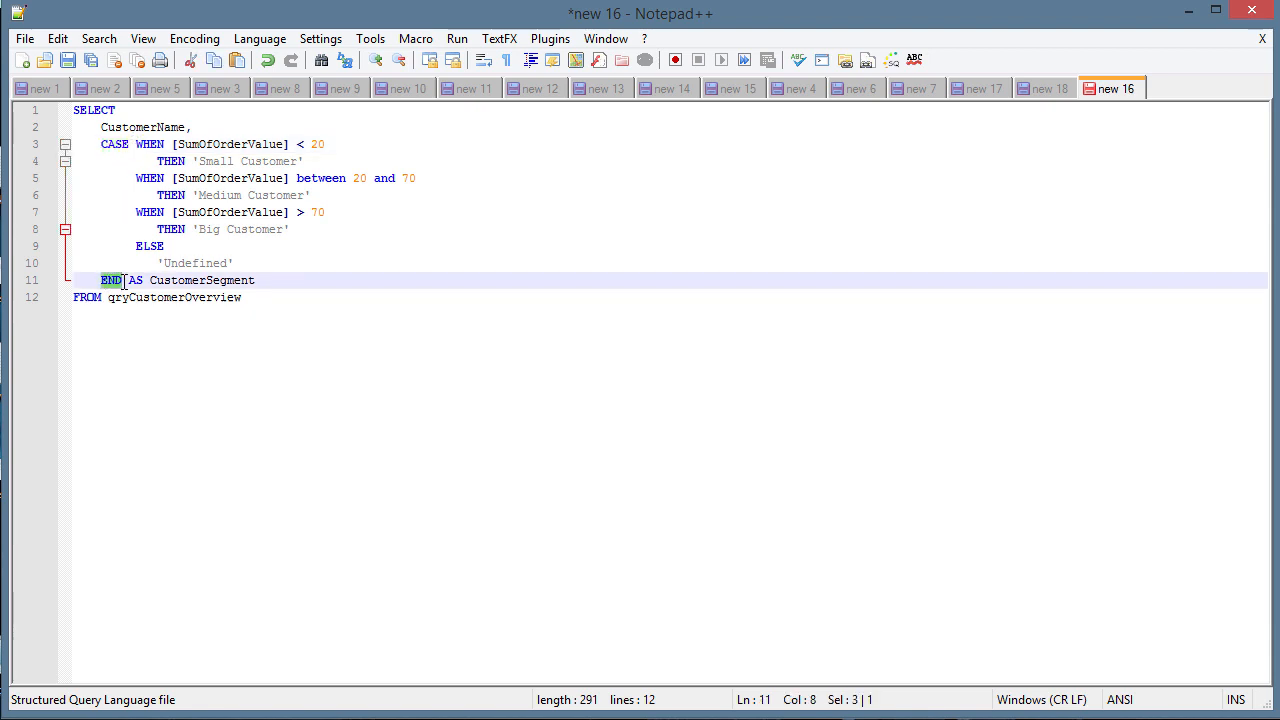
{"action": "left_click", "coordinate": [140, 144]}
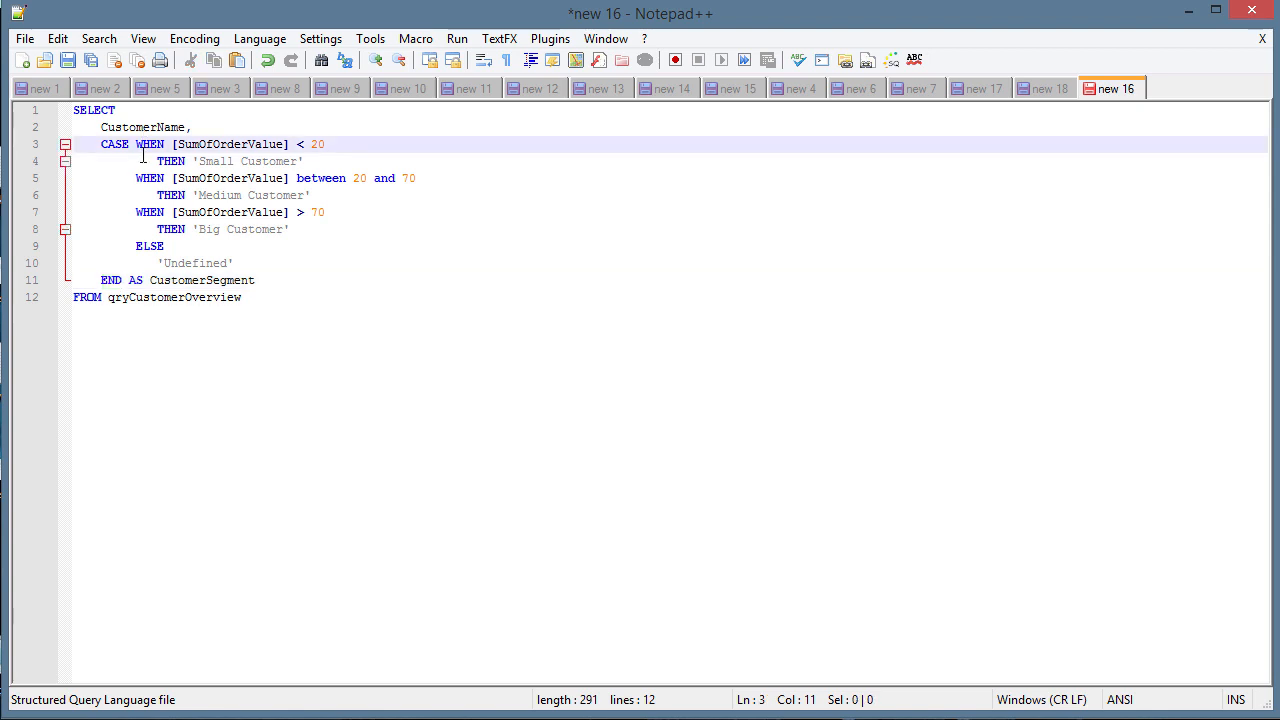
{"action": "left_click", "coordinate": [136, 144]}
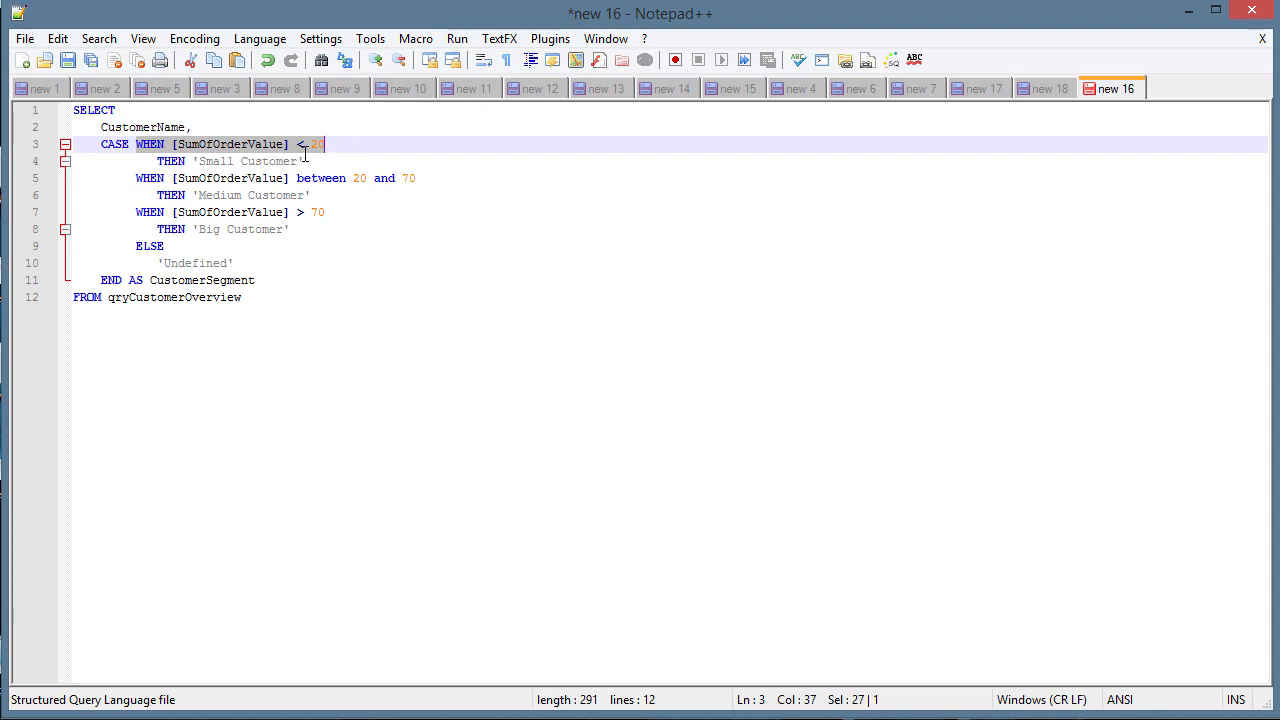
{"action": "left_click", "coordinate": [192, 160]}
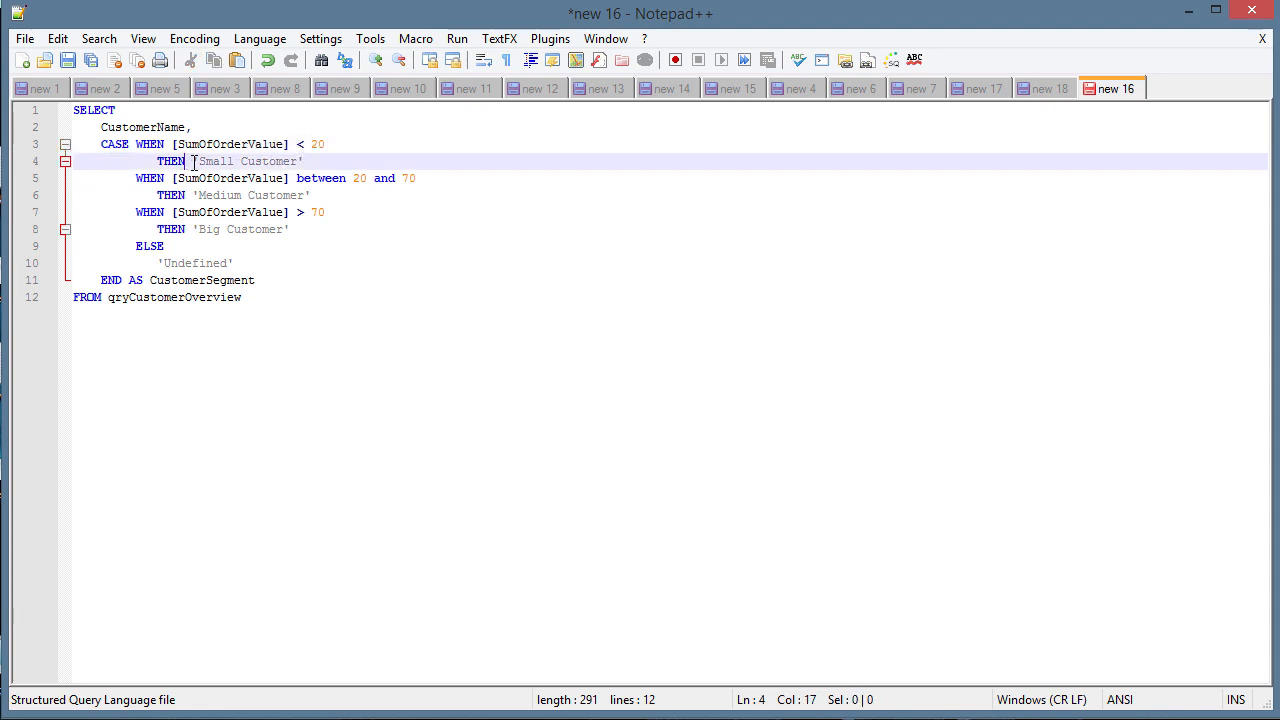
{"action": "double_click", "coordinate": [248, 160]}
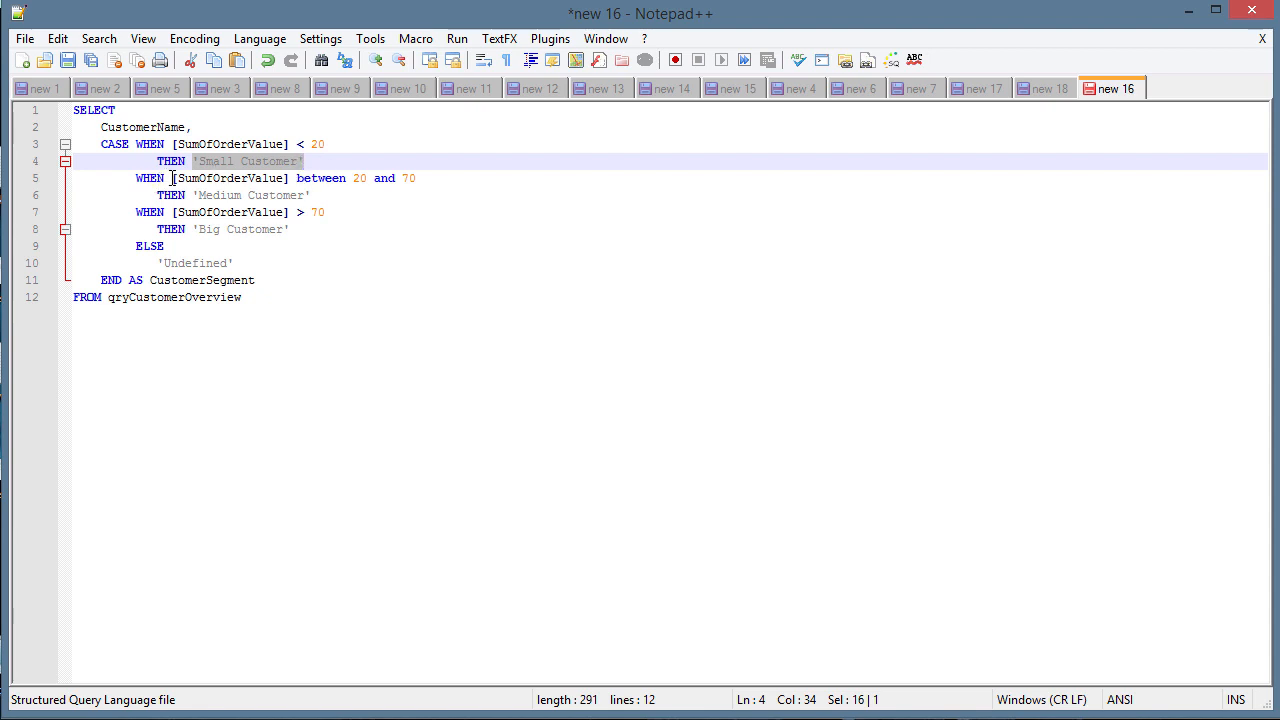
{"action": "left_click", "coordinate": [340, 178]}
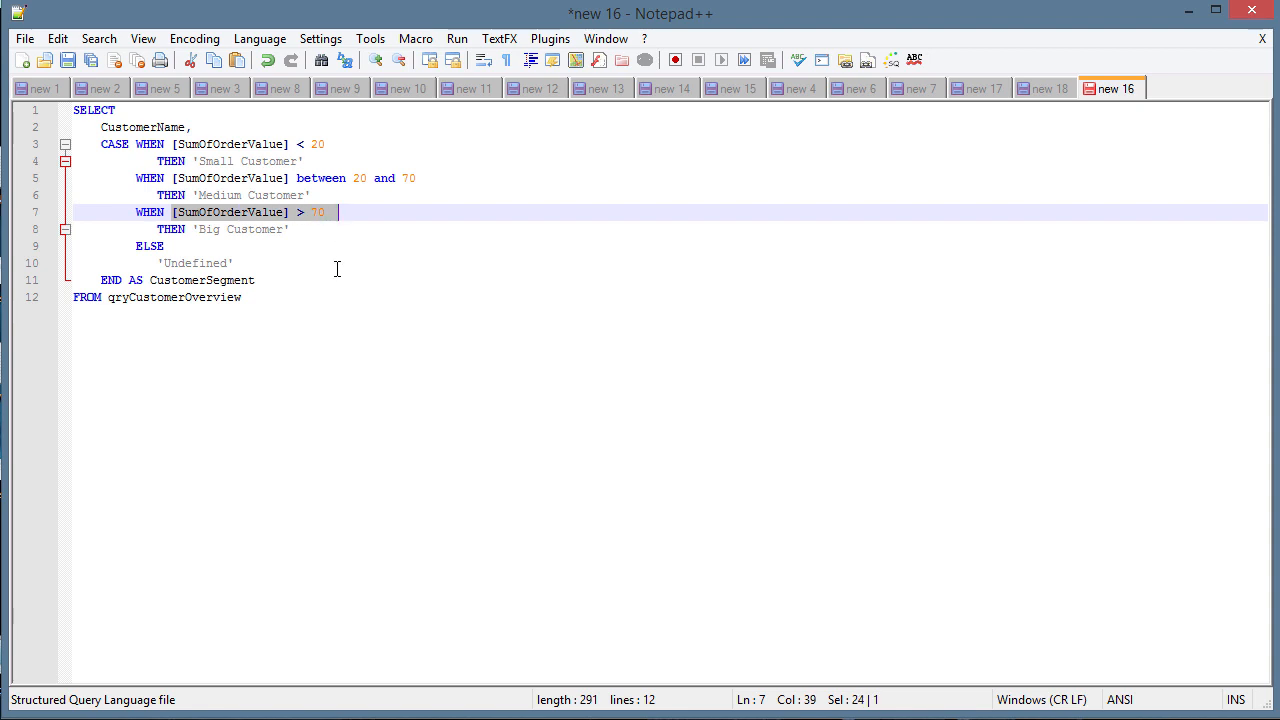
Step: Delete the ELSE 'Undefined' fallback so the CASE ends after the Big Customer branch
{"action": "double_click", "coordinate": [240, 228]}
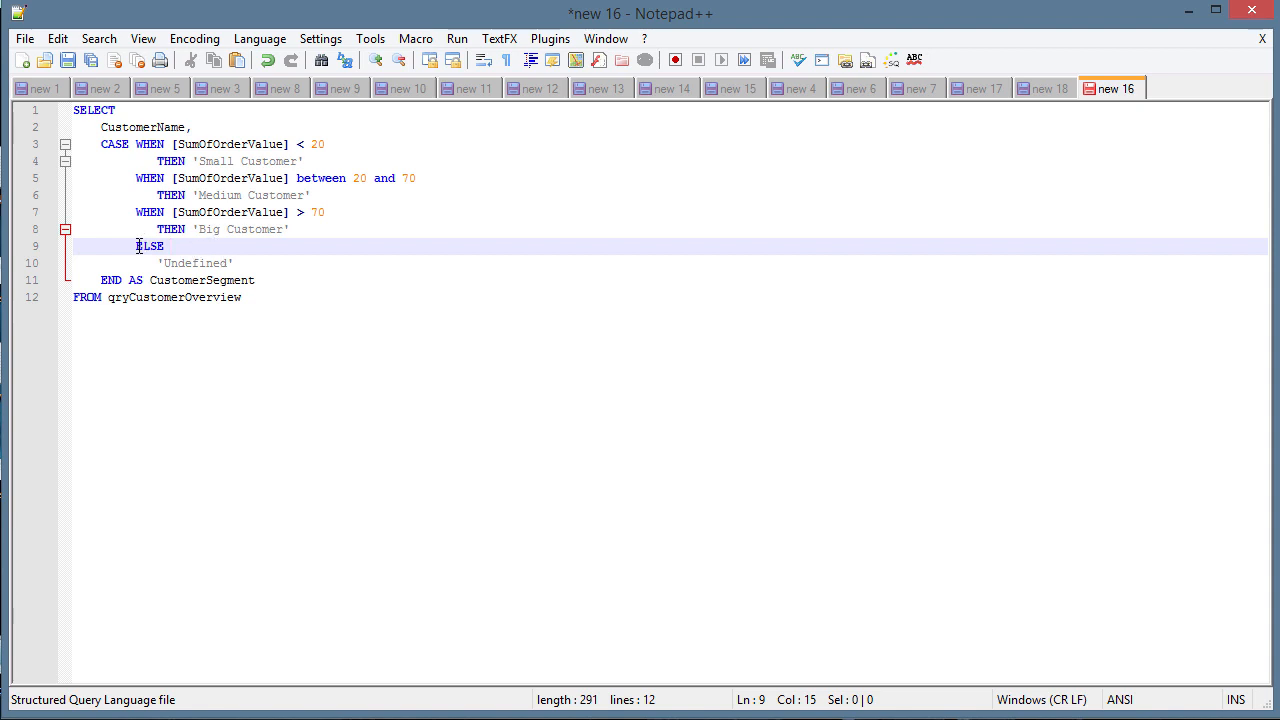
{"action": "double_click", "coordinate": [148, 246]}
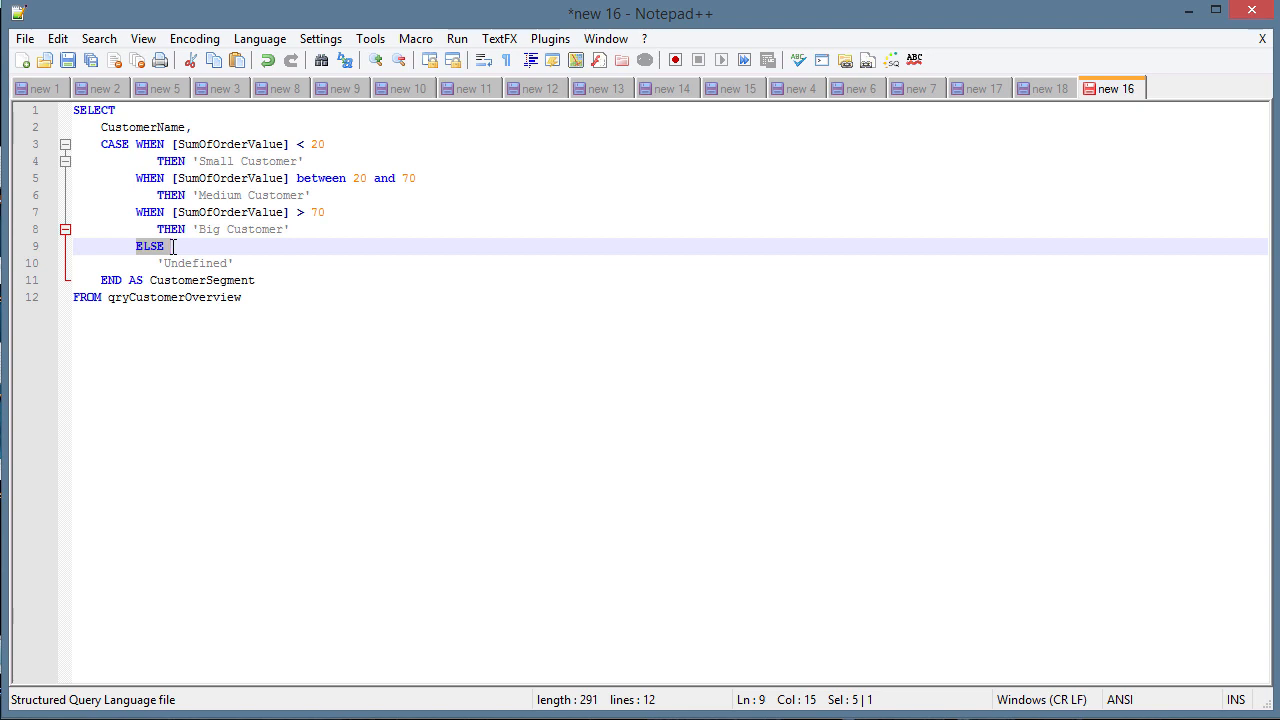
{"action": "left_click", "coordinate": [252, 262]}
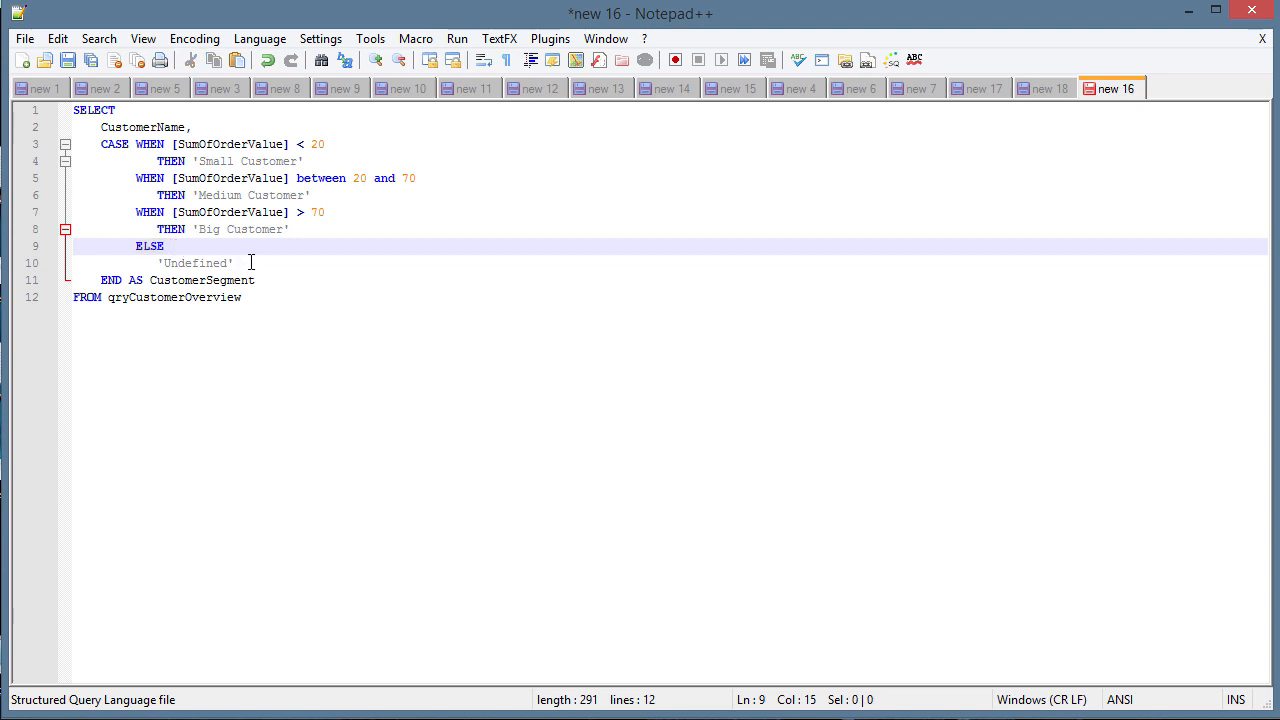
{"action": "double_click", "coordinate": [196, 264]}
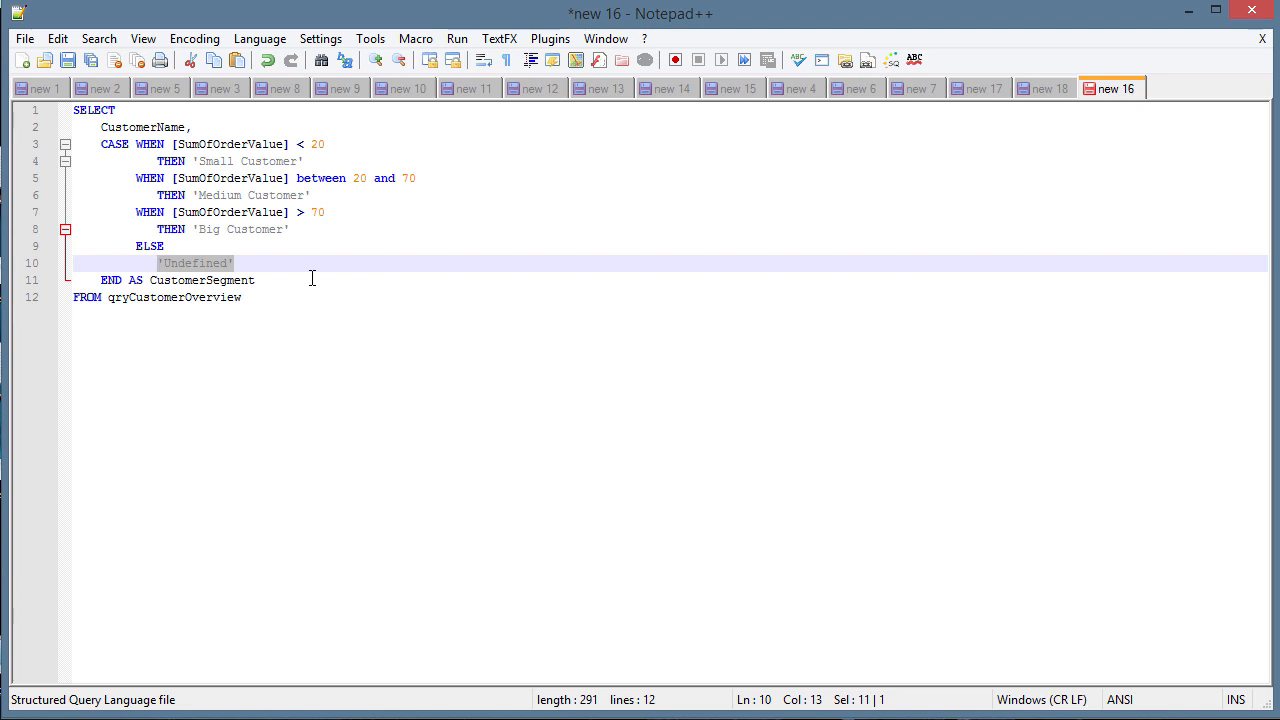
{"action": "mouse_move", "coordinate": [294, 280]}
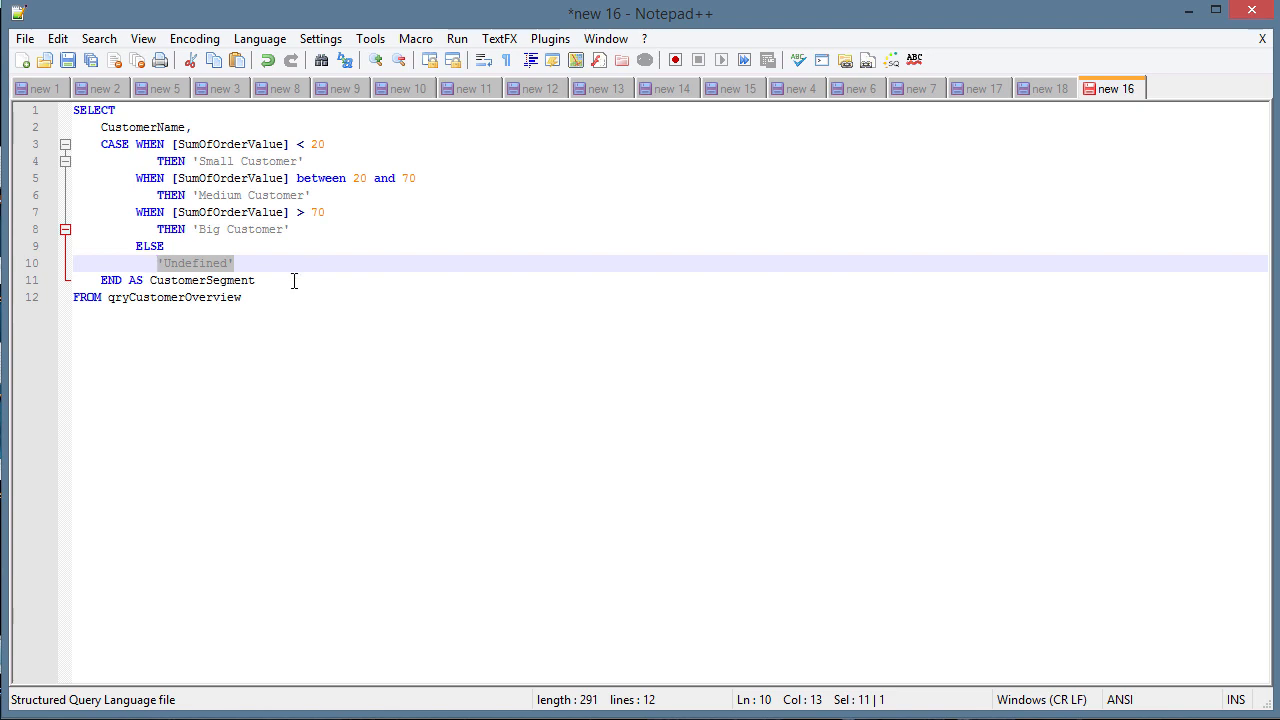
{"action": "left_click", "coordinate": [212, 264]}
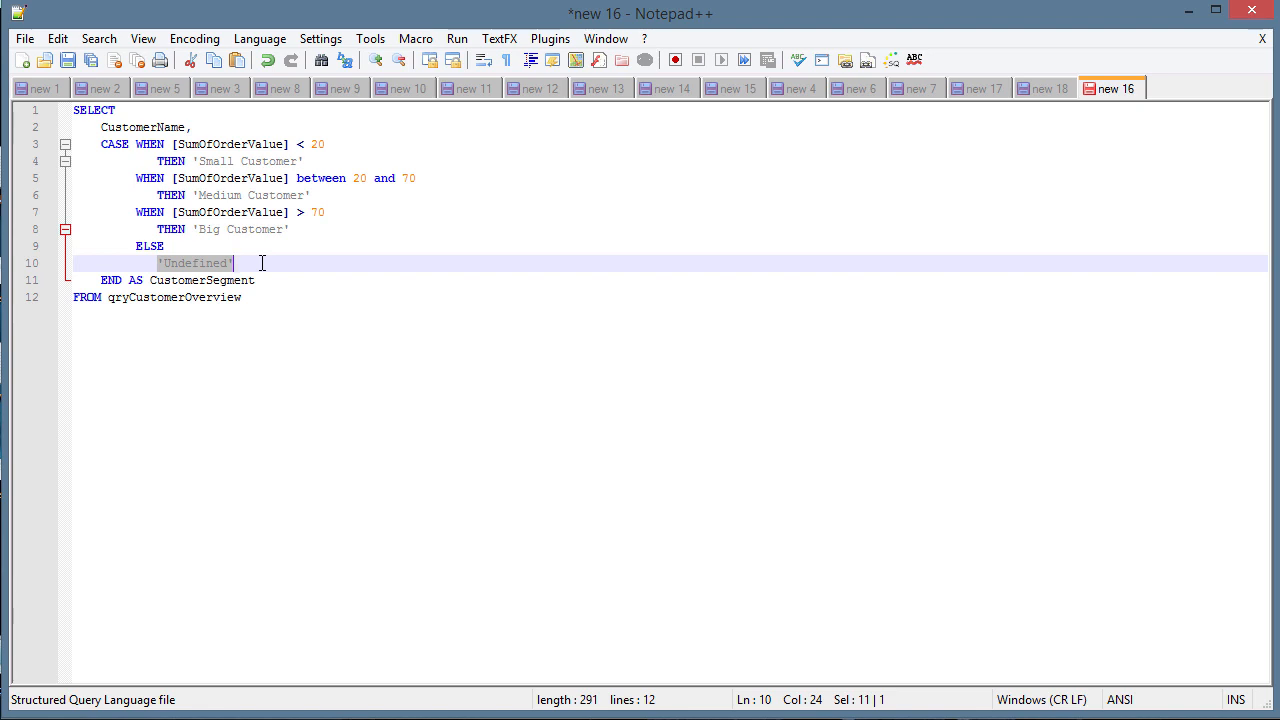
{"action": "mouse_move", "coordinate": [290, 268]}
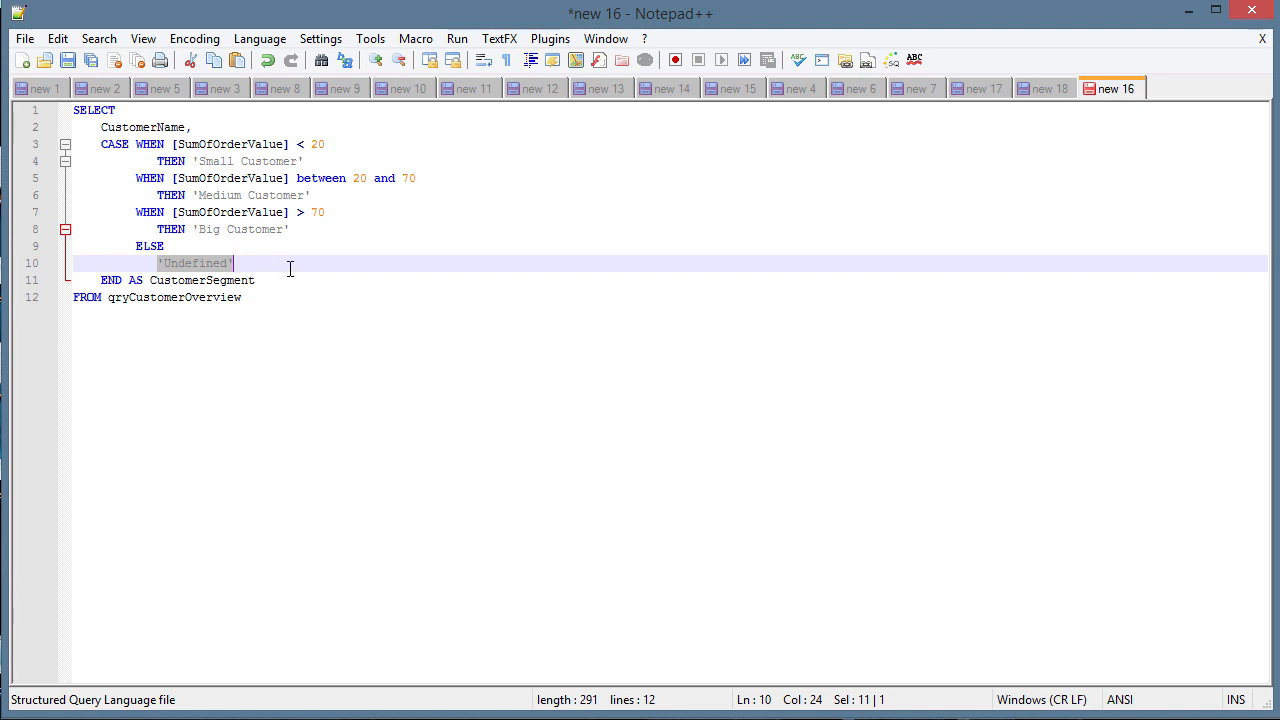
{"action": "left_click", "coordinate": [150, 244]}
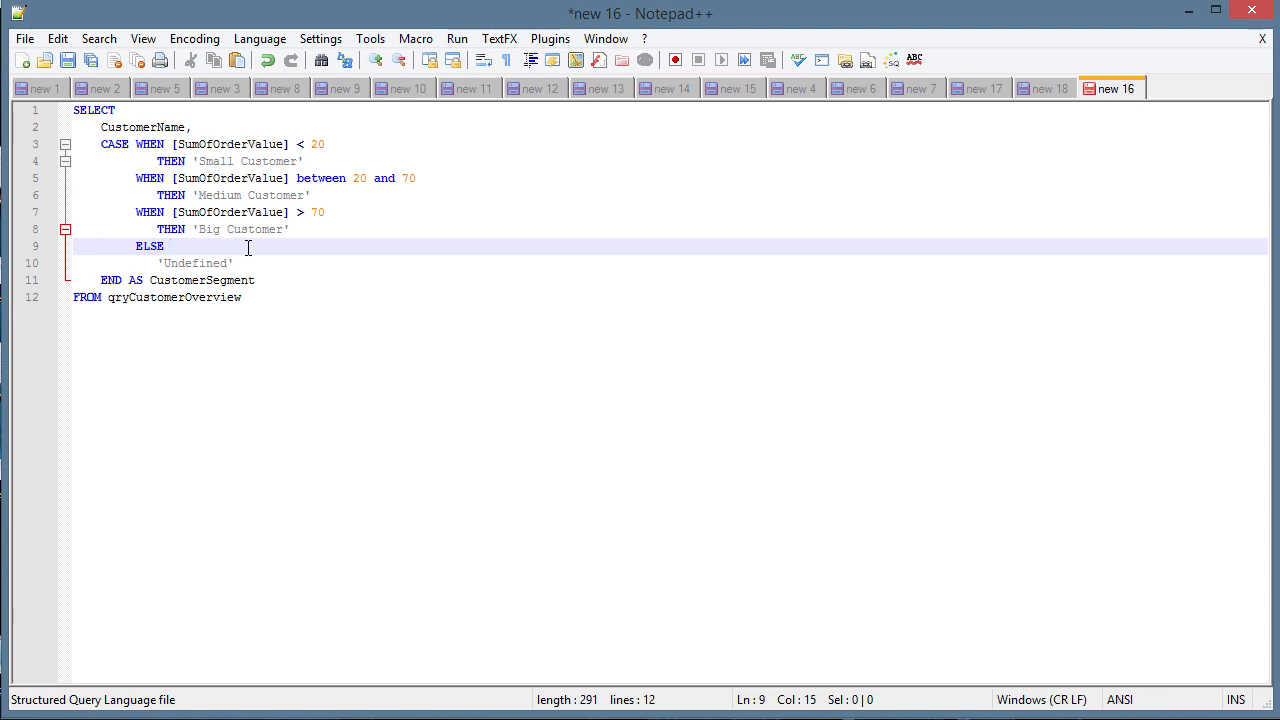
{"action": "mouse_move", "coordinate": [224, 298]}
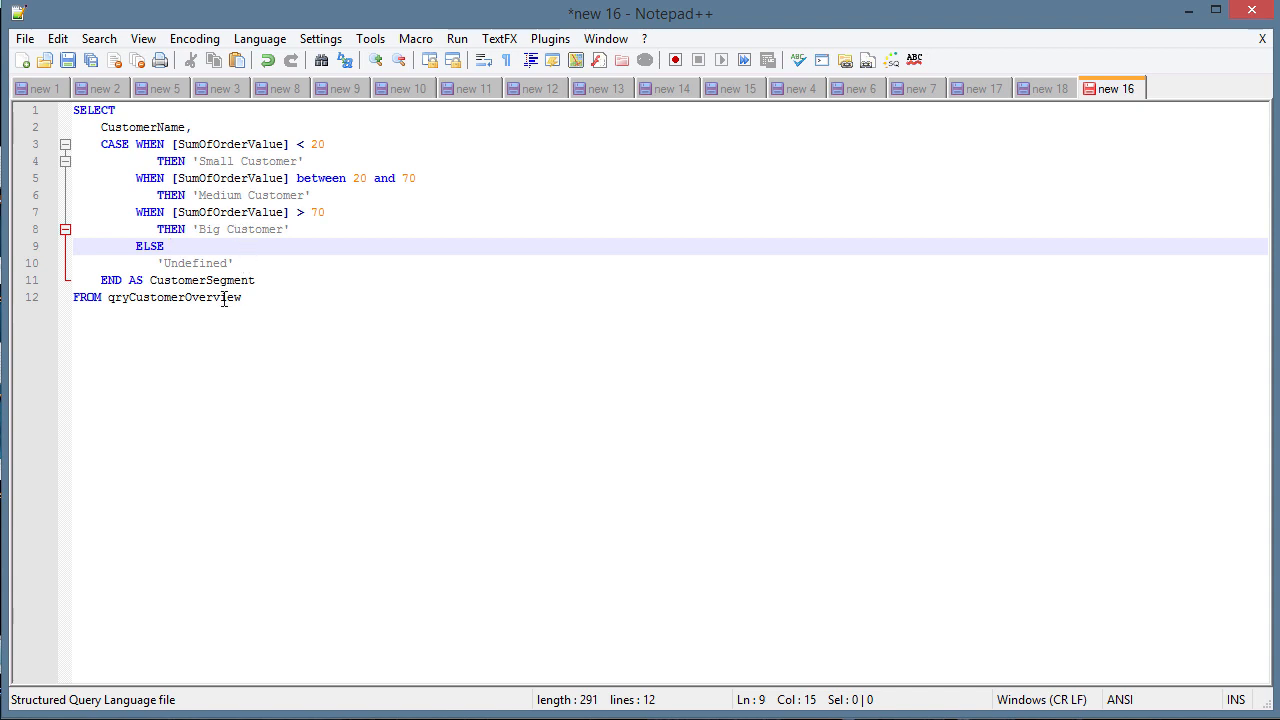
{"action": "double_click", "coordinate": [176, 296]}
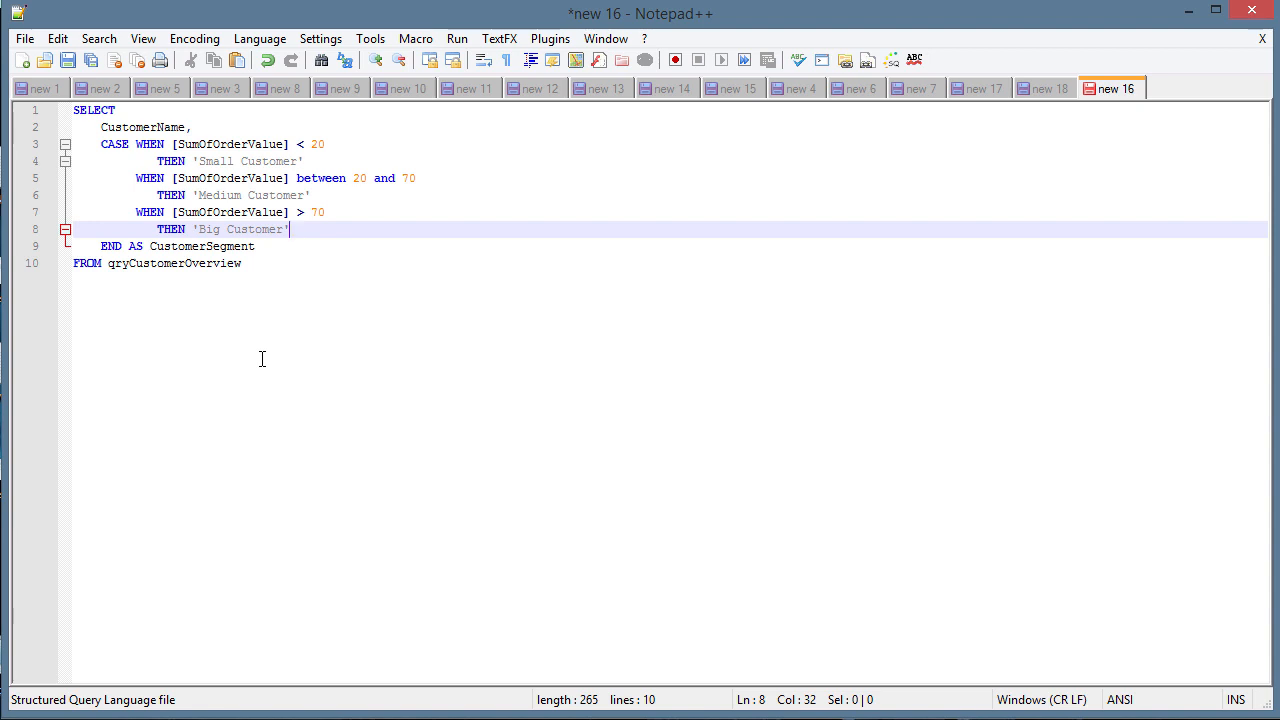
{"action": "mouse_move", "coordinate": [428, 288]}
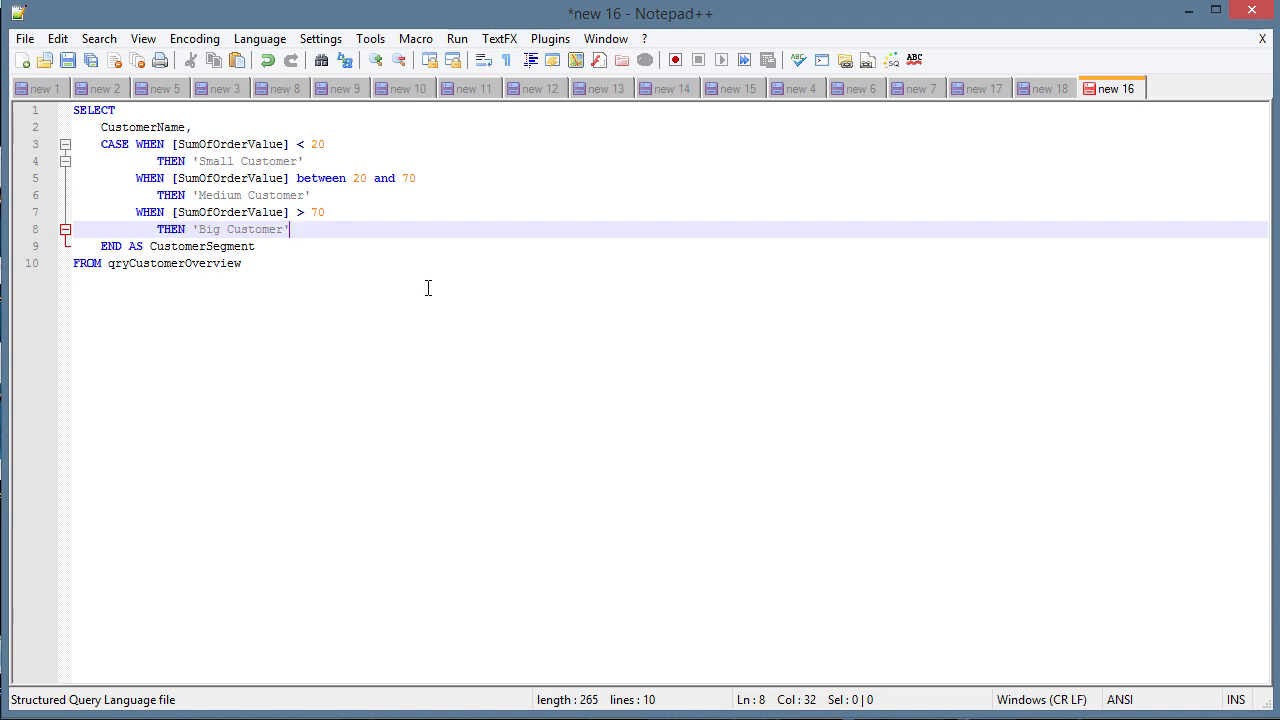
{"action": "mouse_move", "coordinate": [408, 274]}
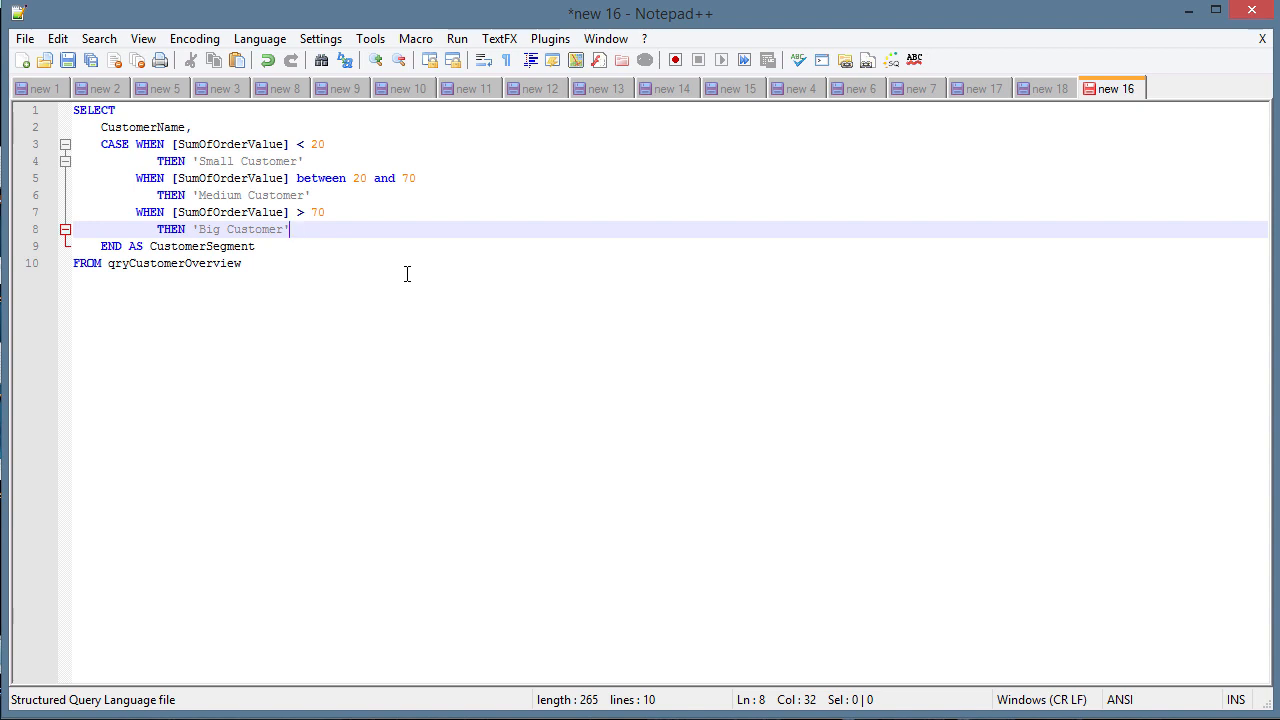
{"action": "mouse_move", "coordinate": [336, 272]}
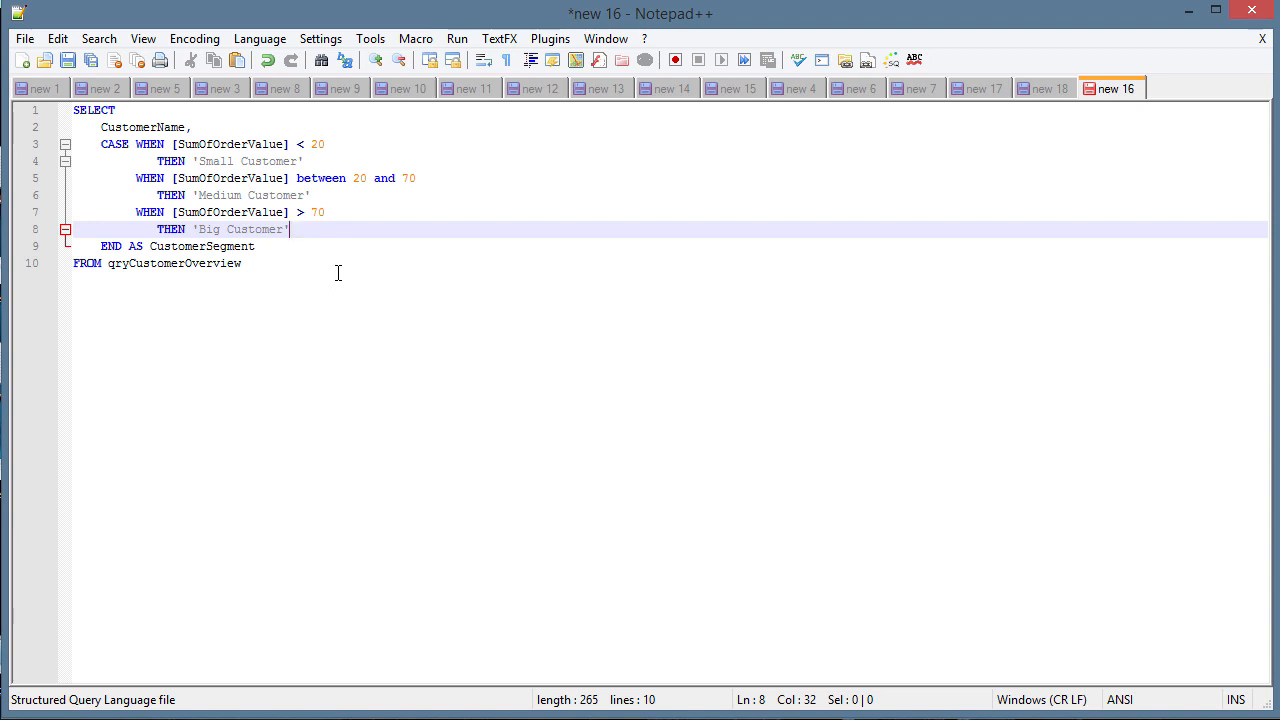
{"action": "mouse_move", "coordinate": [332, 270]}
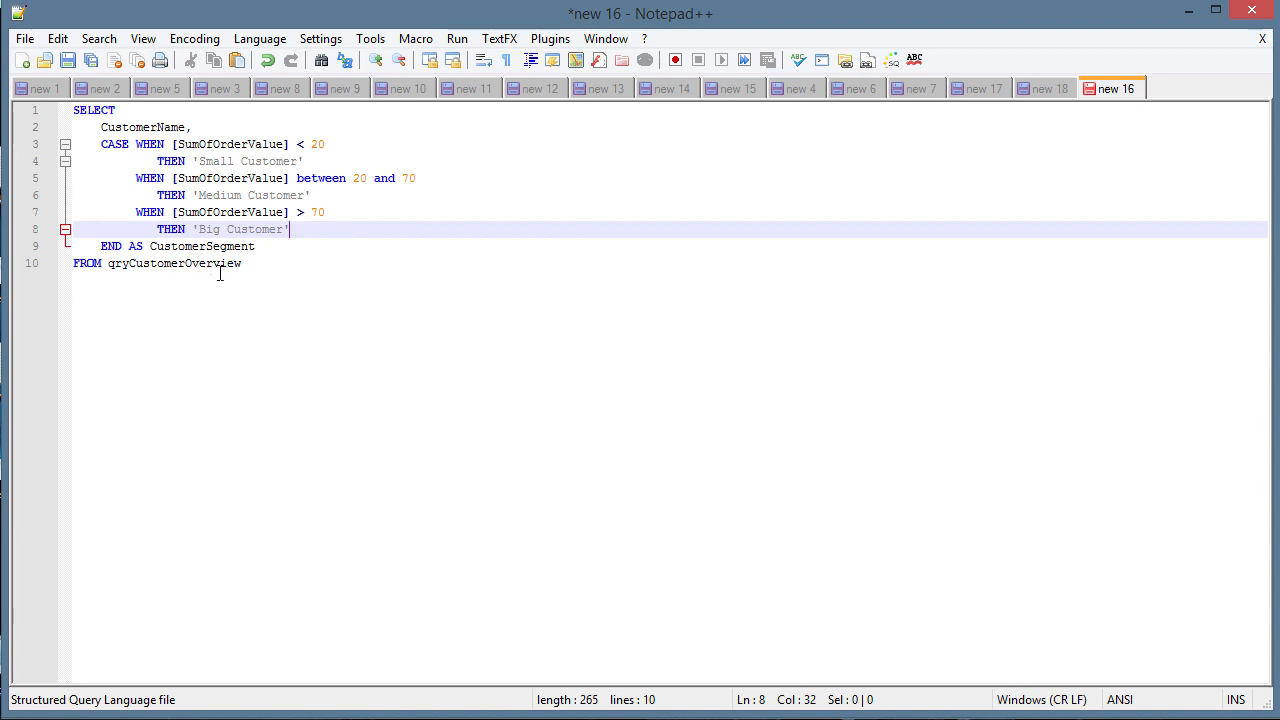
Step: Copy the query into a new SQL-highlighted document and start the first branch as IIf(
{"action": "key", "text": "ctrl+a"}
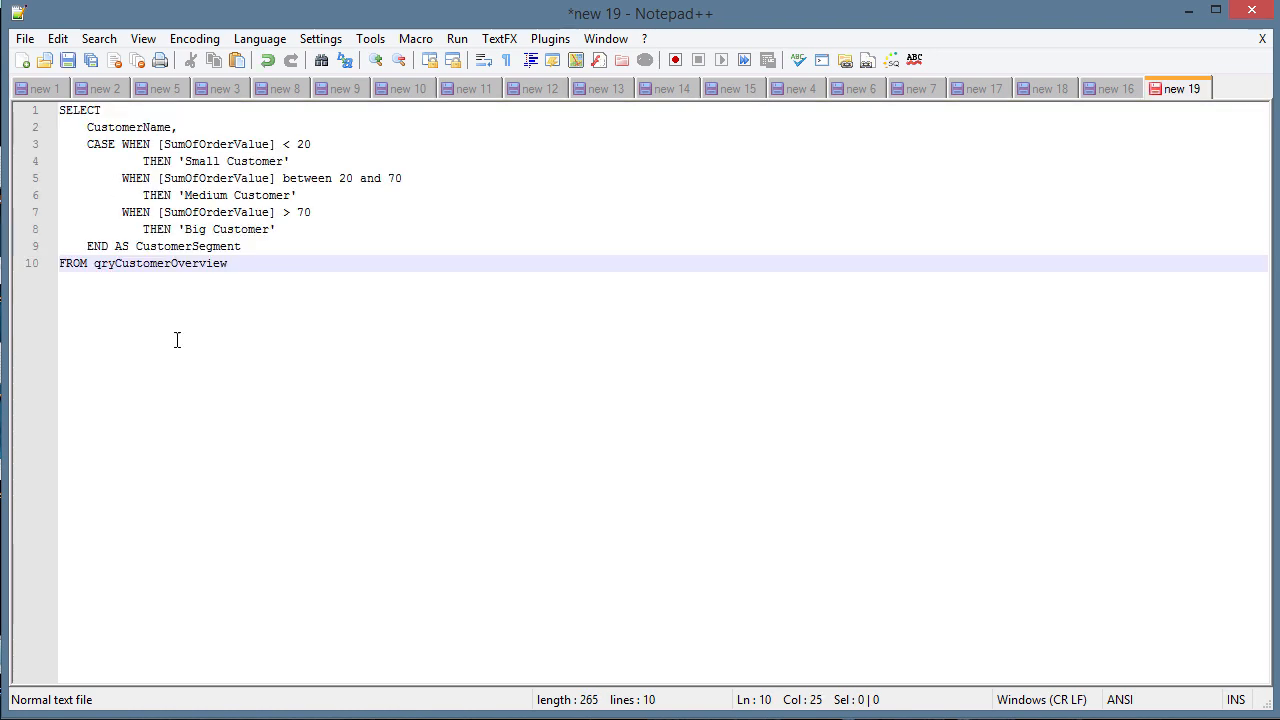
{"action": "left_click", "coordinate": [260, 38]}
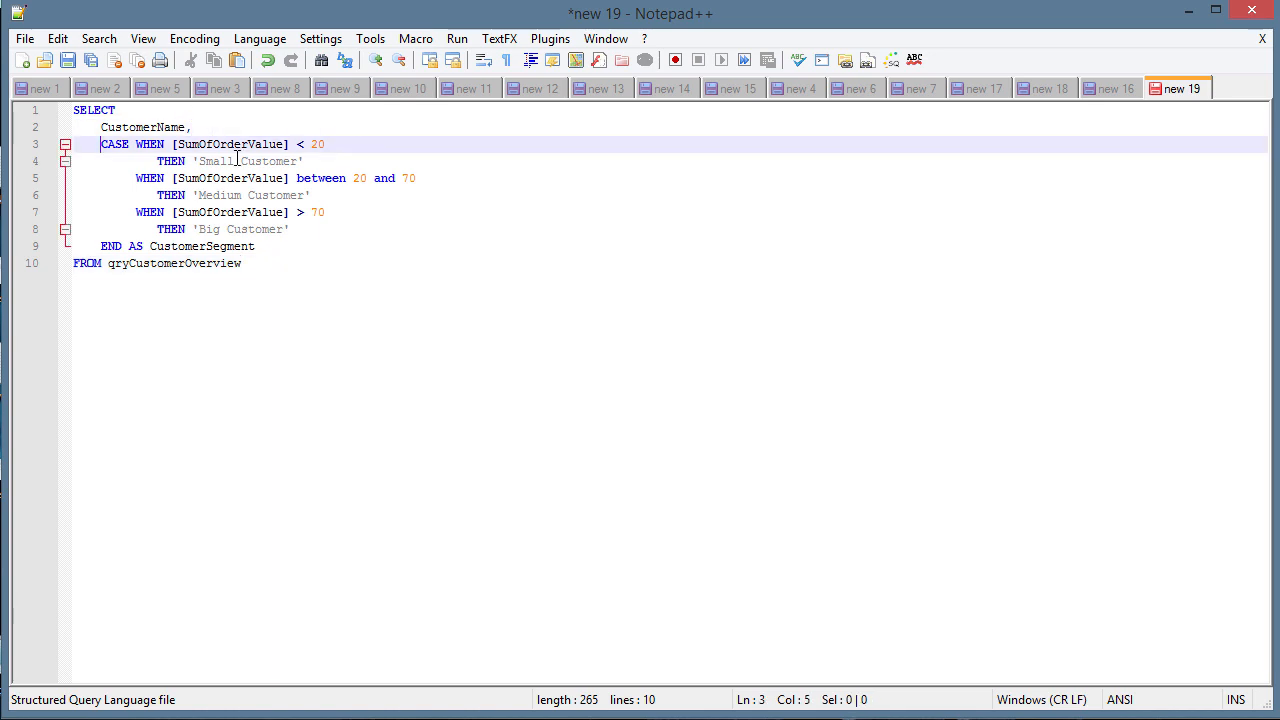
{"action": "type", "text": "II"}
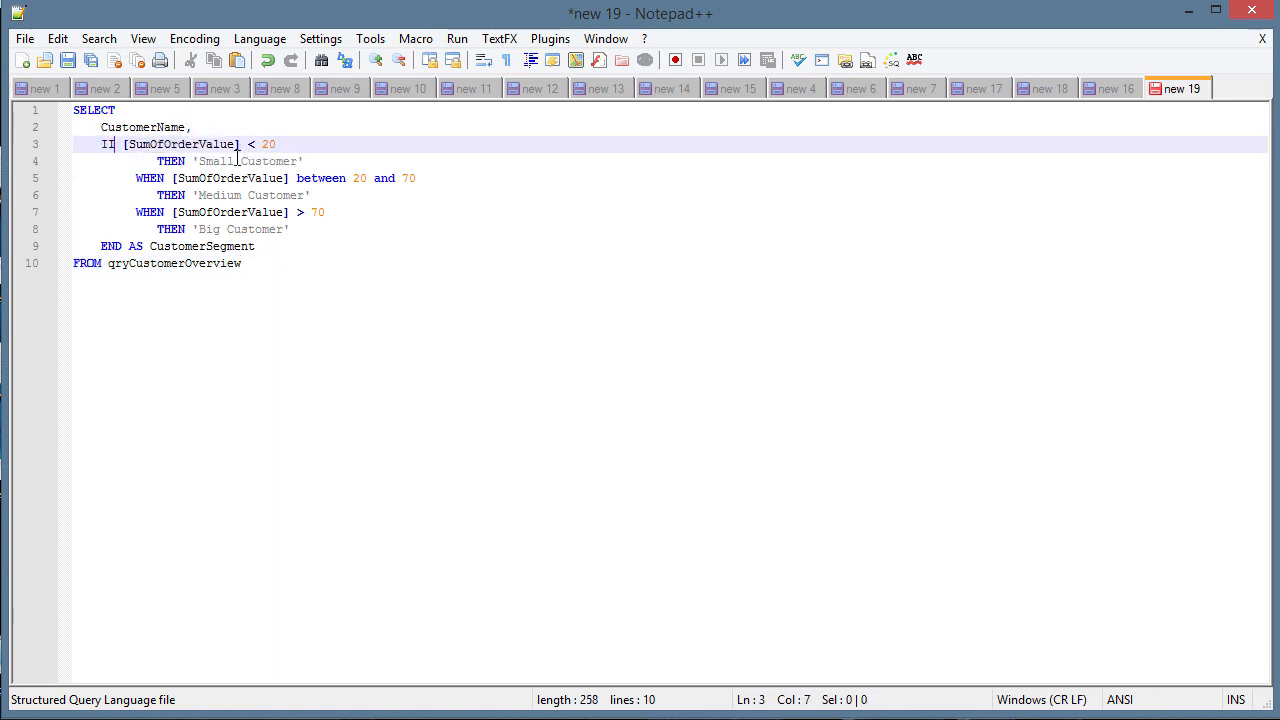
{"action": "type", "text": "f"}
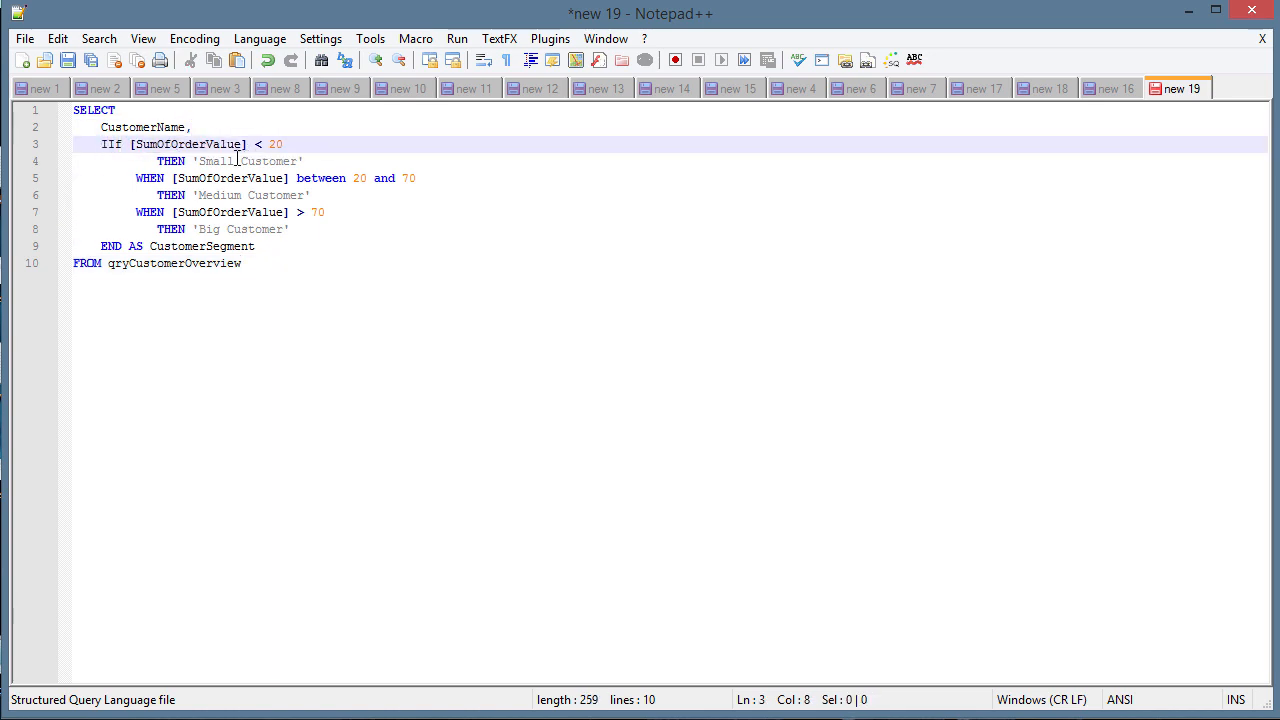
{"action": "type", "text": "("}
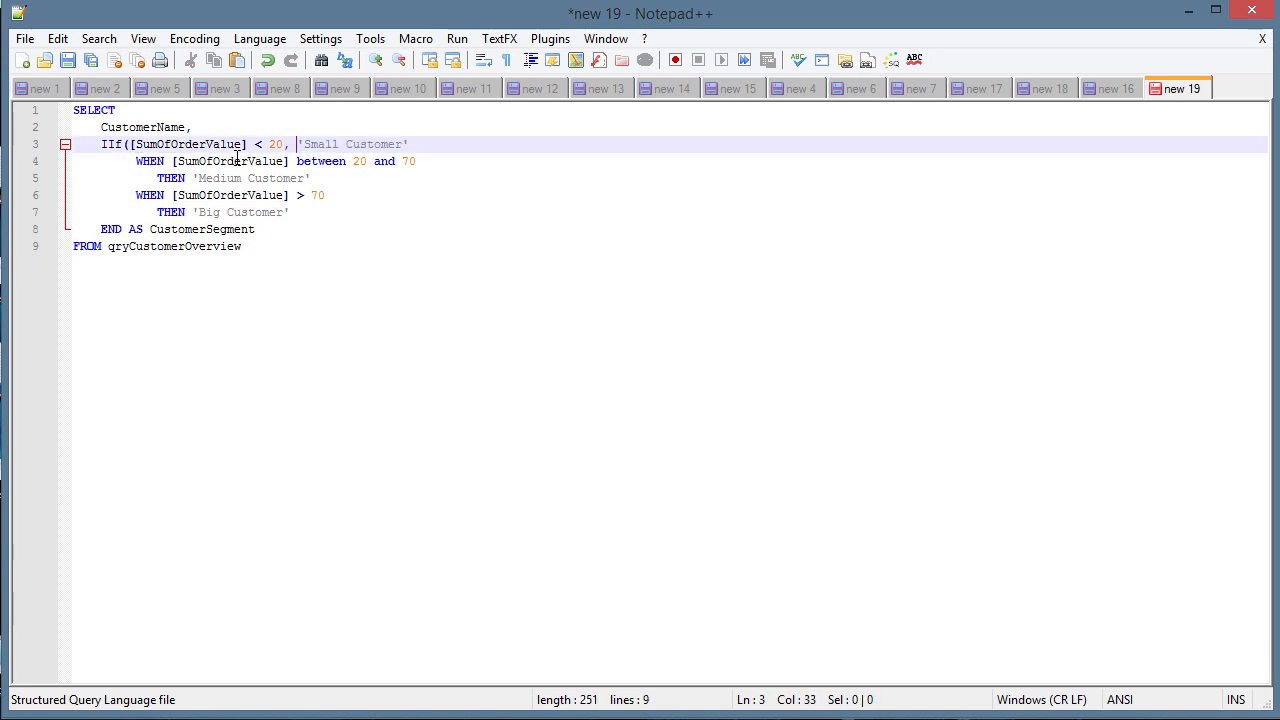
Step: Complete line 3 as IIf([SumOfOrderValue] < 20, 'Small Customer', 'not true')
{"action": "left_click", "coordinate": [404, 144]}
{"action": "type", "text": ","}
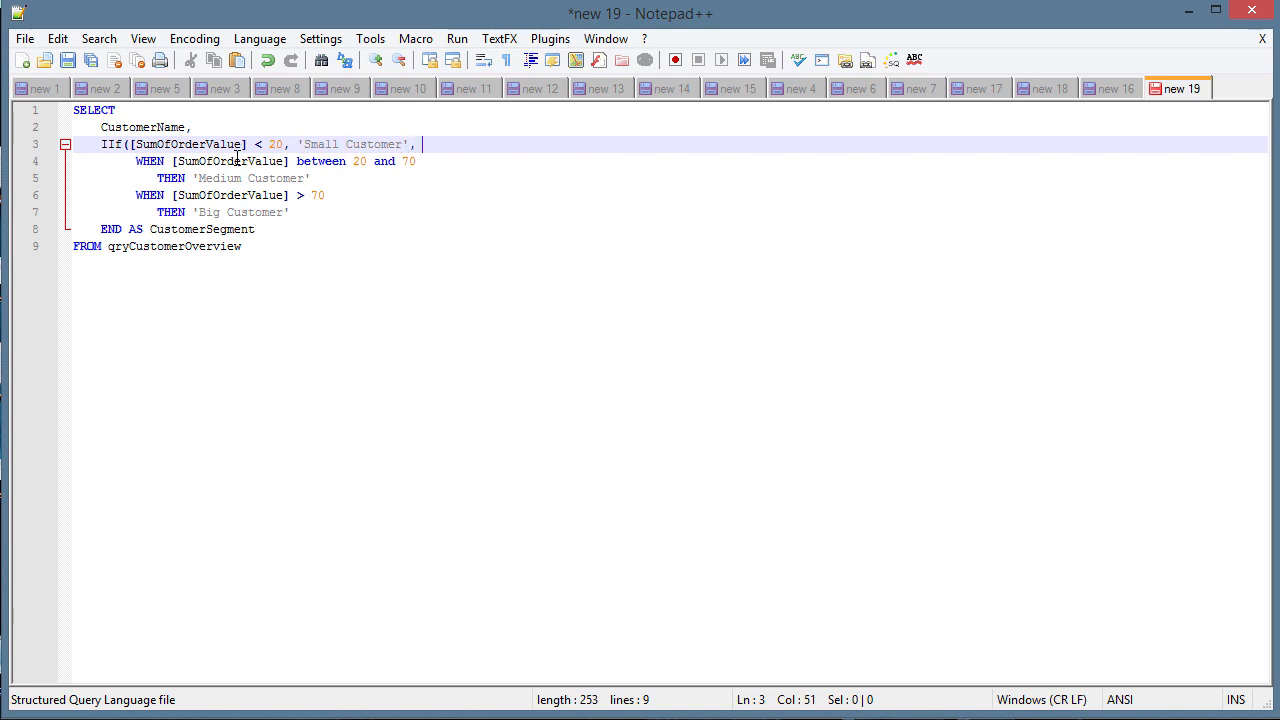
{"action": "type", "text": "'nopt true"}
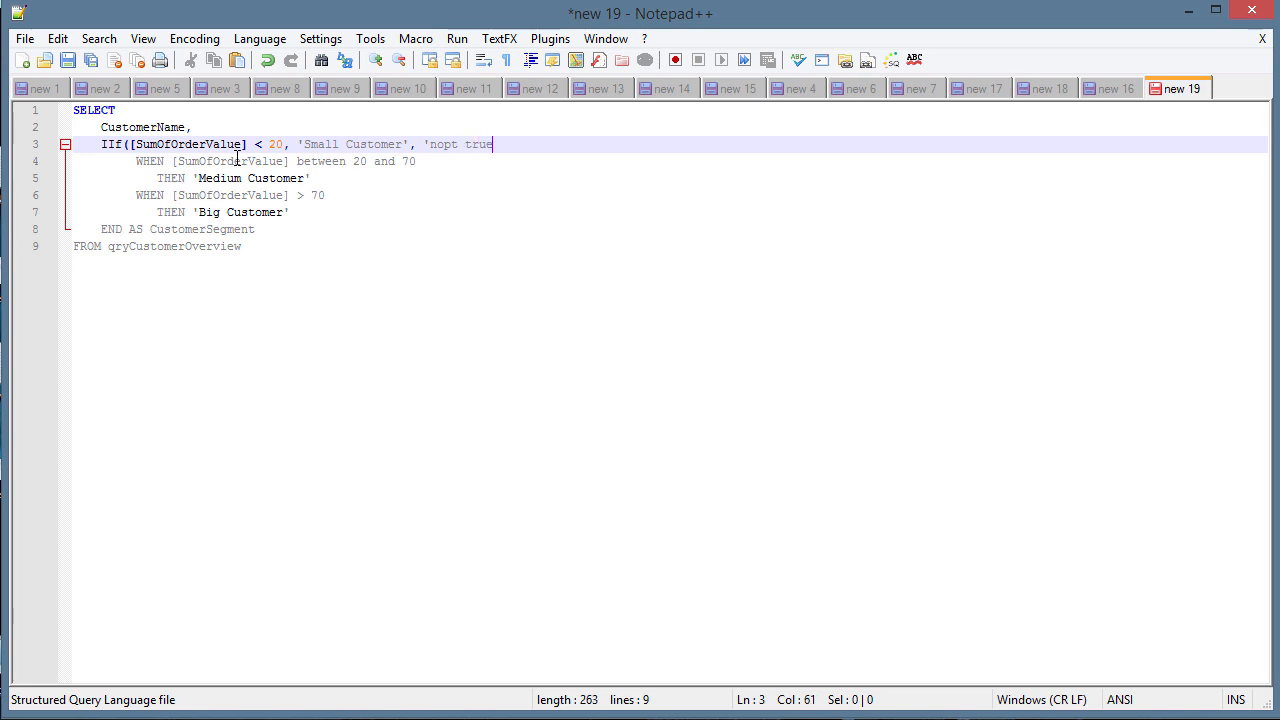
{"action": "key", "text": "BackSpace"}
{"action": "type", "text": "')"}
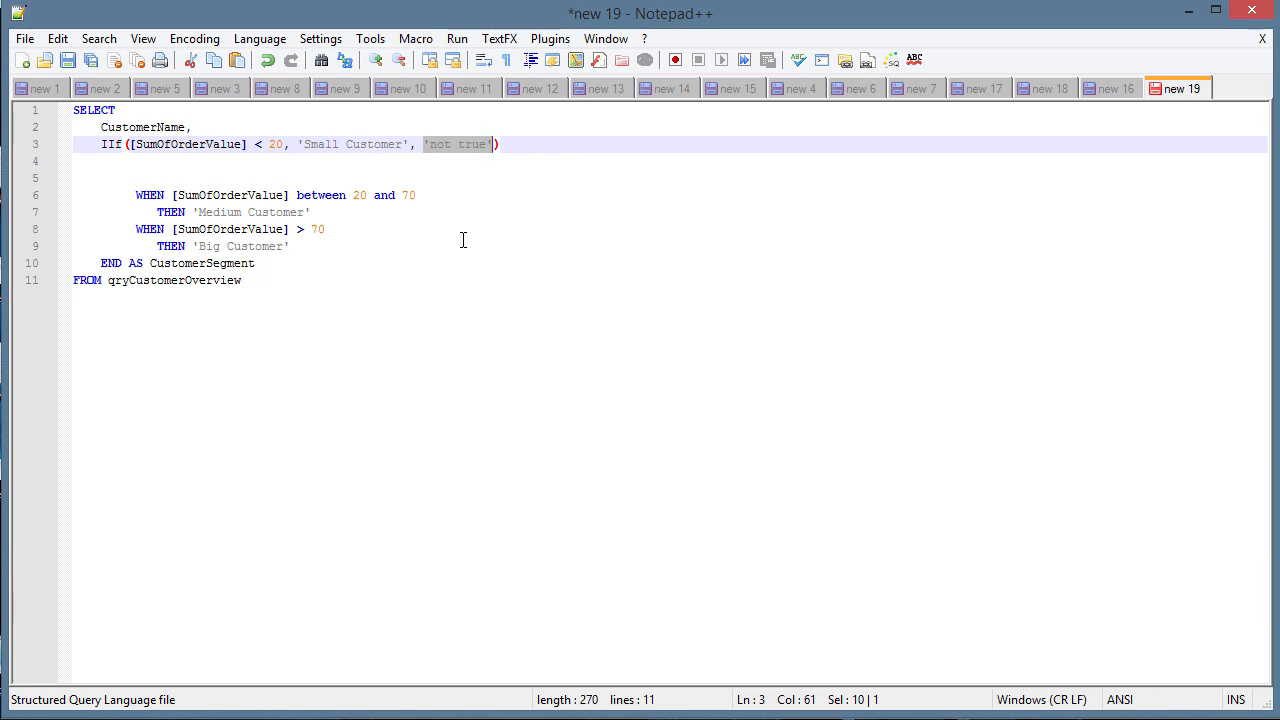
Step: Replace the 'not true' placeholder with a nested IIf( for the Medium and Big conditions
{"action": "key", "text": "Delete"}
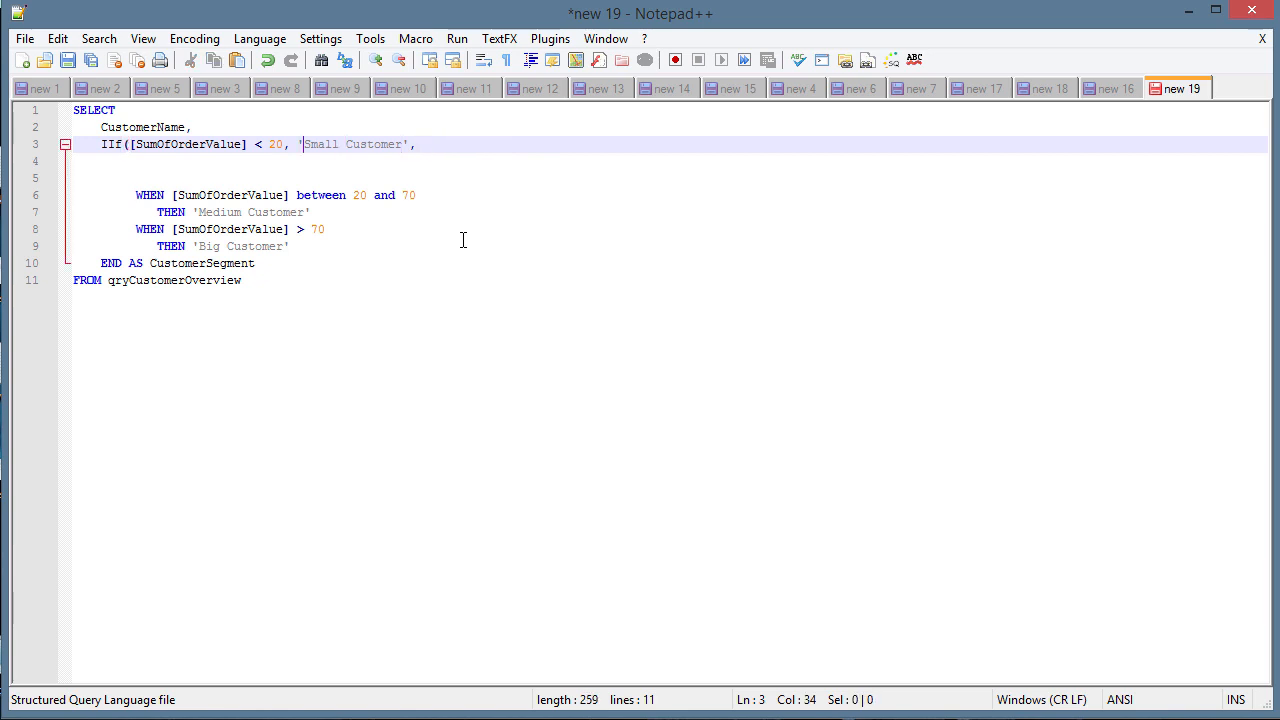
{"action": "key", "text": "Return"}
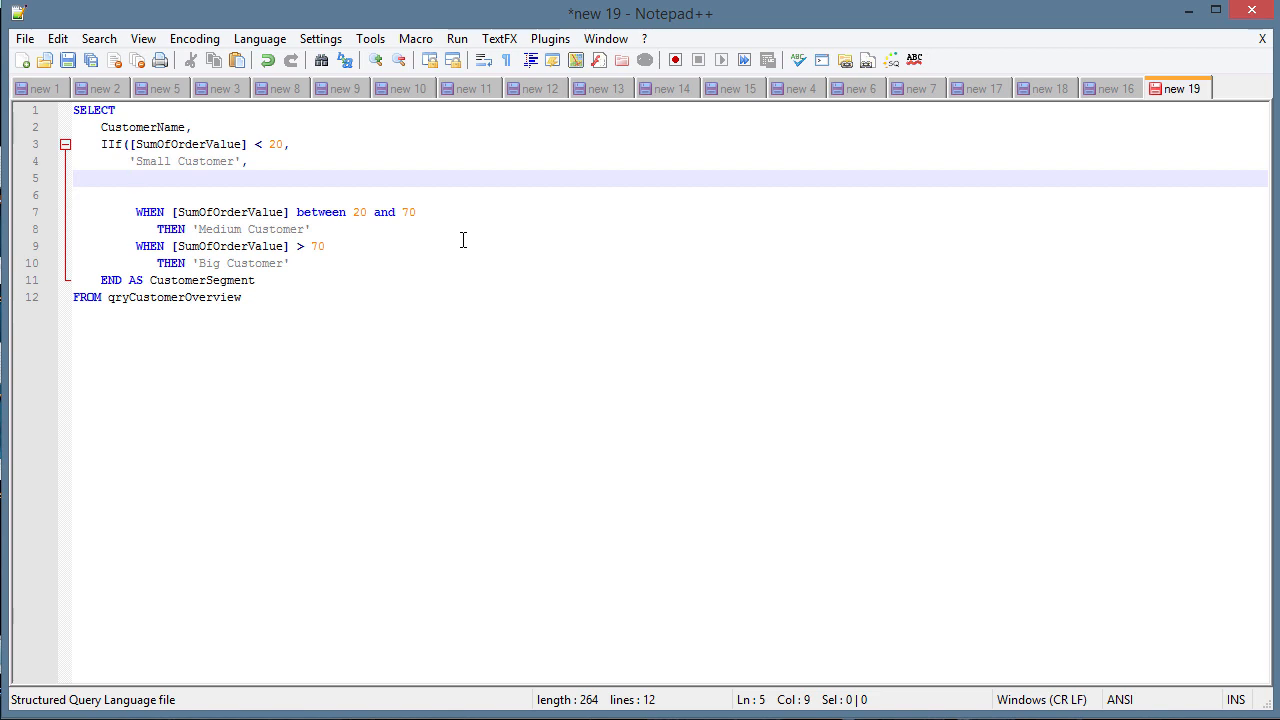
{"action": "type", "text": "I"}
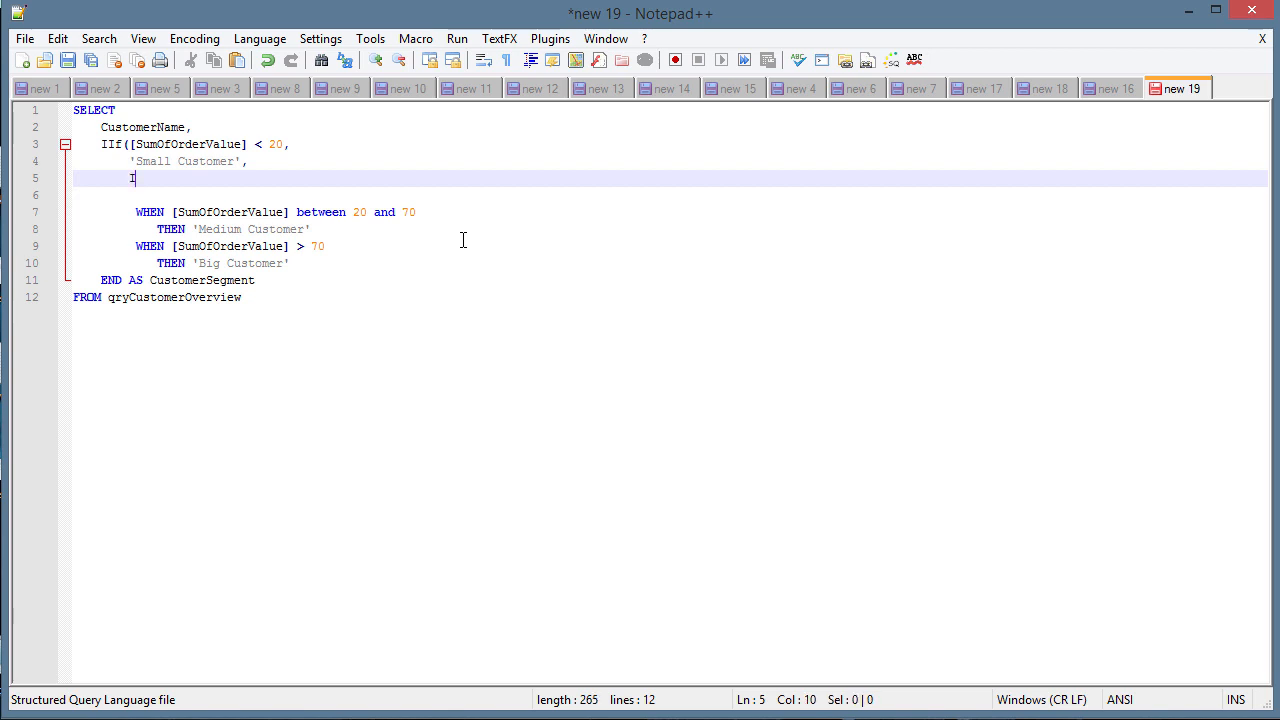
{"action": "type", "text": "I"}
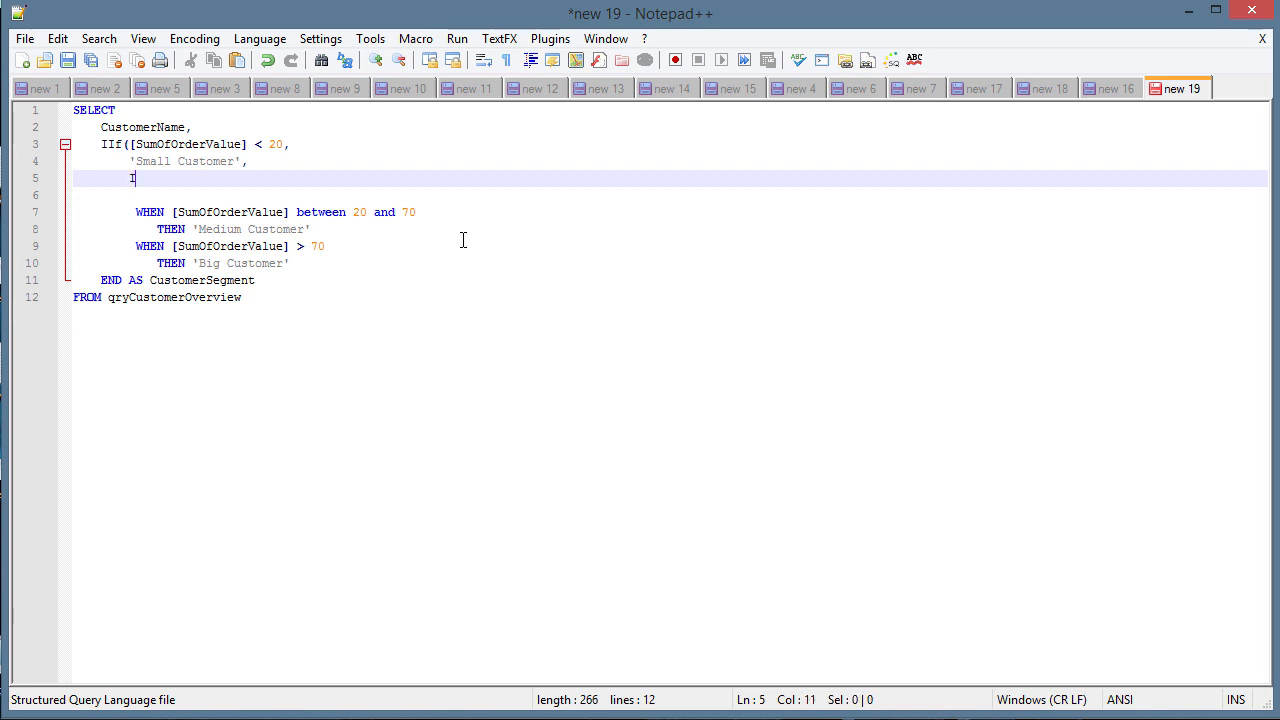
{"action": "type", "text": "If"}
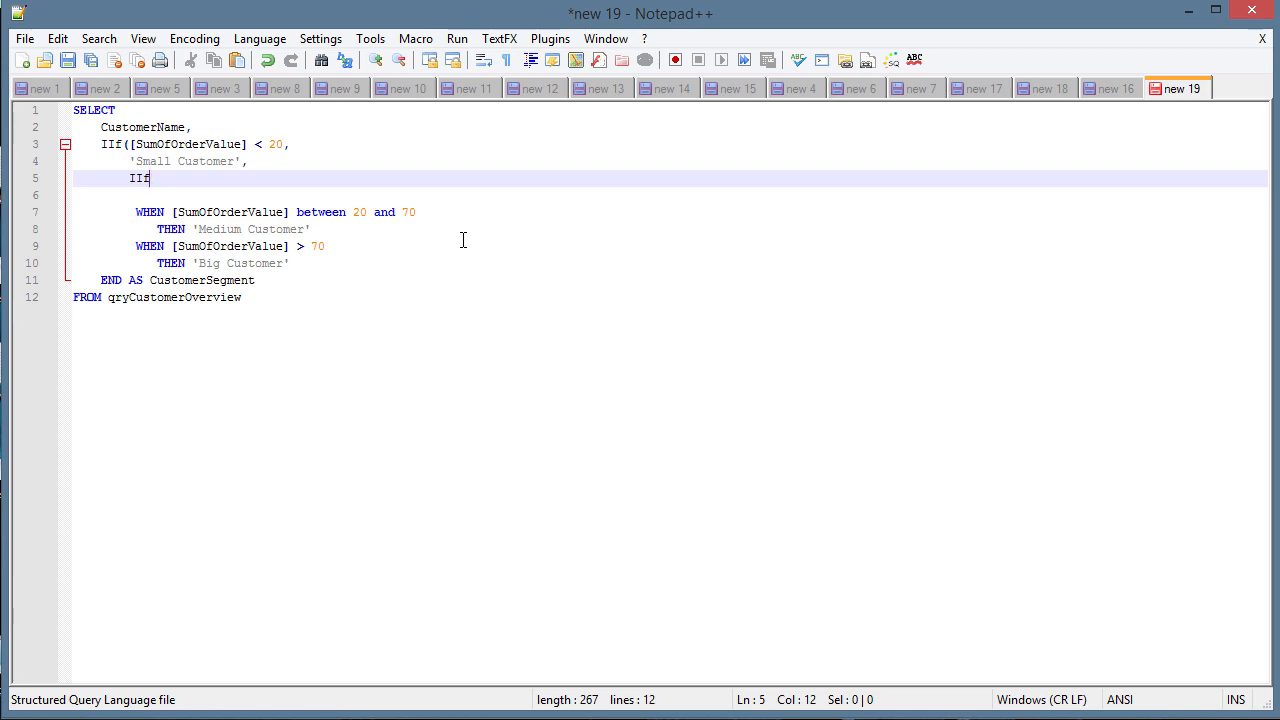
{"action": "type", "text": "()"}
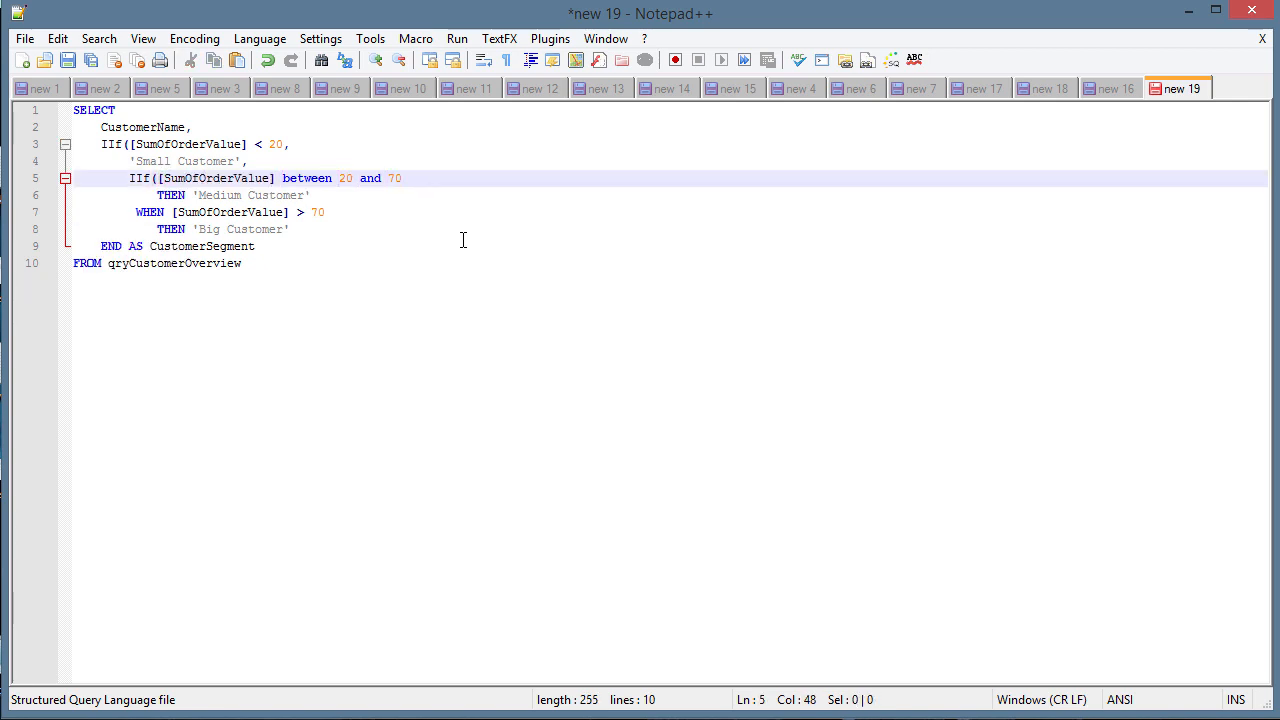
{"action": "type", "text": "IIf("}
{"action": "key", "text": "Enter"}
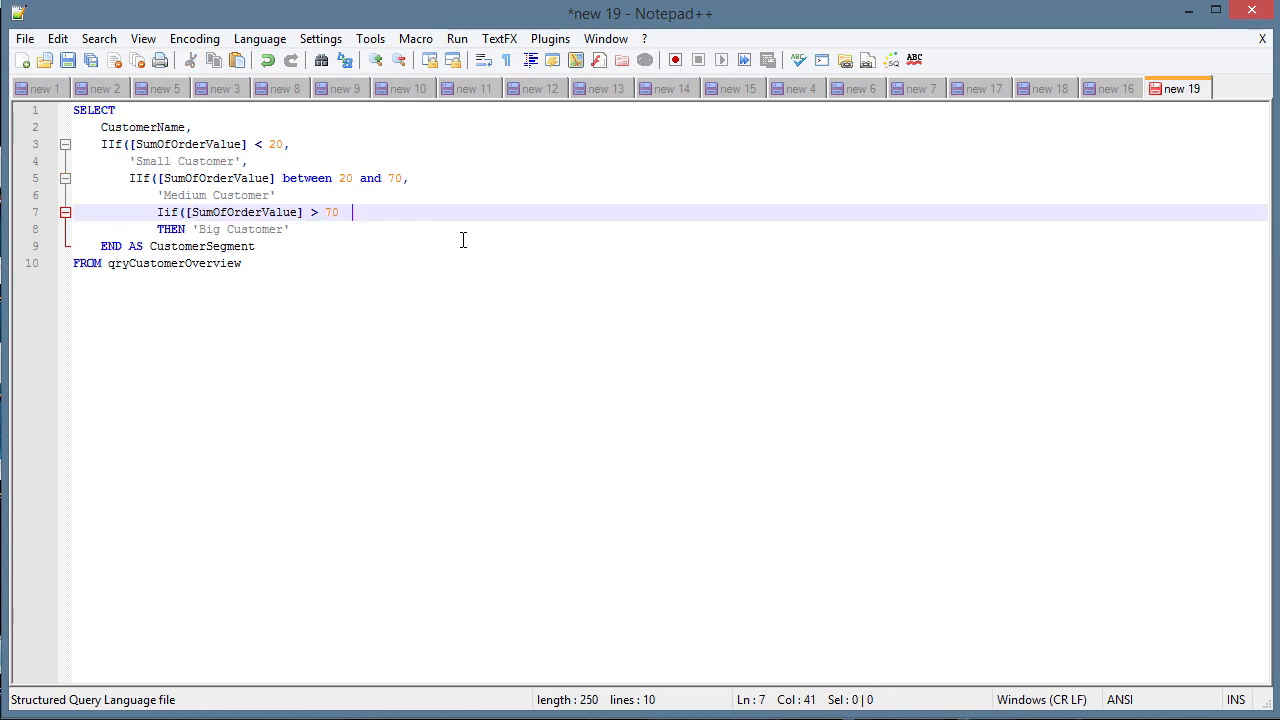
{"action": "type", "text": ","}
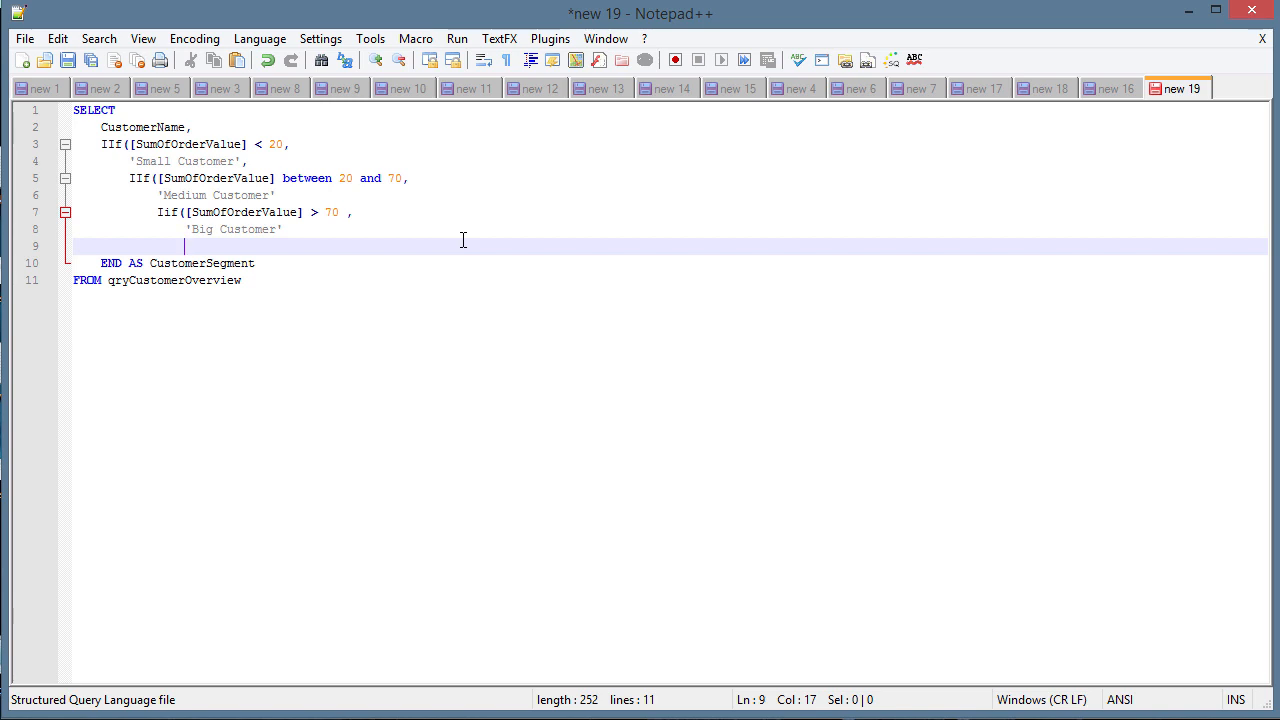
Step: Close the nested IIf parentheses before AS CustomerSegment, delete END, and select the query for Access
{"action": "type", "text": ")"}
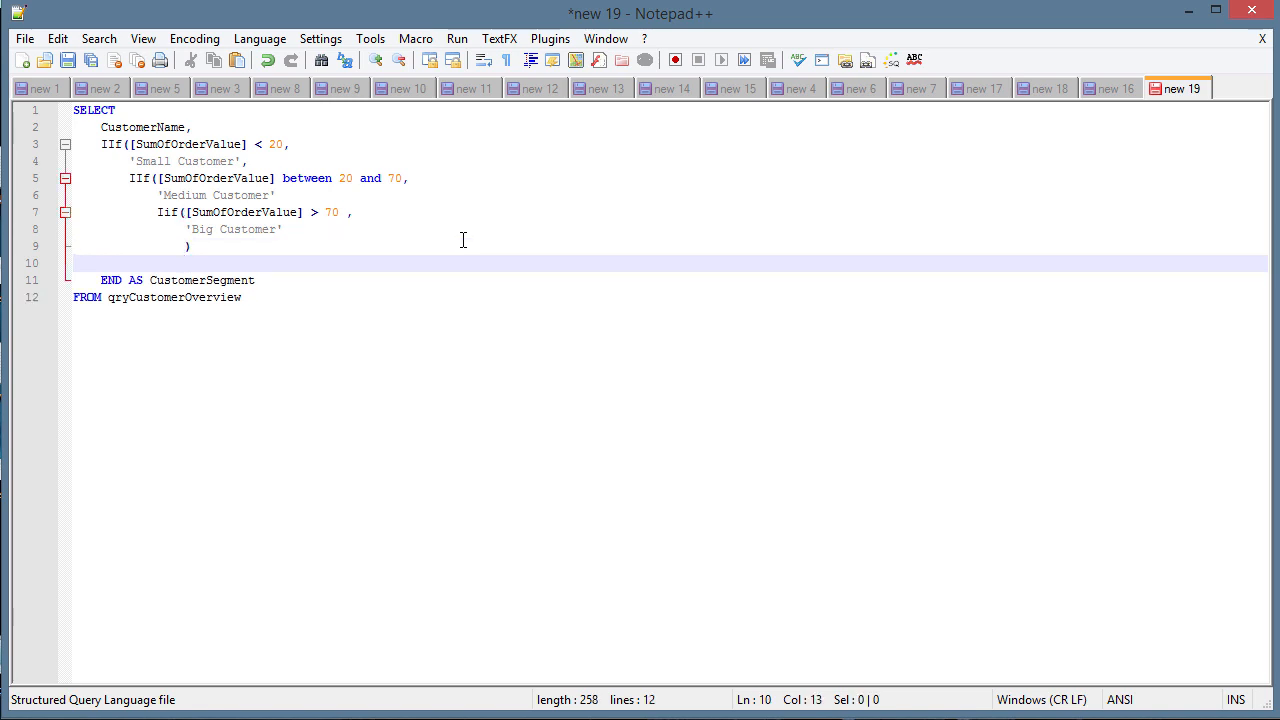
{"action": "type", "text": ")"}
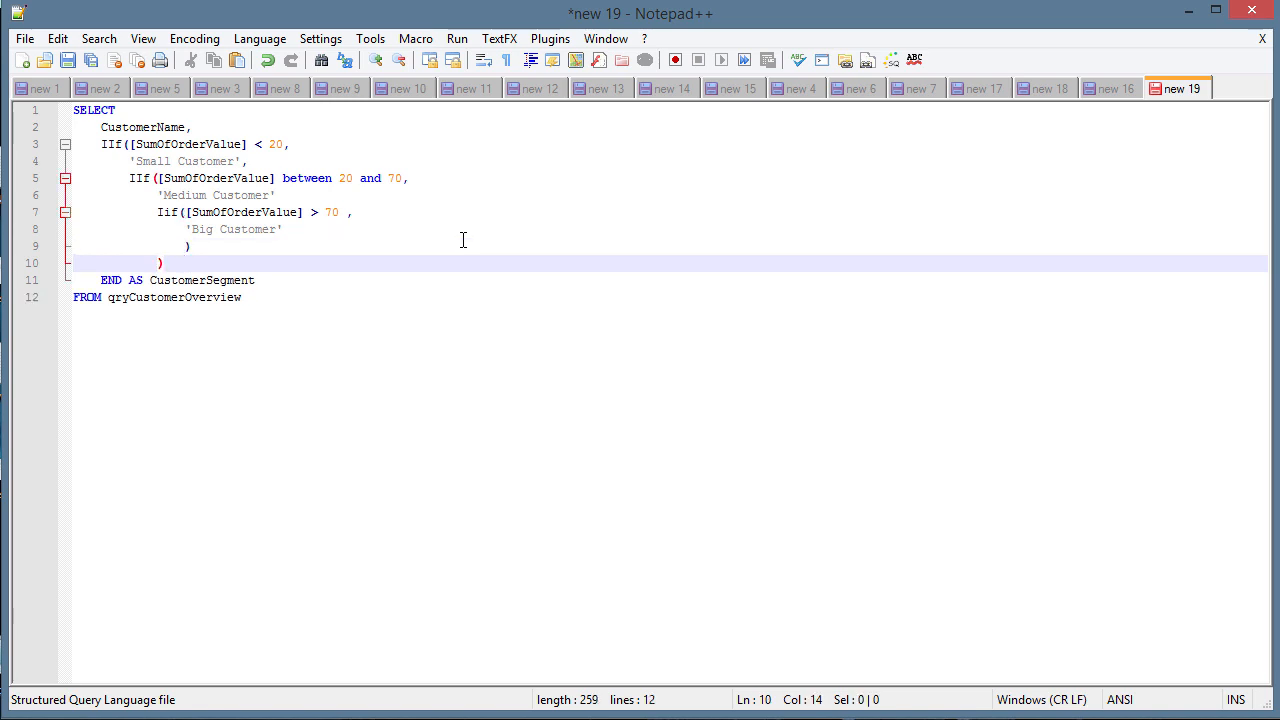
{"action": "key", "text": "Return"}
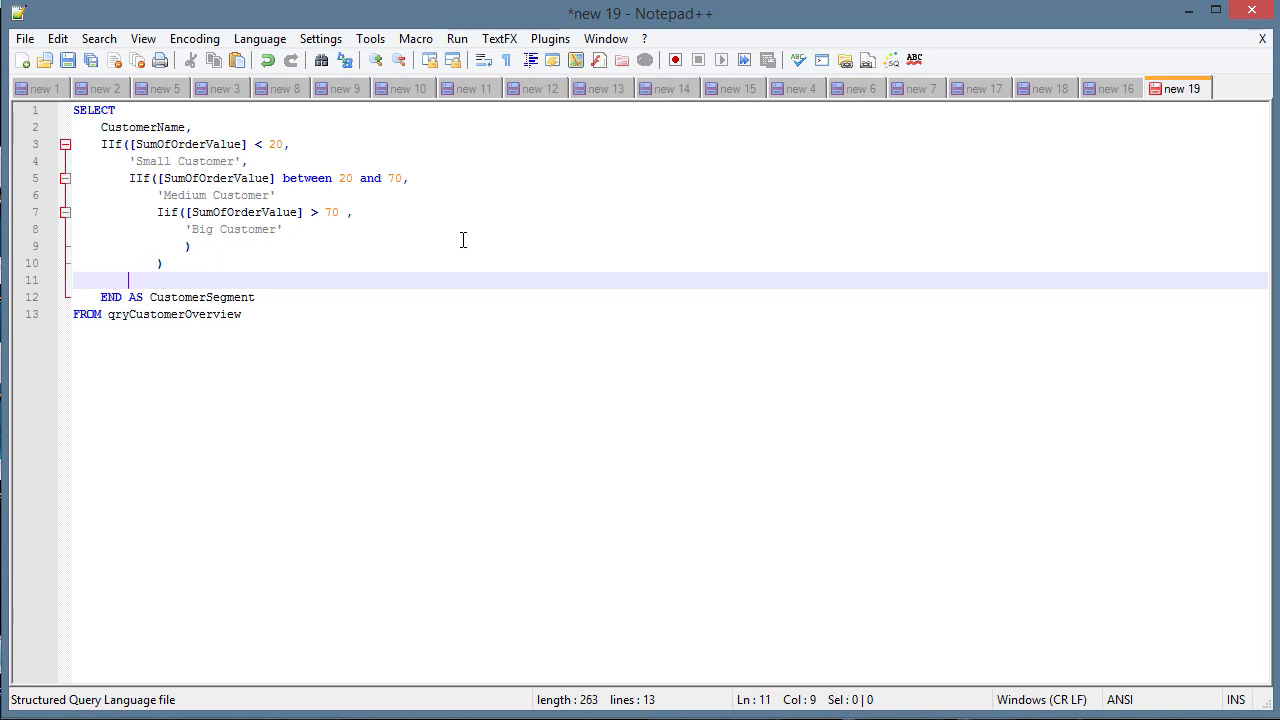
{"action": "type", "text": ")"}
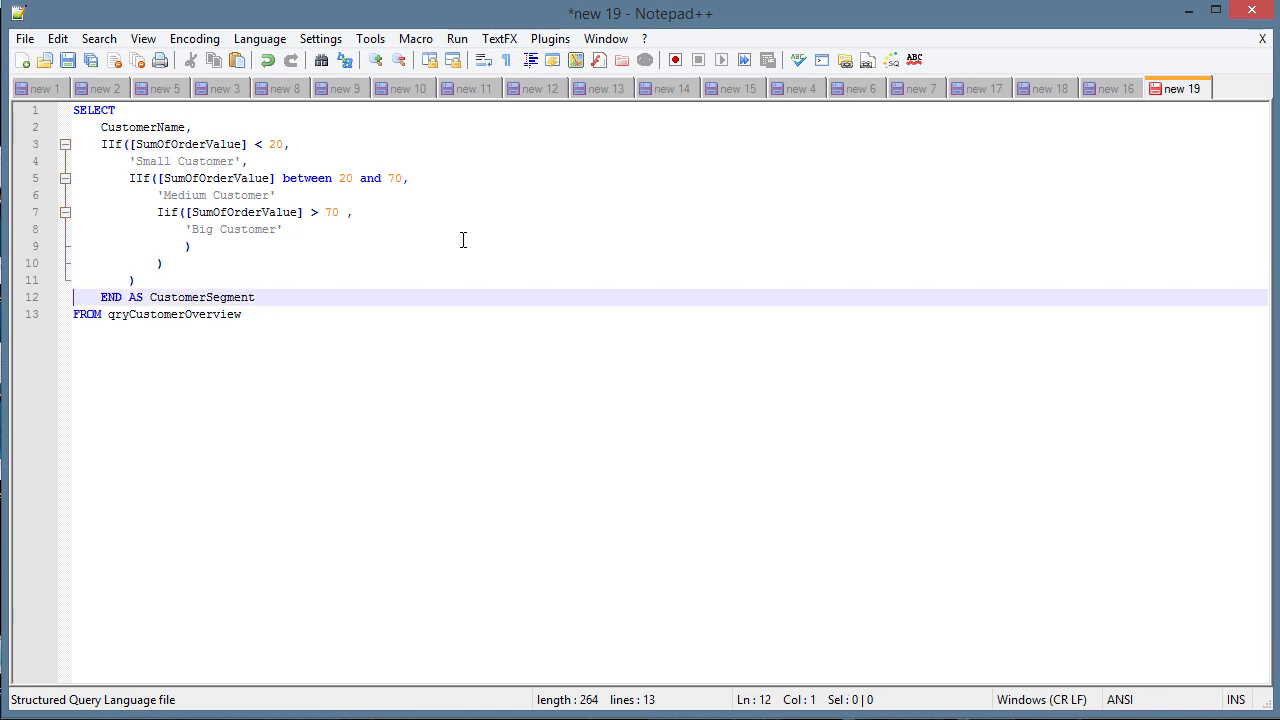
{"action": "double_click", "coordinate": [110, 296]}
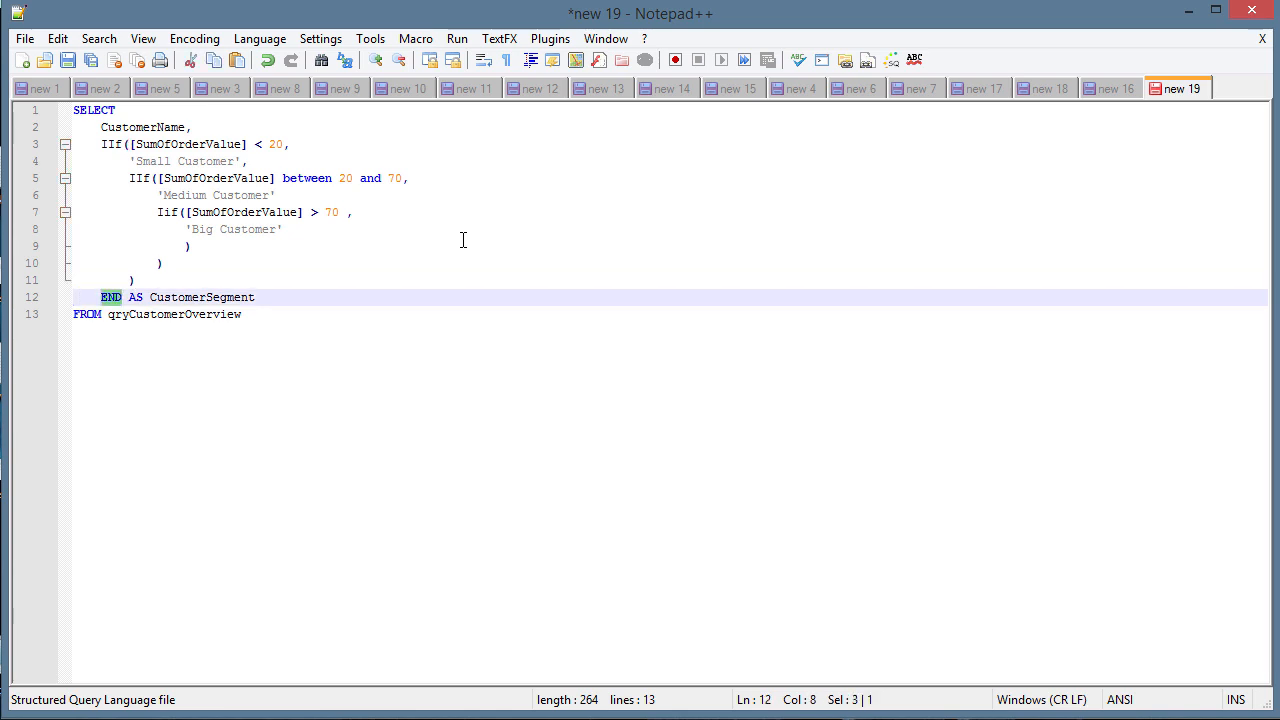
{"action": "key", "text": "Delete"}
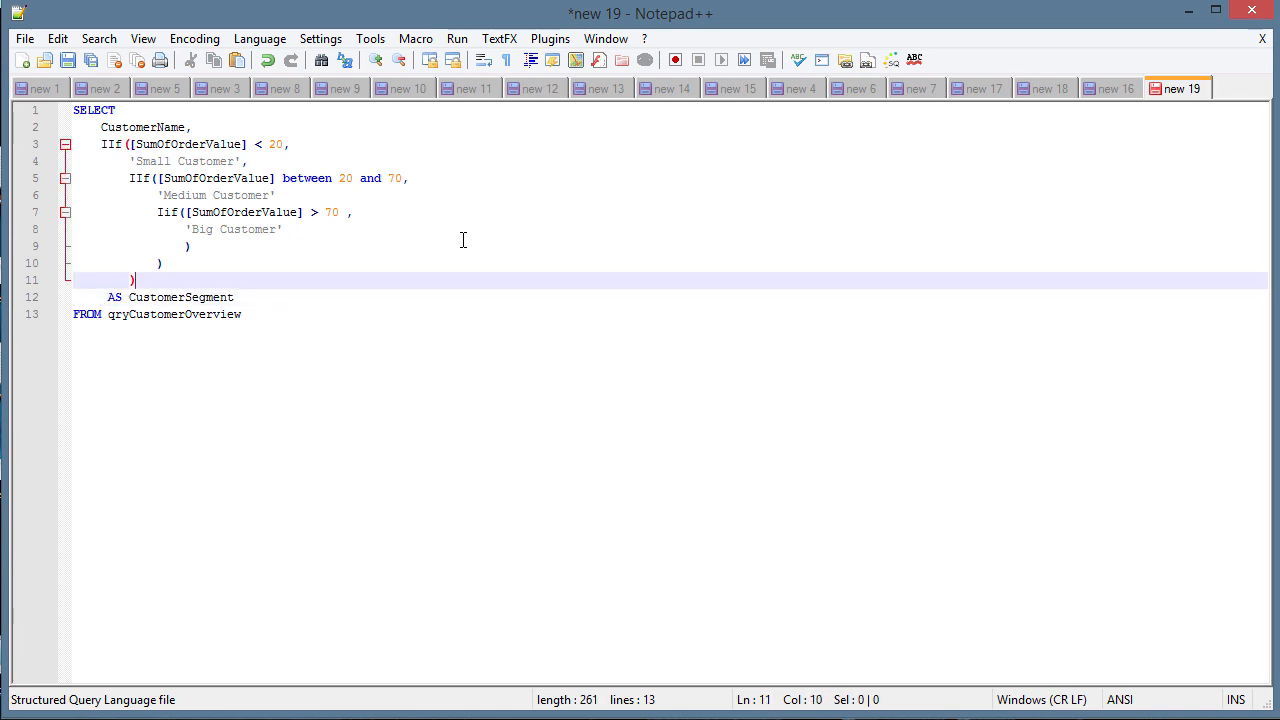
{"action": "key", "text": "Delete"}
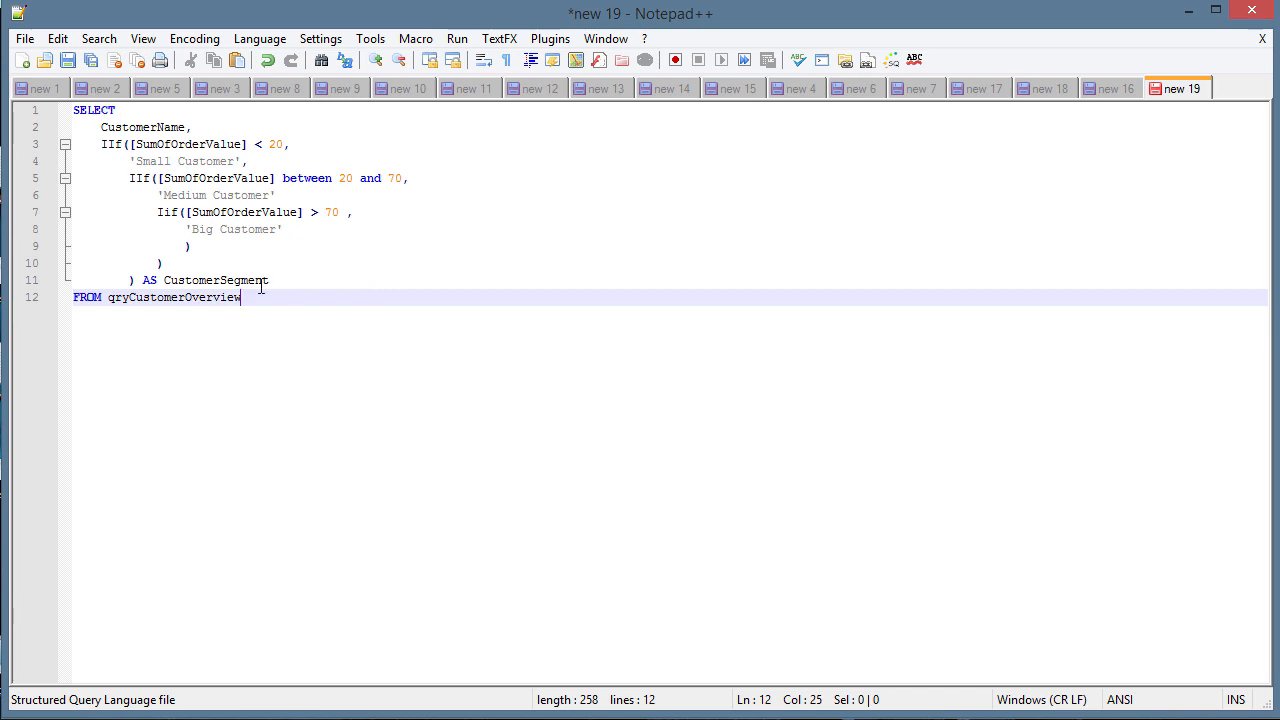
{"action": "key", "text": "ctrl+a"}
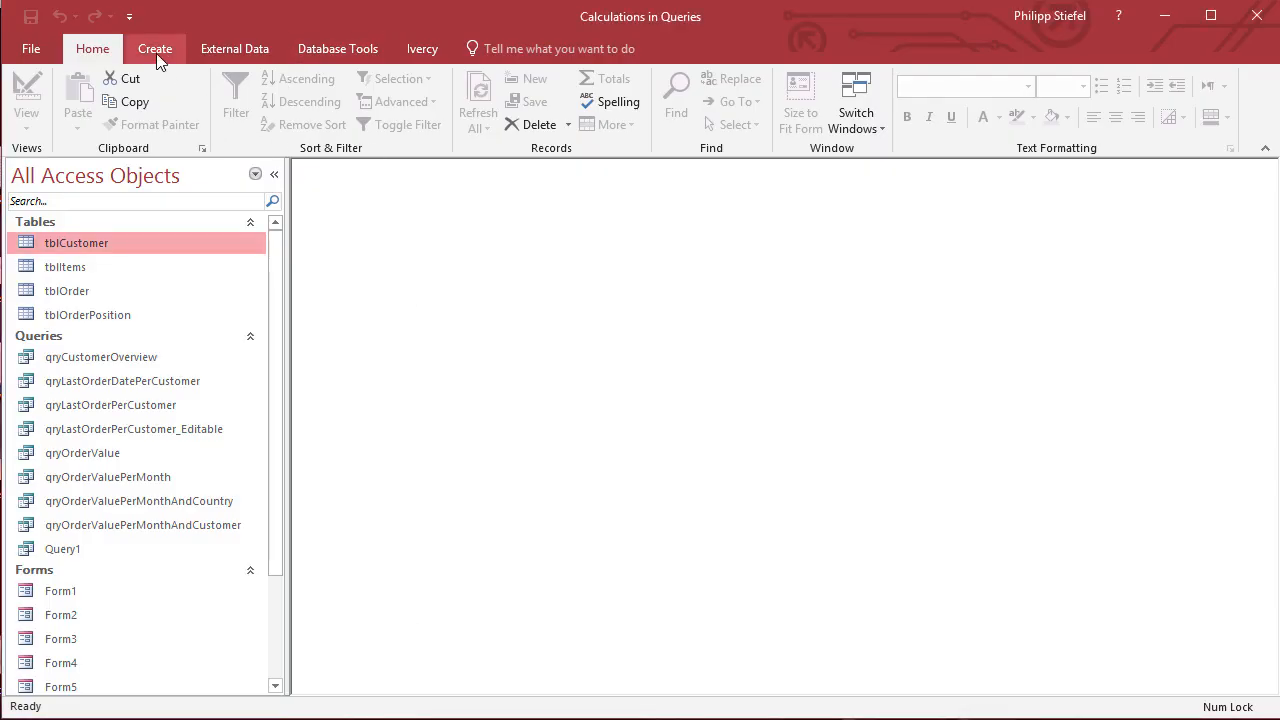
Step: Run the nested IIf SQL as a new Access query, fixing the missing comma to list 12 customers' segments
{"action": "left_click", "coordinate": [154, 48]}
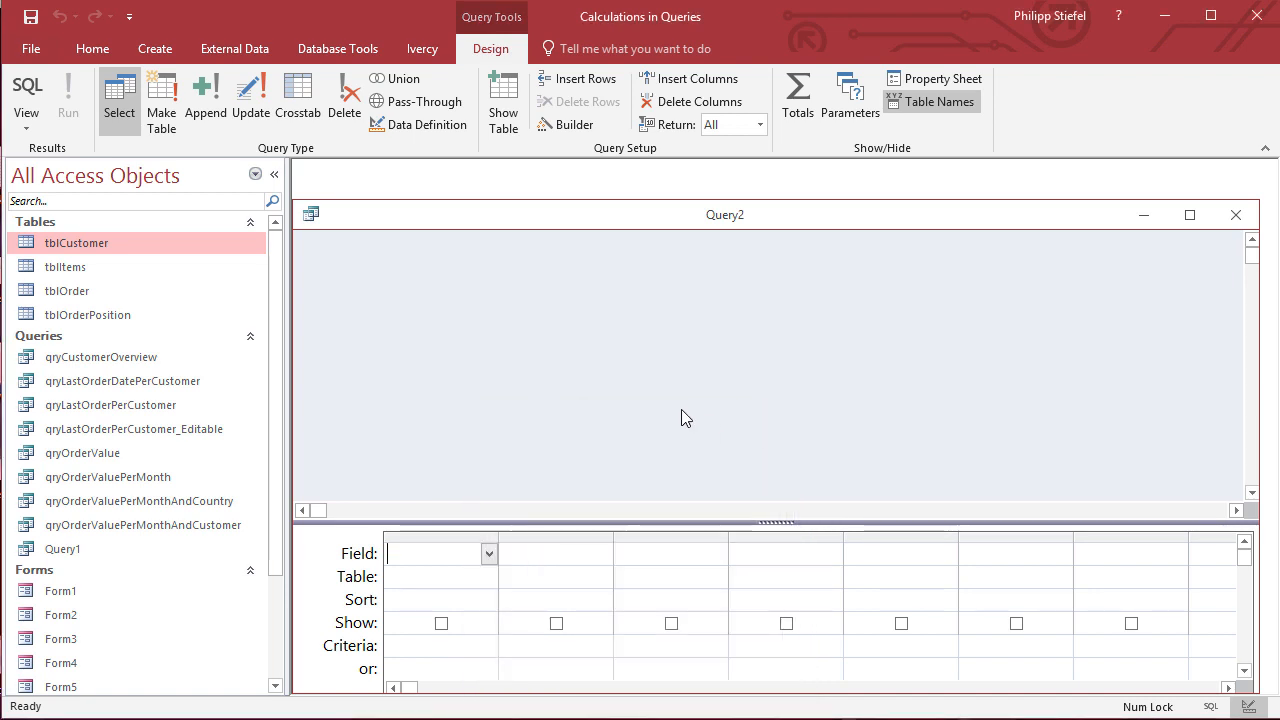
{"action": "left_click", "coordinate": [1188, 214]}
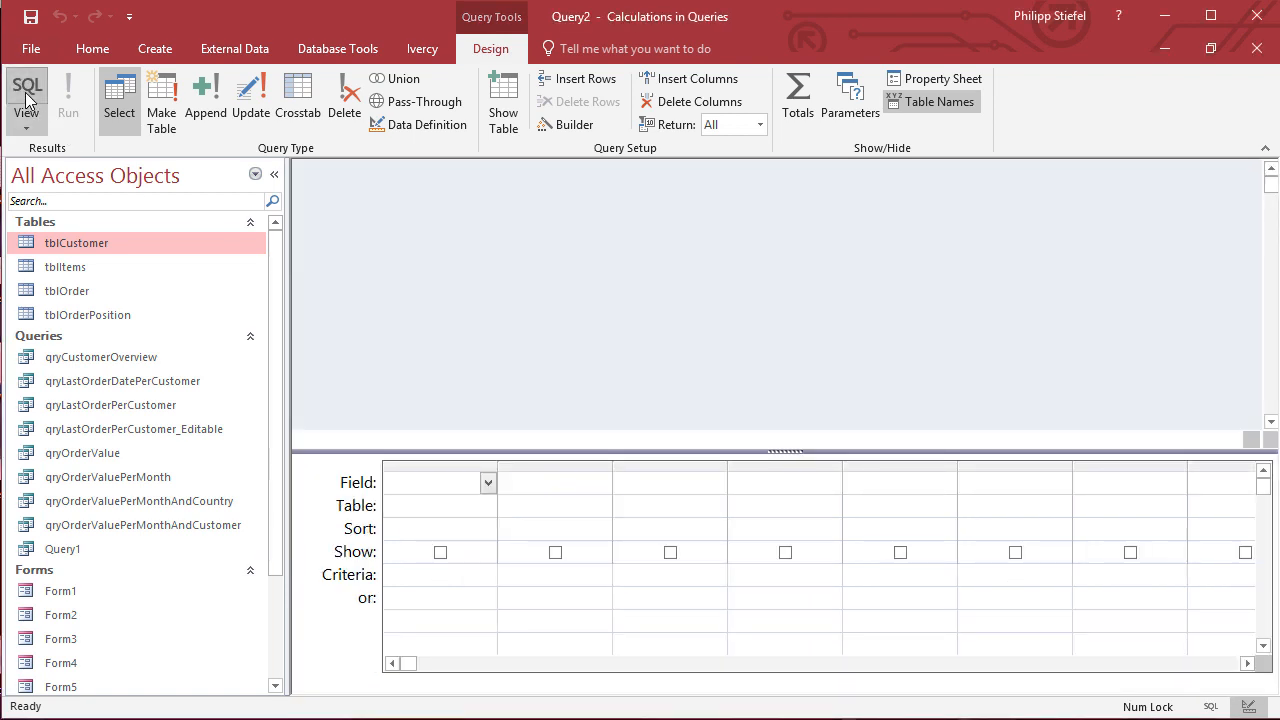
{"action": "left_click", "coordinate": [28, 96]}
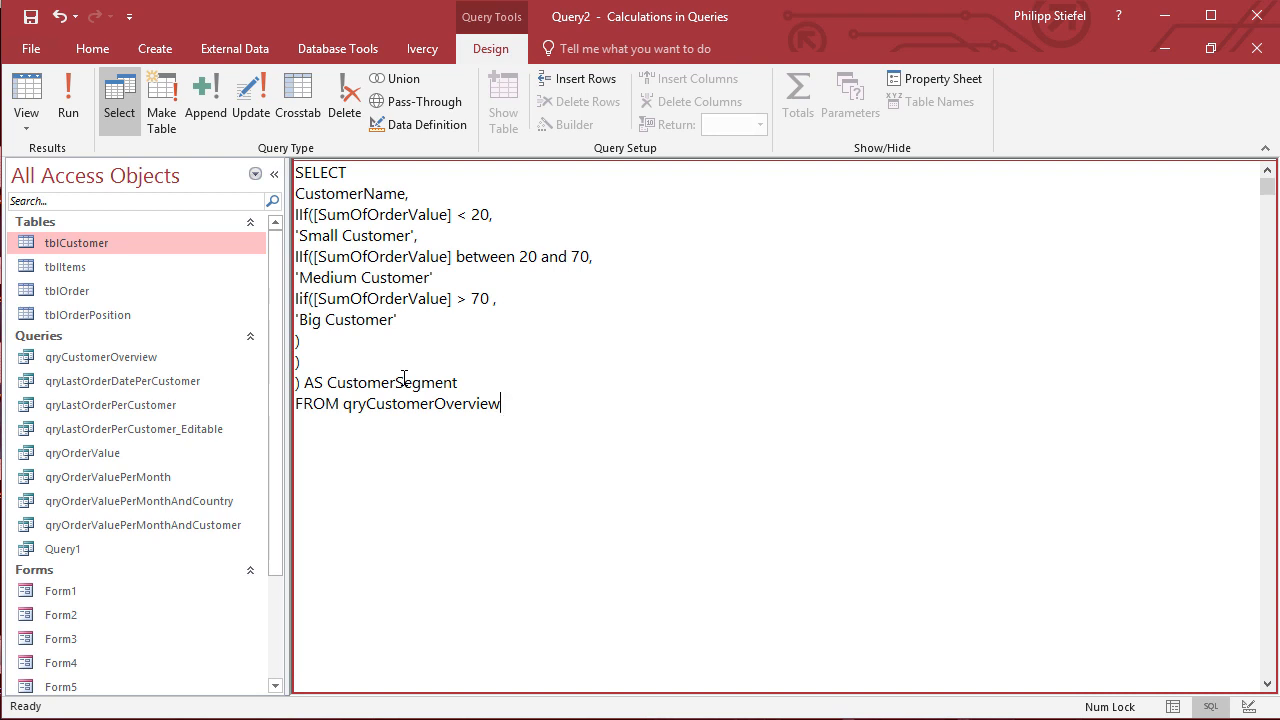
{"action": "mouse_move", "coordinate": [258, 400]}
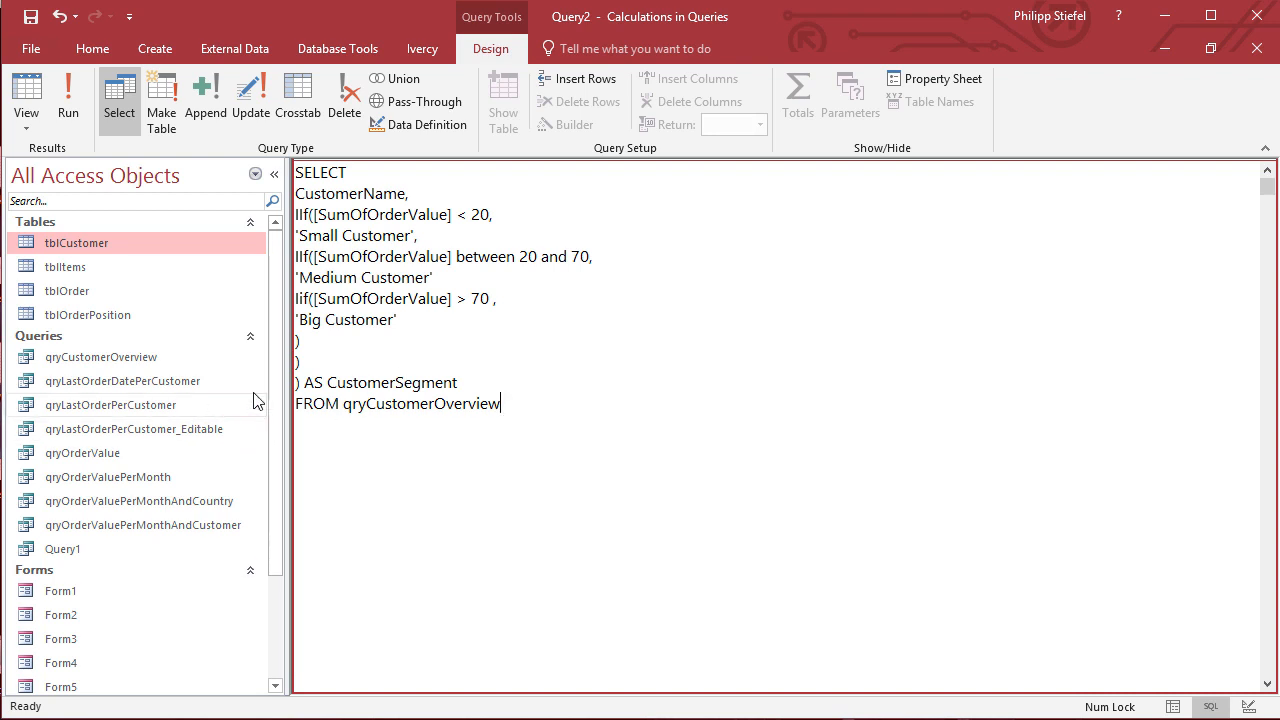
{"action": "mouse_move", "coordinate": [68, 96]}
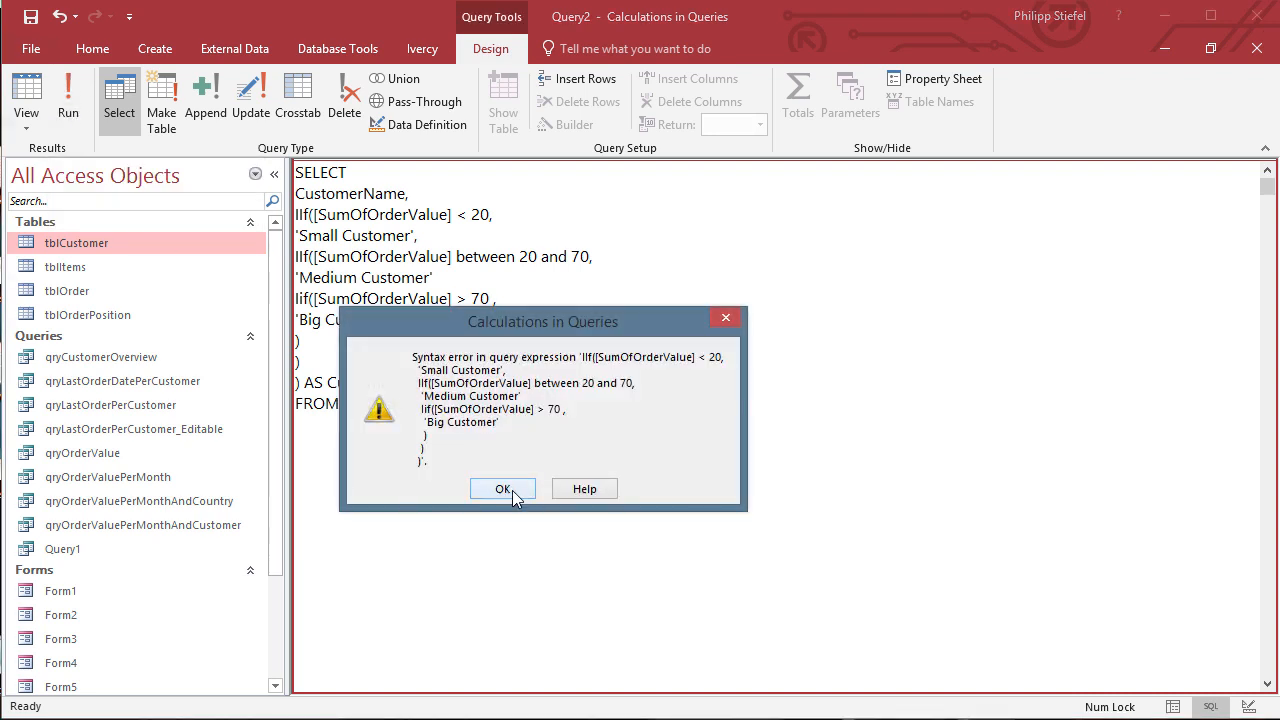
{"action": "left_click", "coordinate": [504, 488]}
{"action": "type", "text": ","}
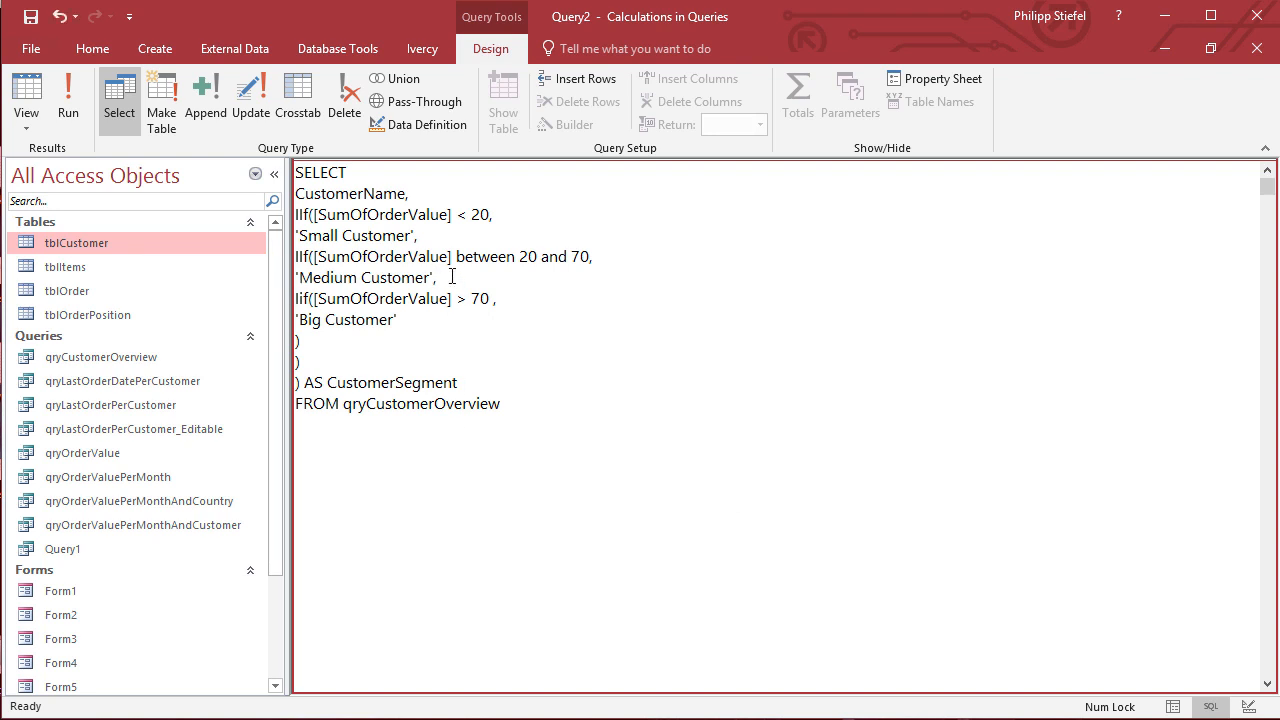
{"action": "left_click", "coordinate": [68, 96]}
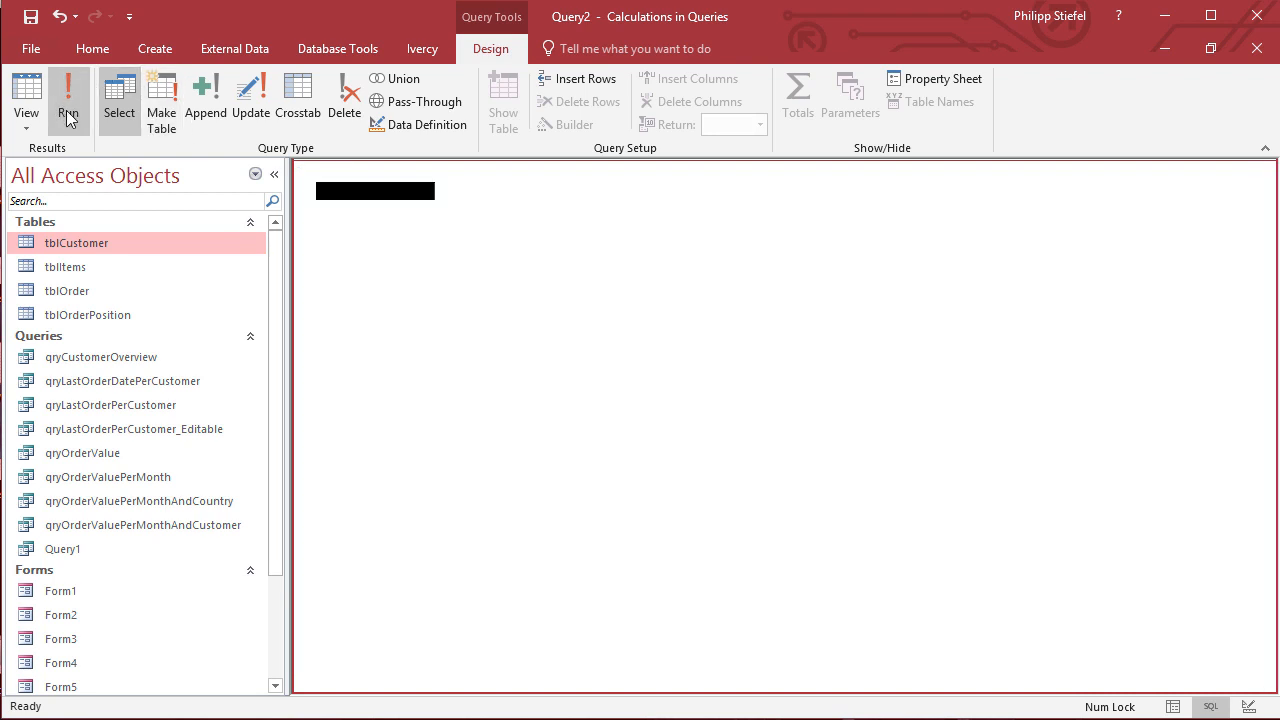
{"action": "left_click", "coordinate": [68, 96]}
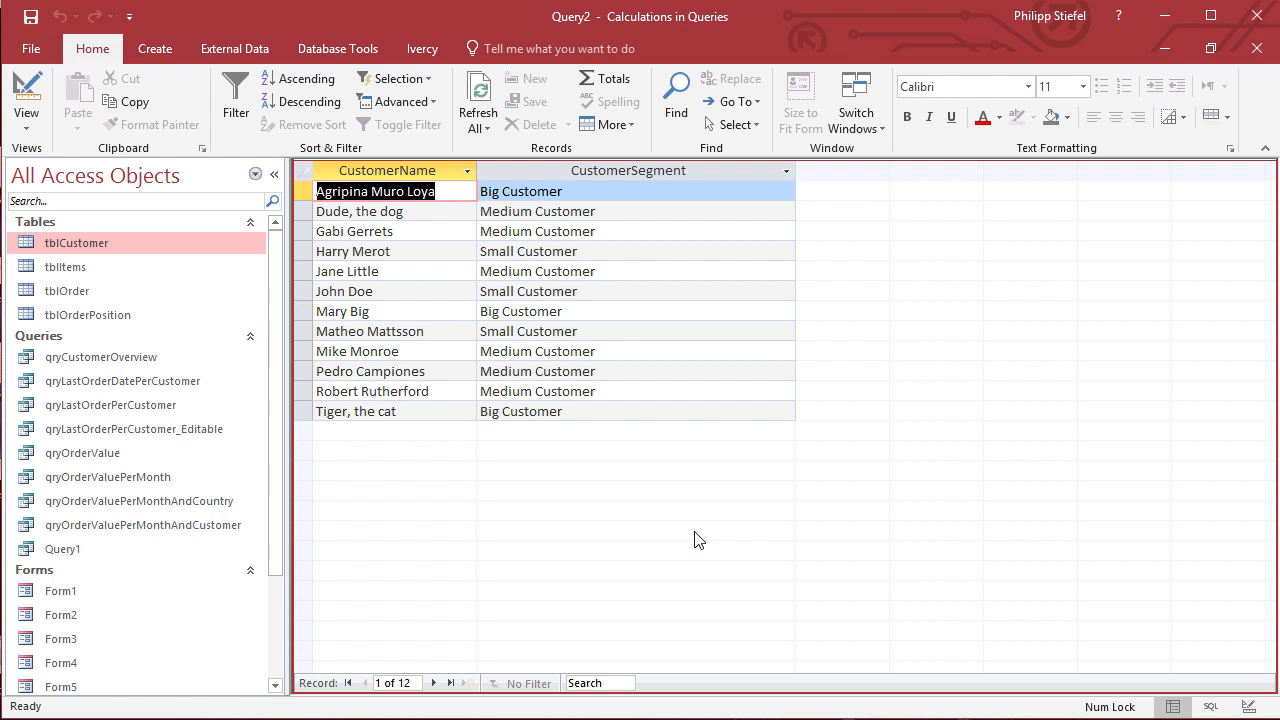
{"action": "mouse_move", "coordinate": [676, 520]}
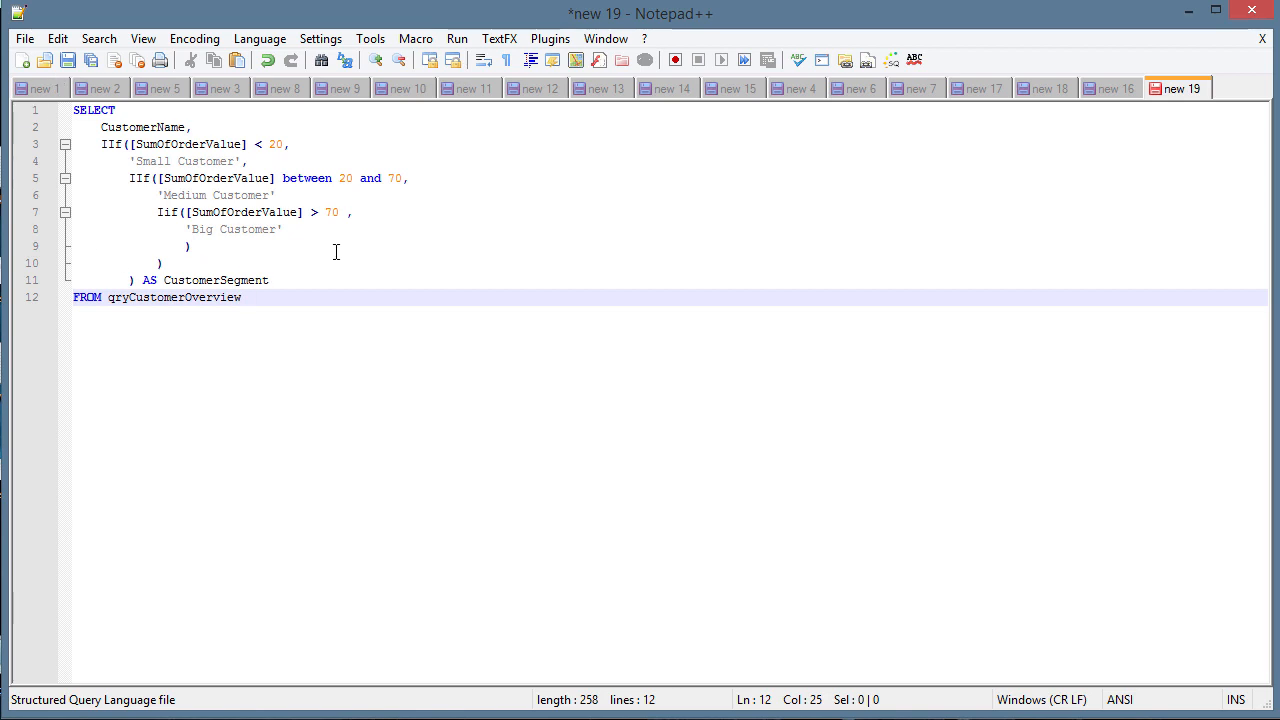
Step: Compare the nested IIf version with the original CASE WHEN query and return to the CASE WHEN document
{"action": "left_click", "coordinate": [276, 196]}
{"action": "type", "text": ","}
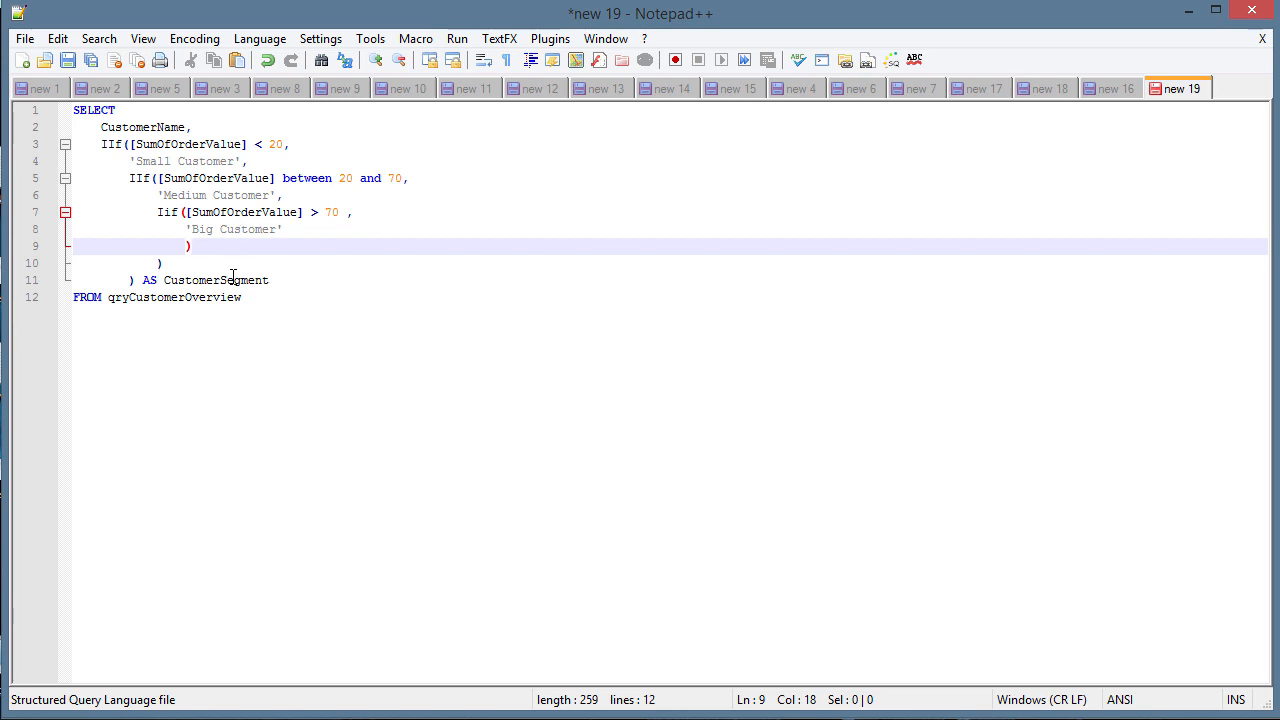
{"action": "left_click", "coordinate": [1110, 88]}
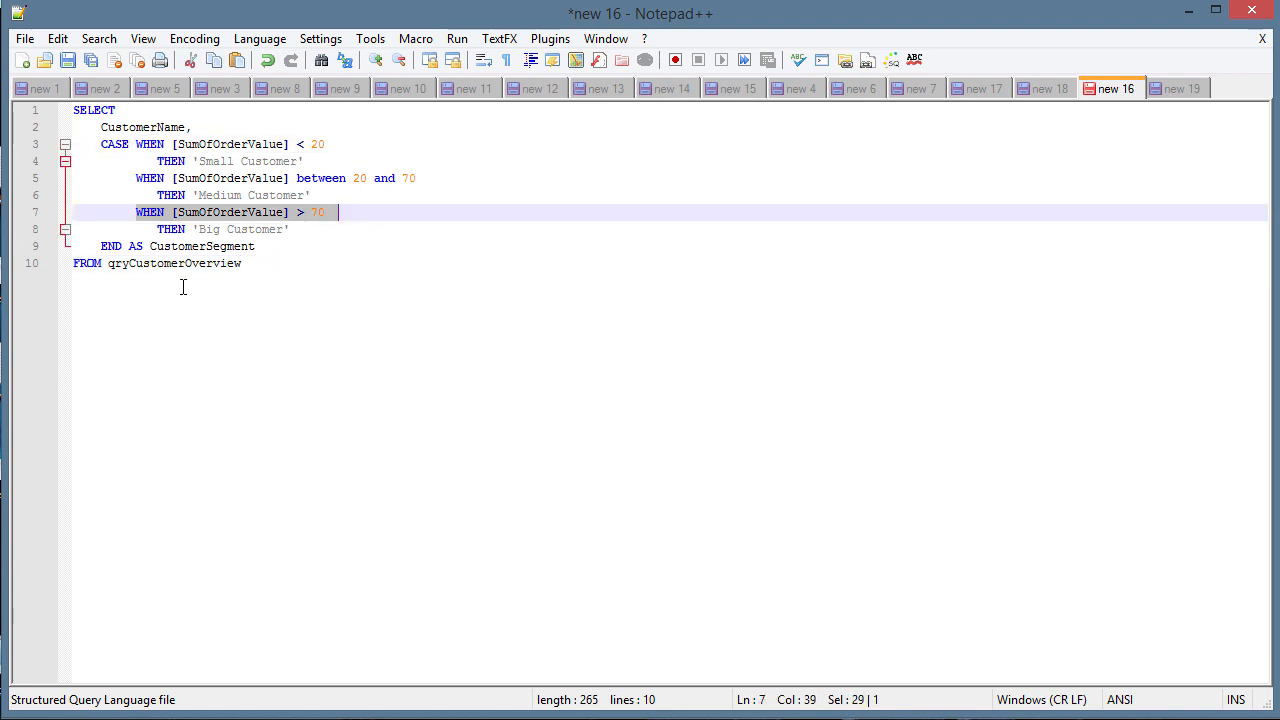
{"action": "mouse_move", "coordinate": [906, 136]}
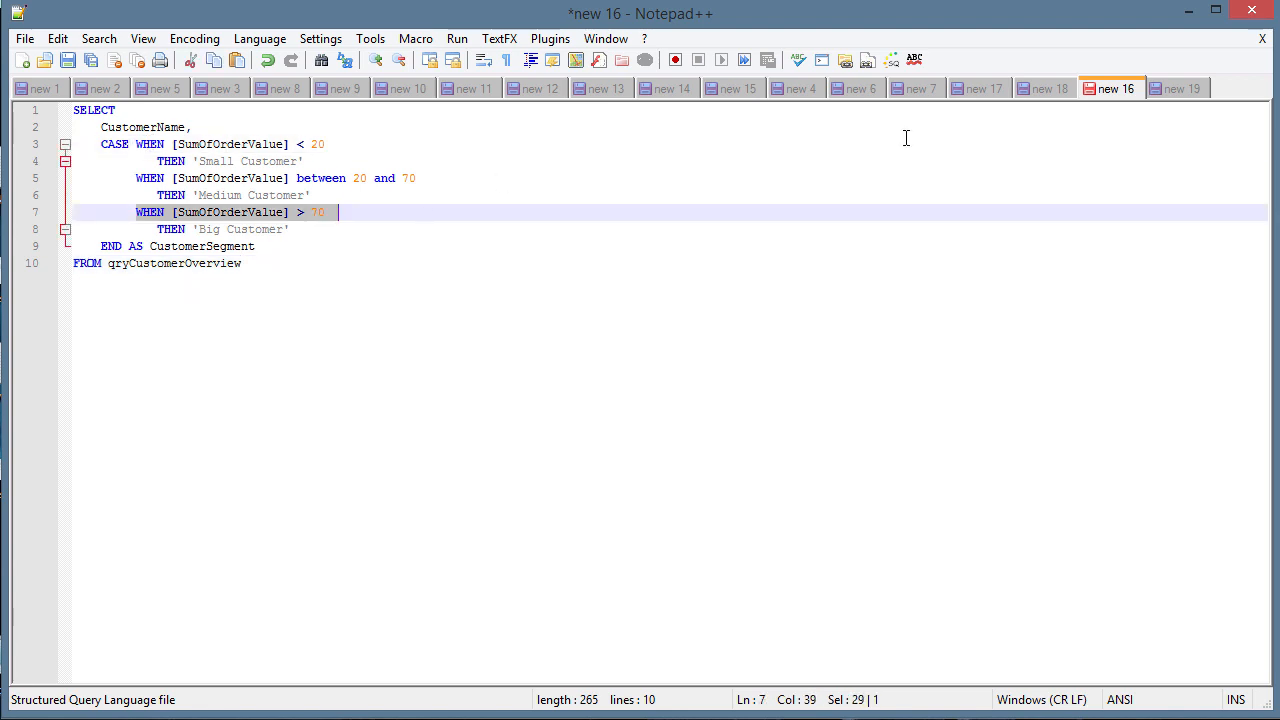
{"action": "left_click", "coordinate": [1180, 88]}
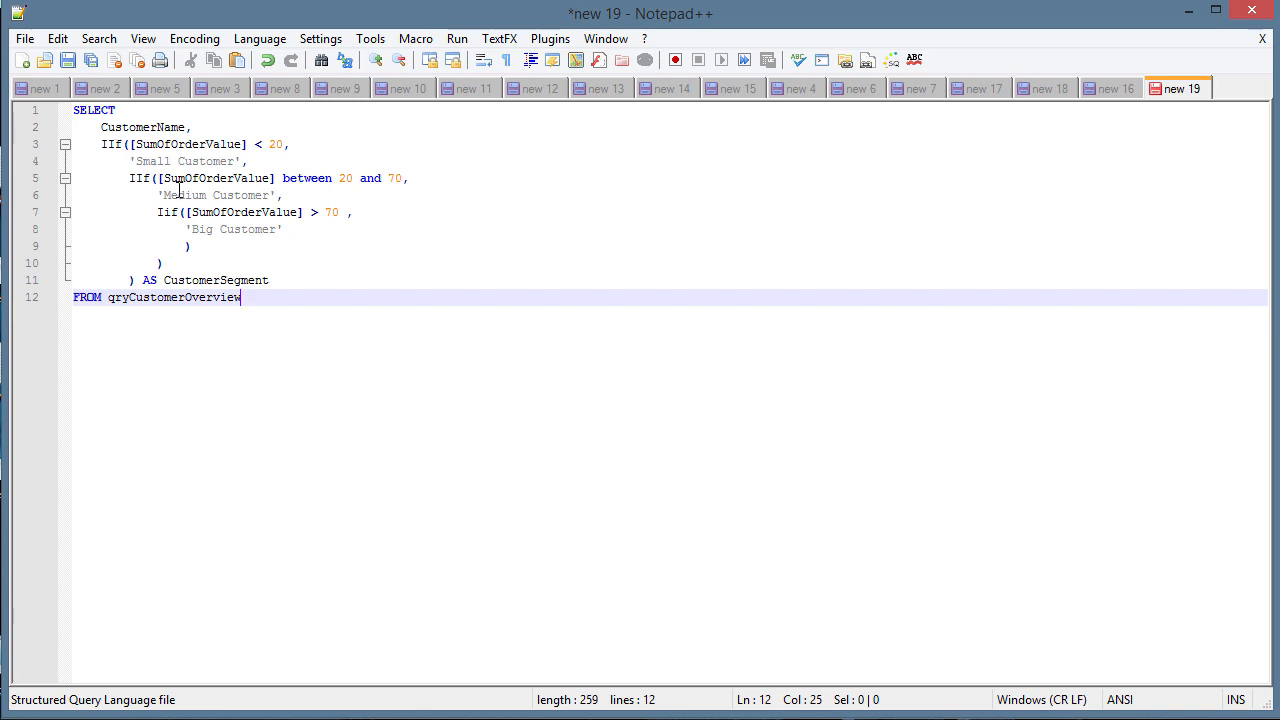
{"action": "left_click", "coordinate": [190, 246]}
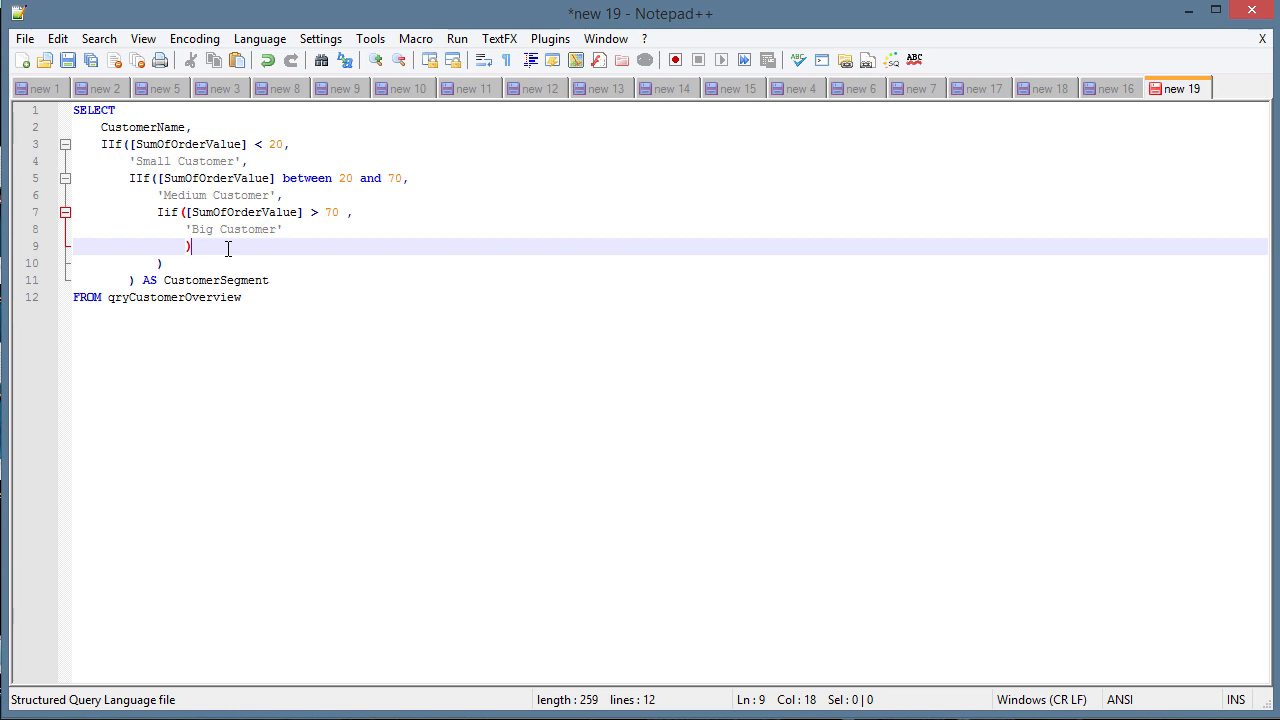
{"action": "mouse_move", "coordinate": [806, 548]}
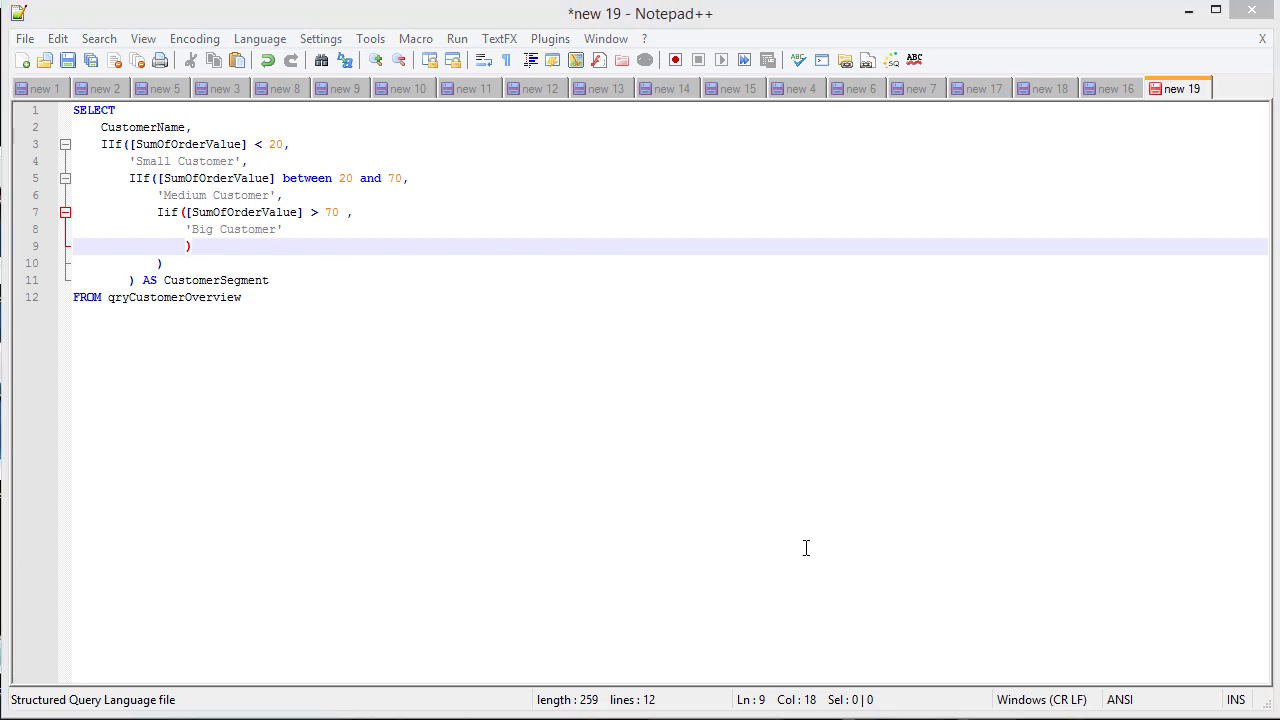
{"action": "mouse_move", "coordinate": [308, 472]}
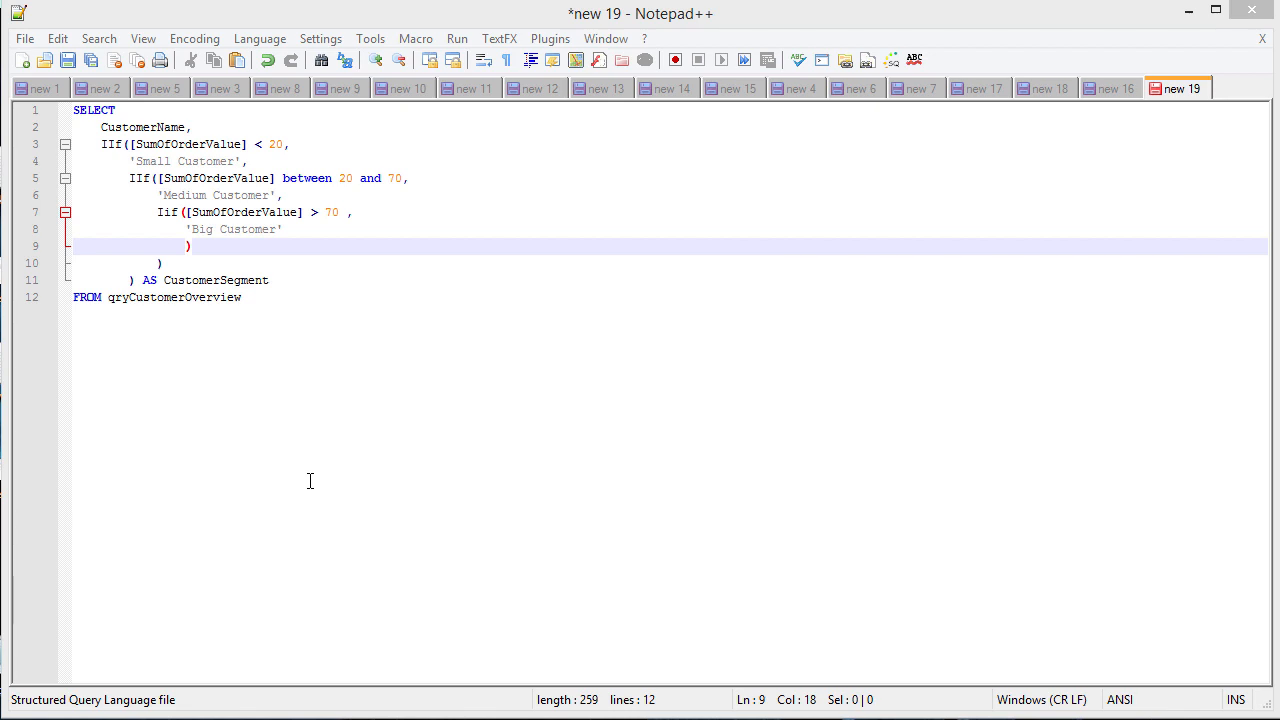
{"action": "left_click", "coordinate": [1114, 88]}
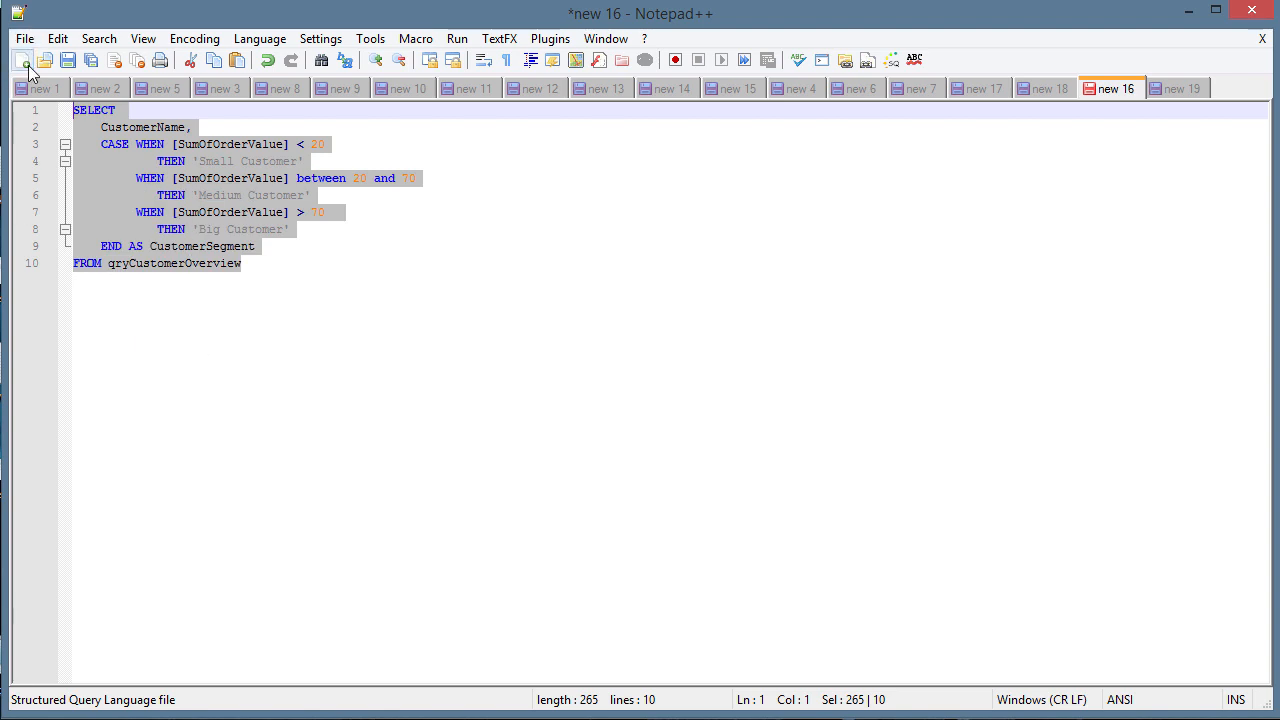
Step: In a new SQL document replace CASE WHEN with Switch( and drop THEN before 'Small Customer'
{"action": "left_click", "coordinate": [22, 60]}
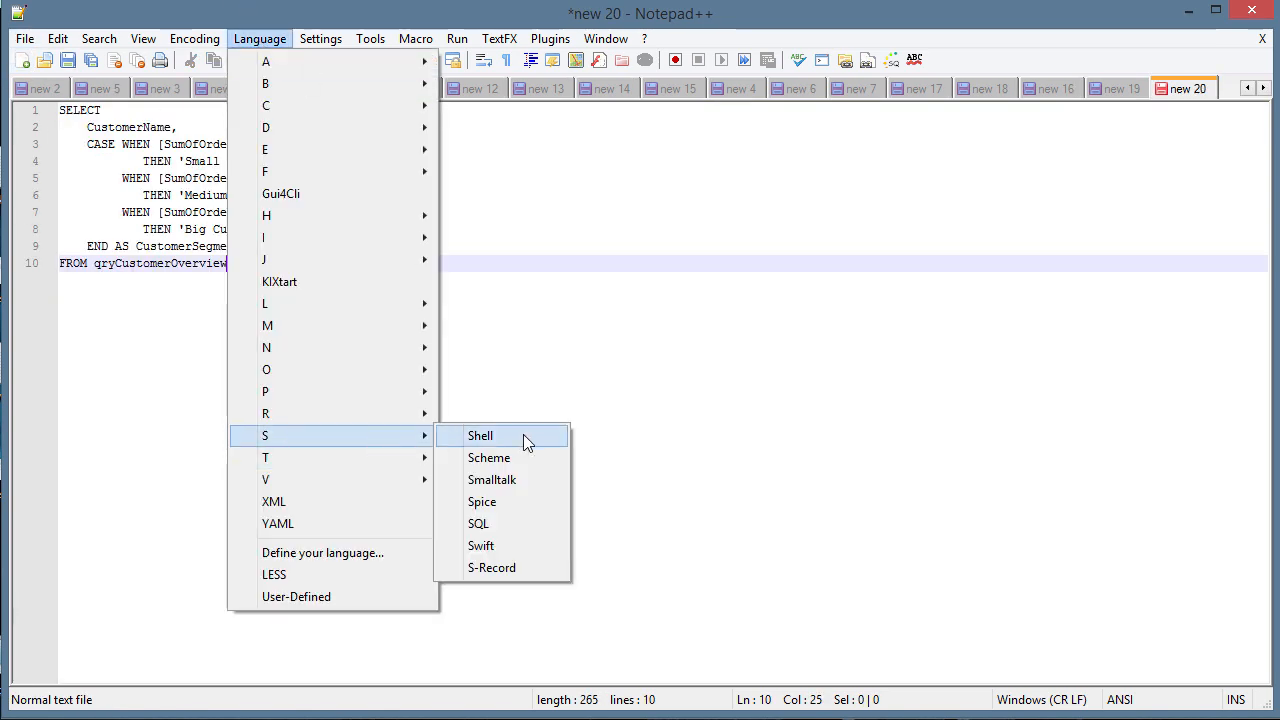
{"action": "left_click", "coordinate": [478, 524]}
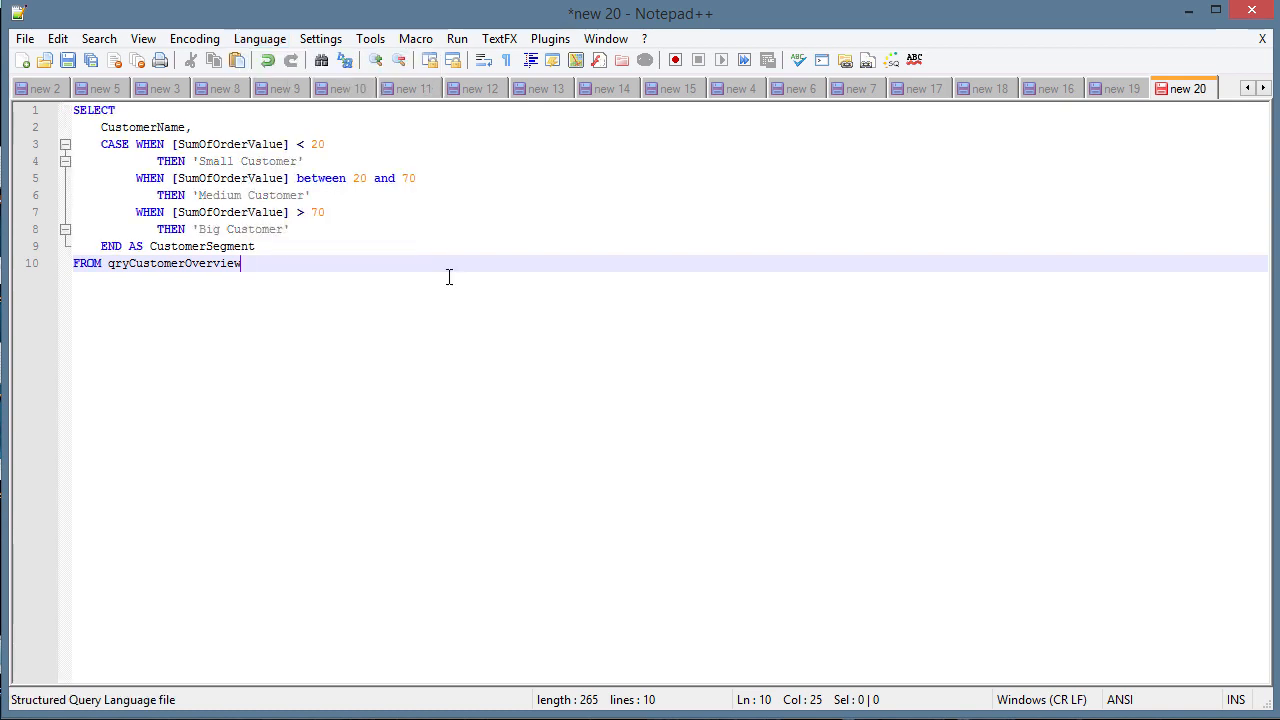
{"action": "left_click", "coordinate": [190, 128]}
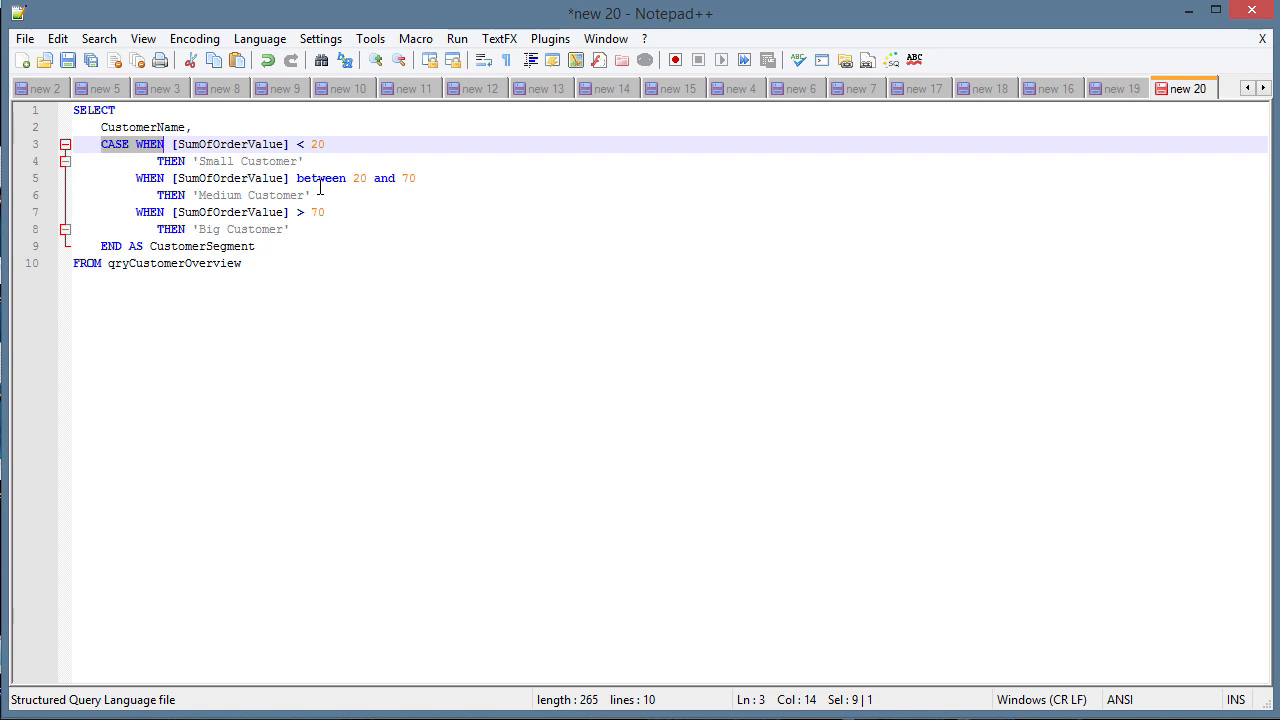
{"action": "type", "text": "Swi"}
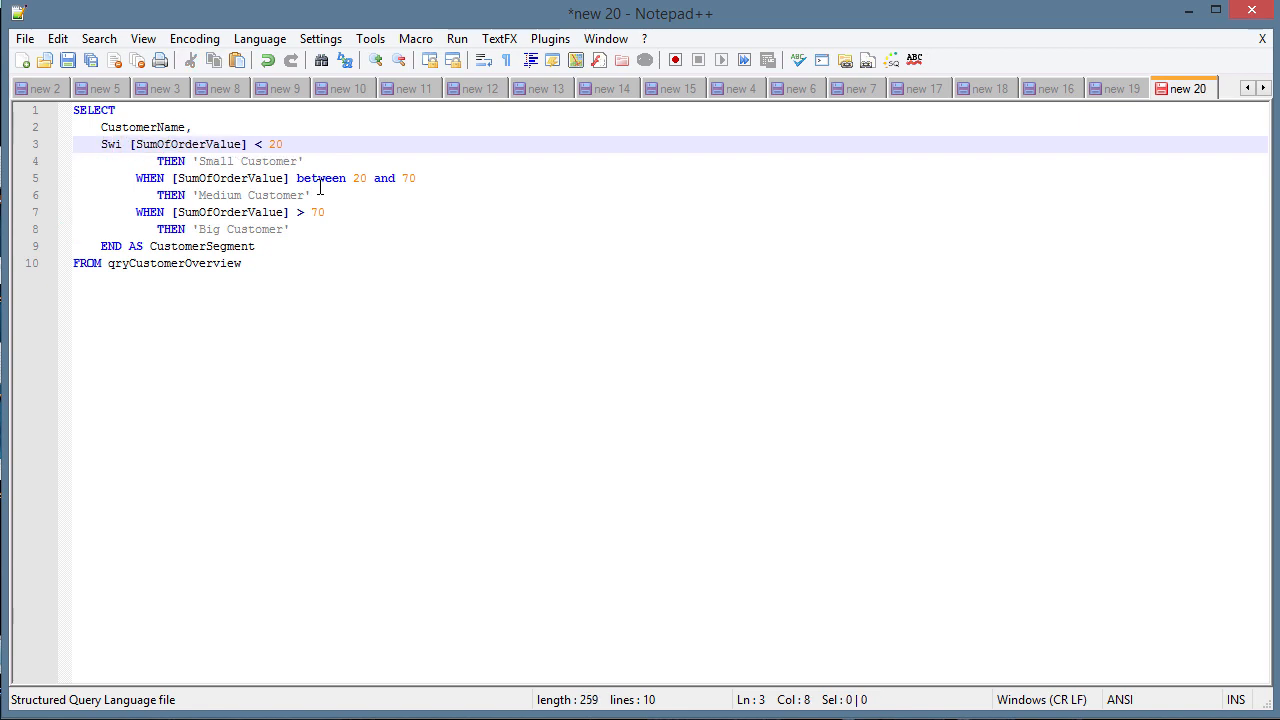
{"action": "type", "text": "tch"}
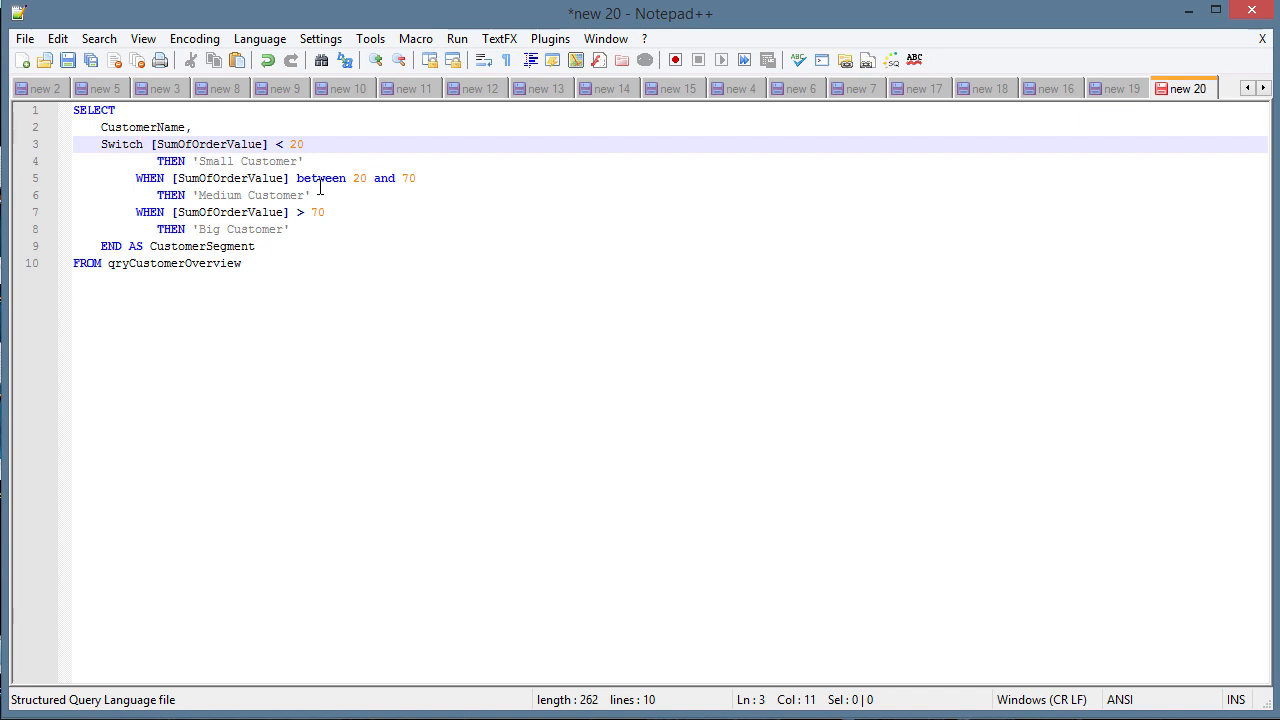
{"action": "type", "text": "("}
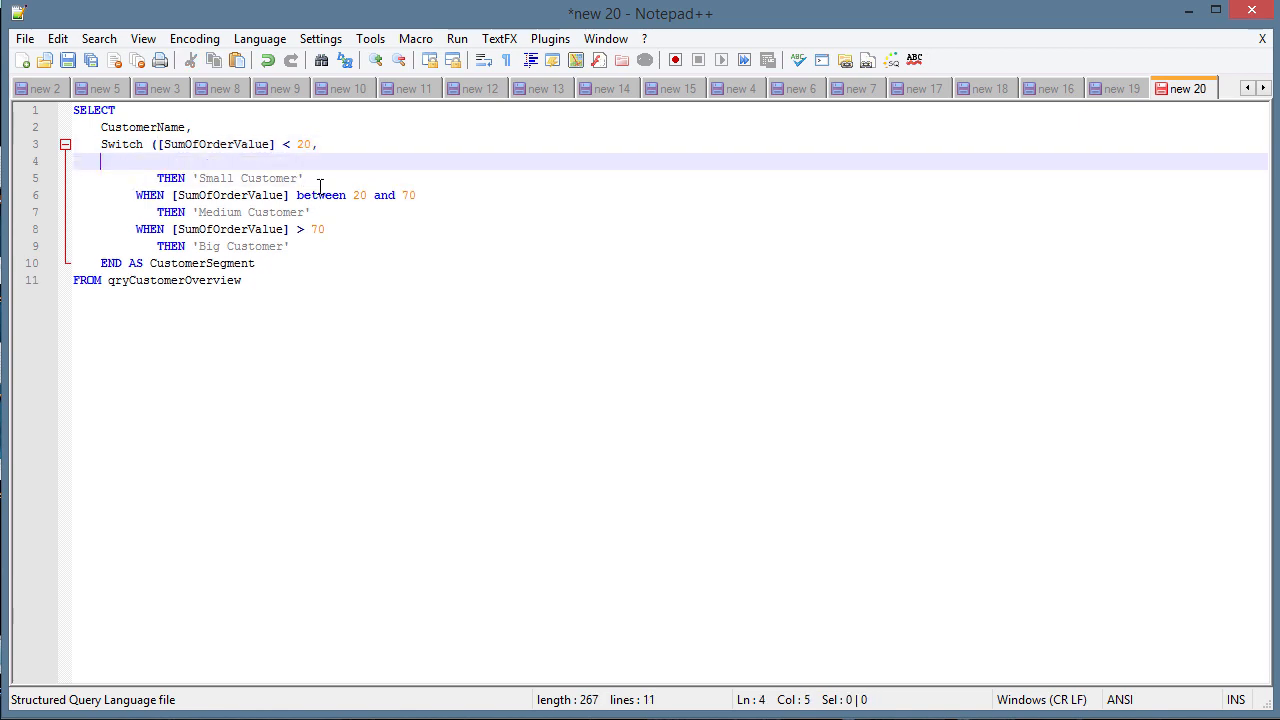
{"action": "key", "text": "Delete"}
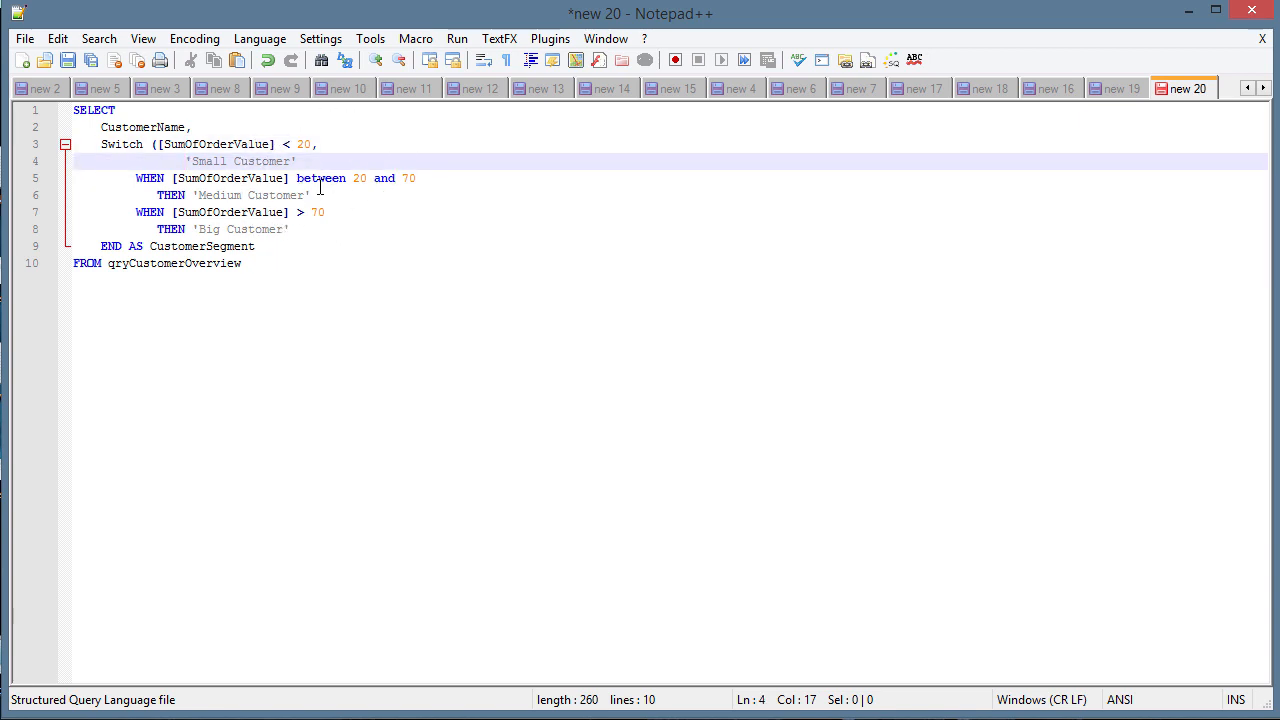
{"action": "double_click", "coordinate": [240, 160]}
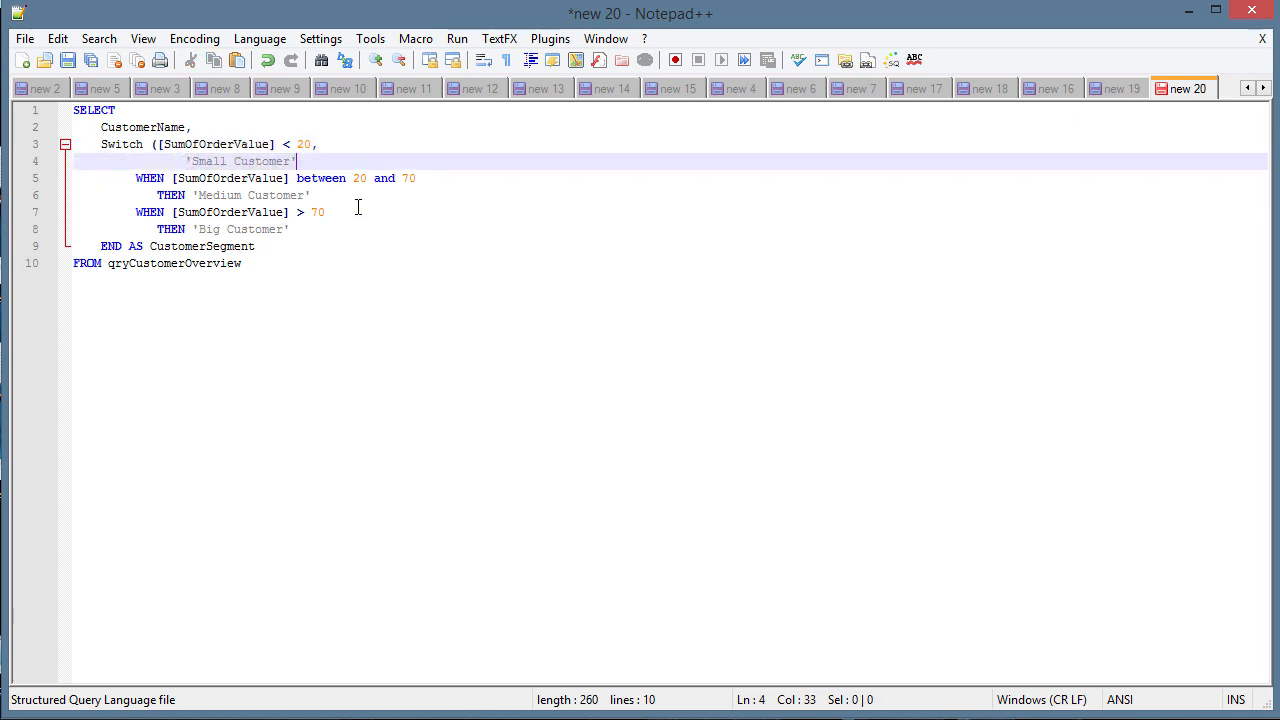
{"action": "type", "text": ","}
{"action": "key", "text": "Enter"}
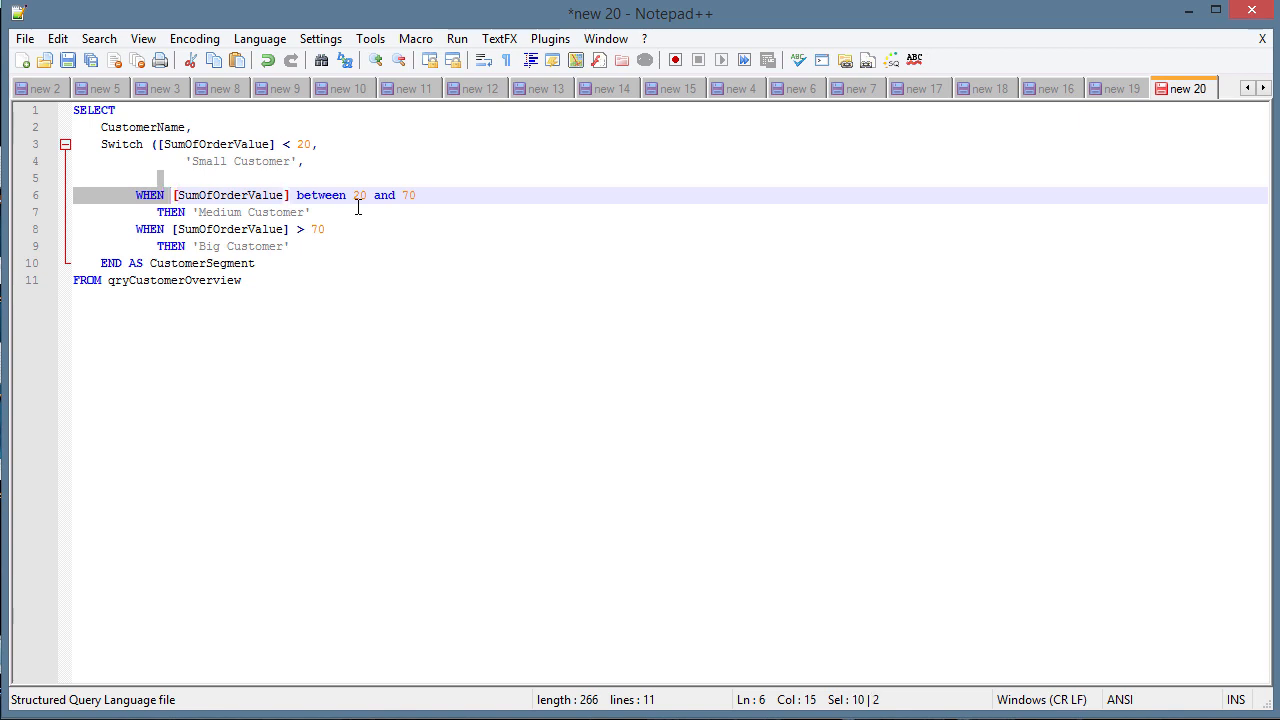
Step: Strip WHEN/THEN from the Medium and Big branches, close Switch with ) before AS CustomerSegment, and copy it
{"action": "key", "text": "Delete"}
{"action": "type", "text": ","}
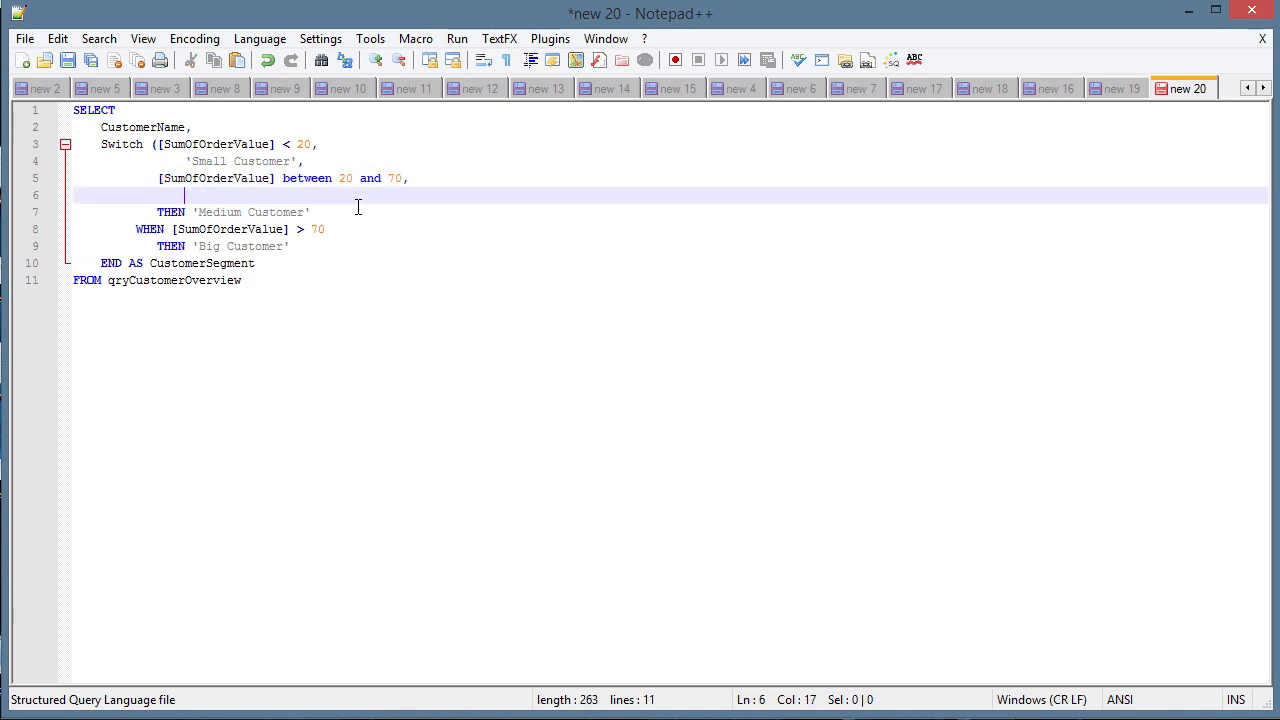
{"action": "key", "text": "Delete"}
{"action": "type", "text": " ,"}
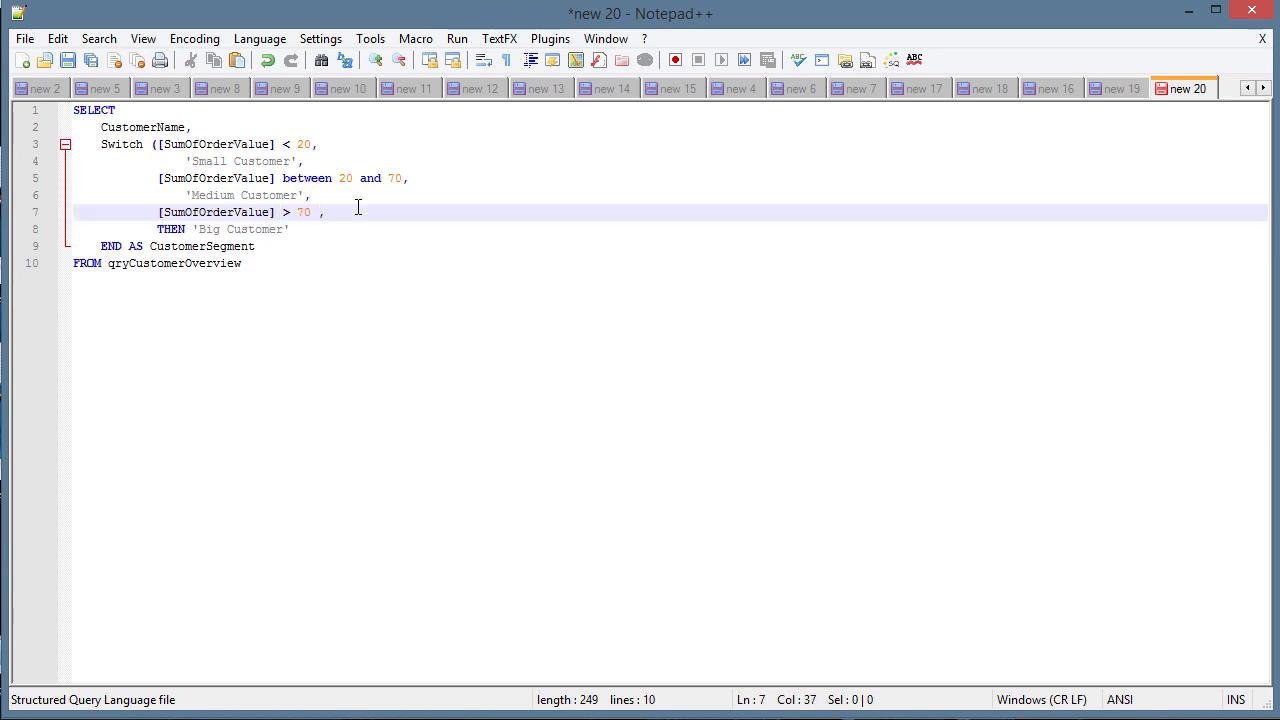
{"action": "key", "text": "Enter"}
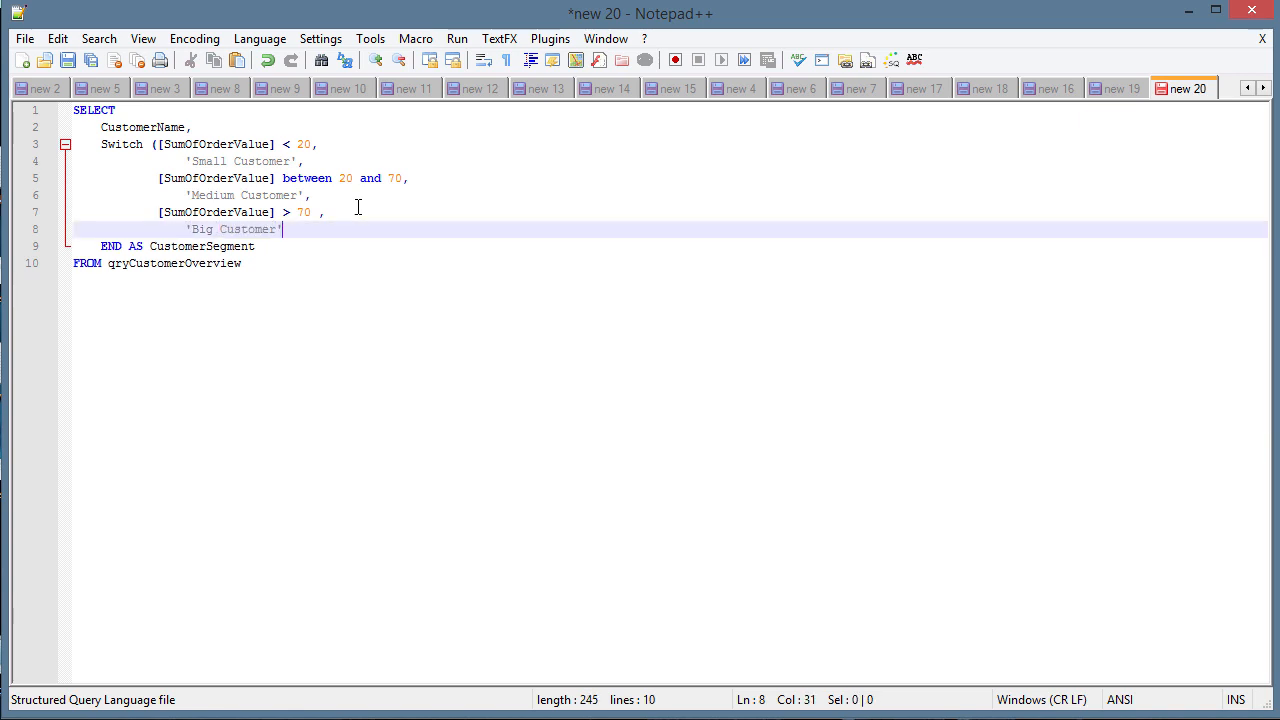
{"action": "left_click", "coordinate": [224, 228]}
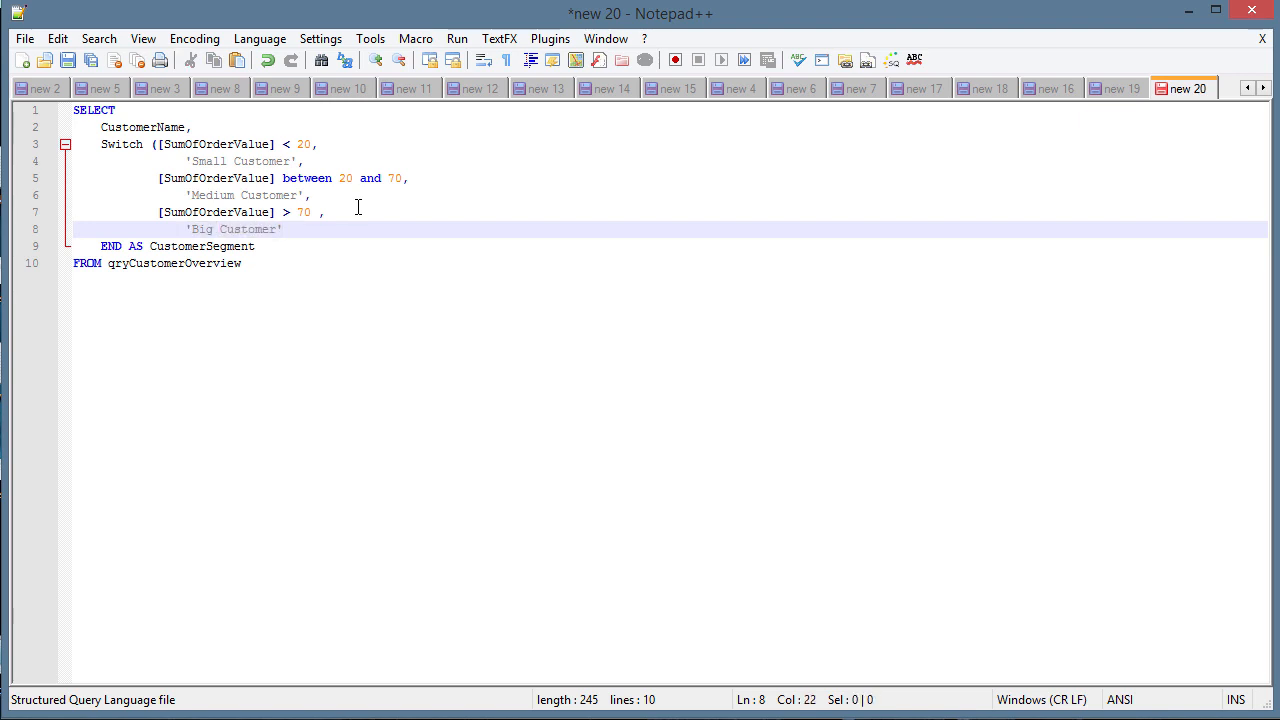
{"action": "type", "text": ")"}
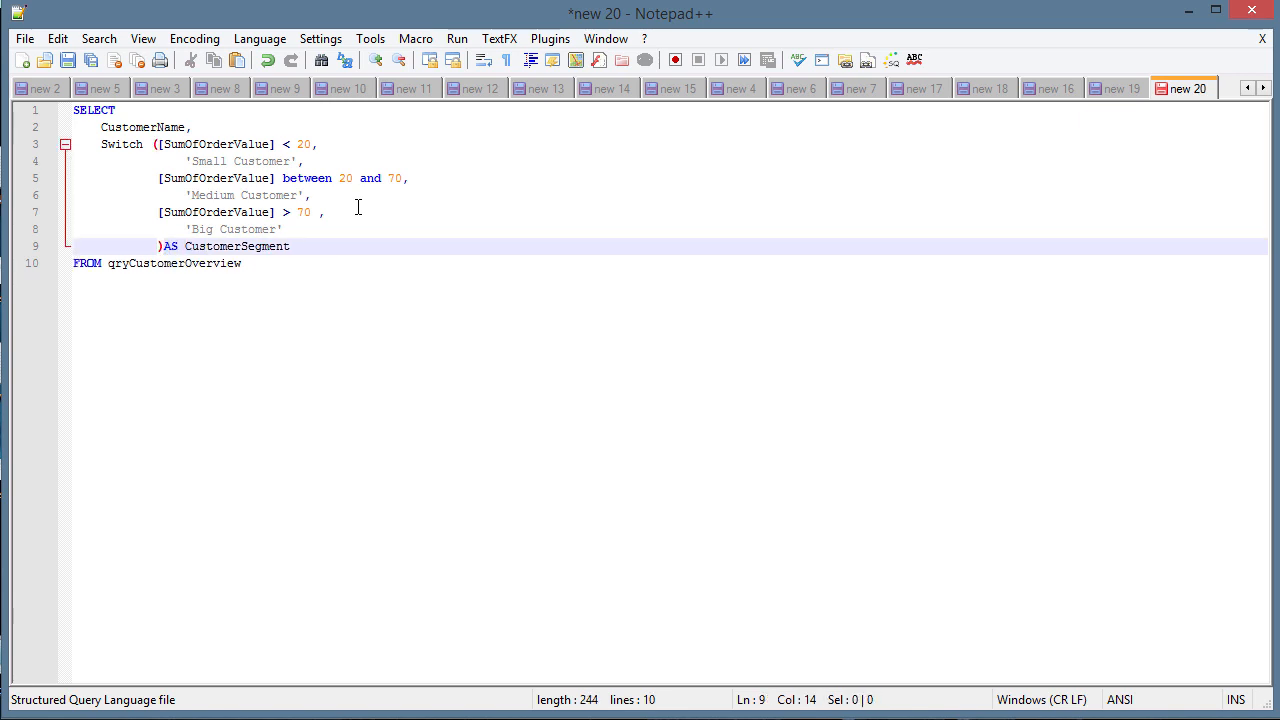
{"action": "key", "text": "Enter"}
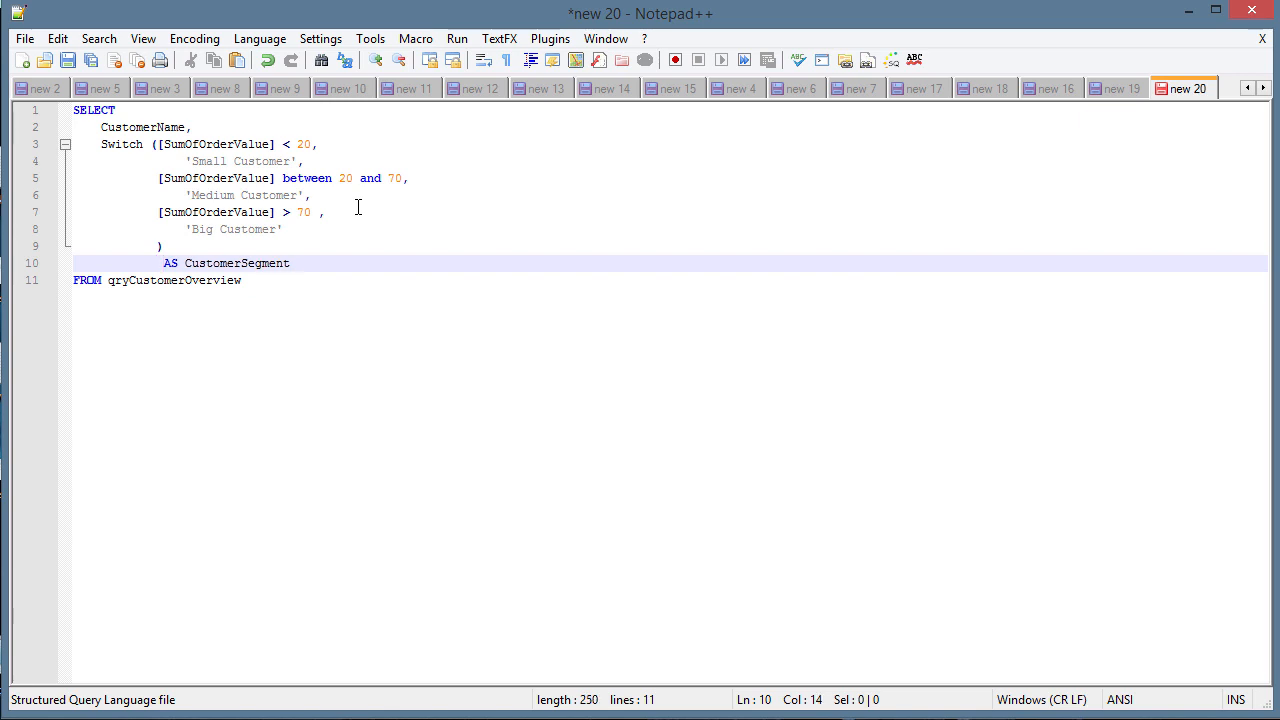
{"action": "left_click", "coordinate": [288, 280]}
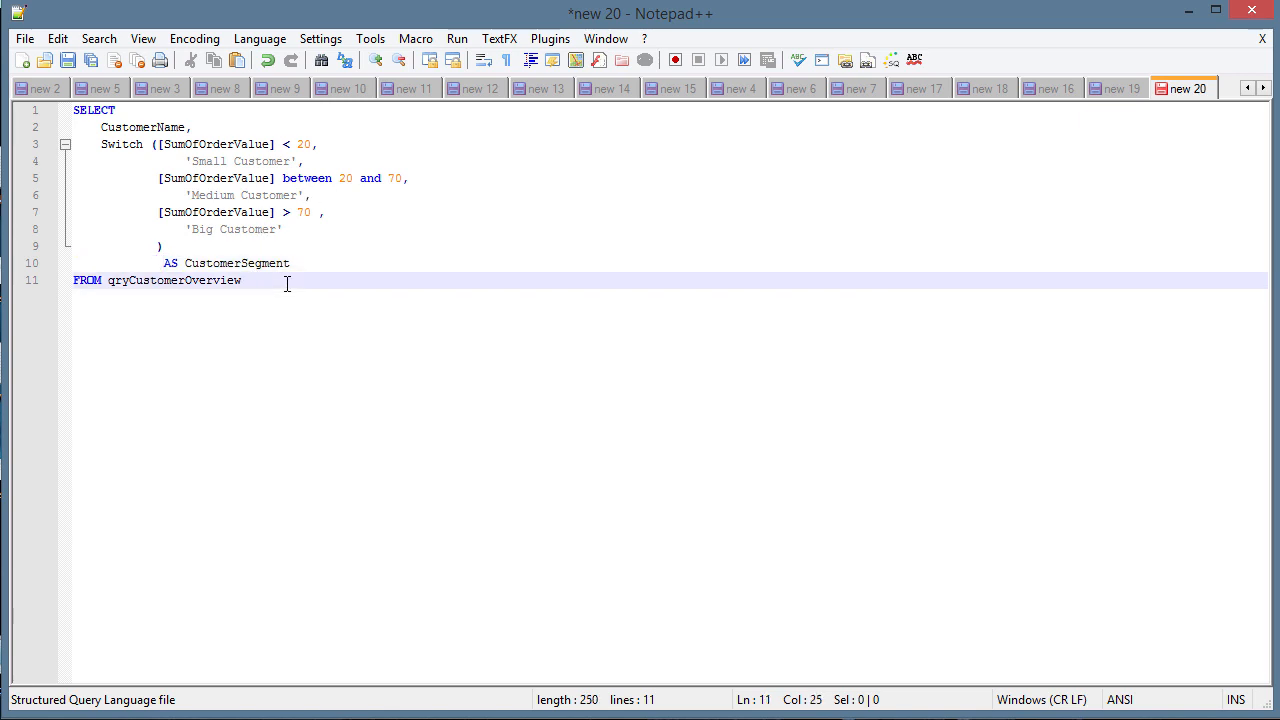
{"action": "key", "text": "ctrl+a"}
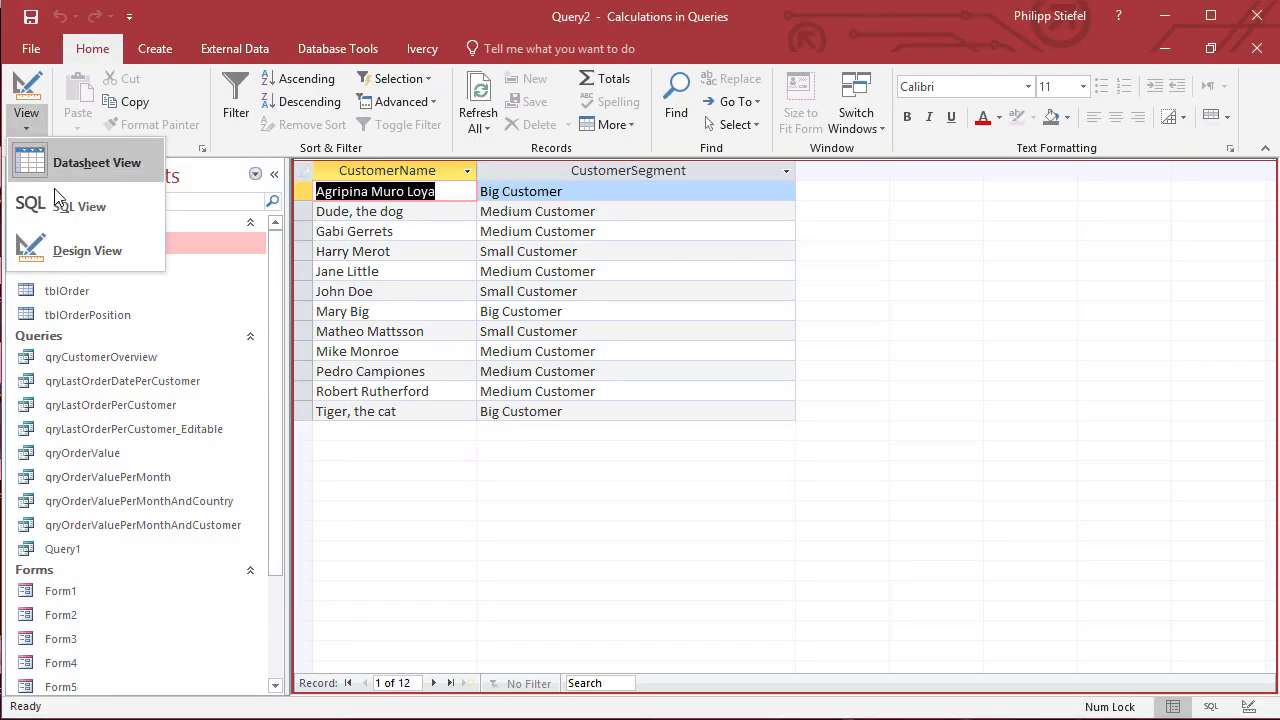
Step: Paste the query into the Access query's SQL View in place of its results
{"action": "left_click", "coordinate": [80, 206]}
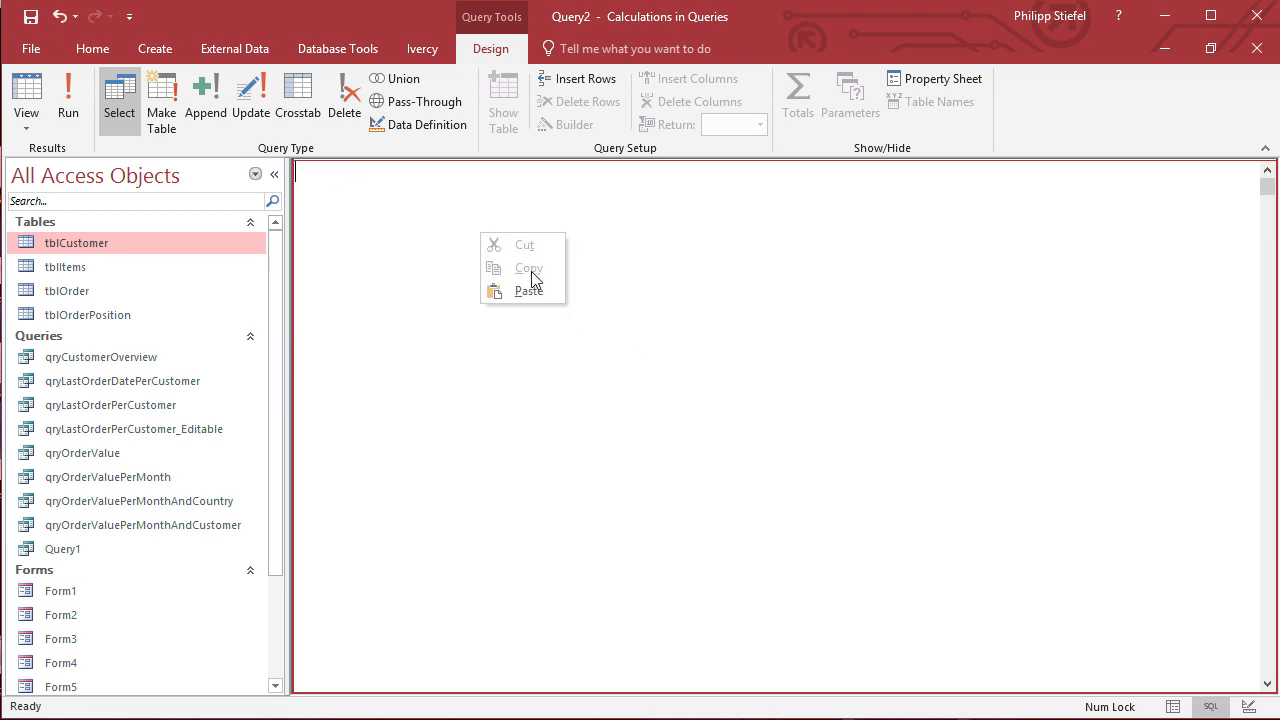
{"action": "left_click", "coordinate": [528, 292]}
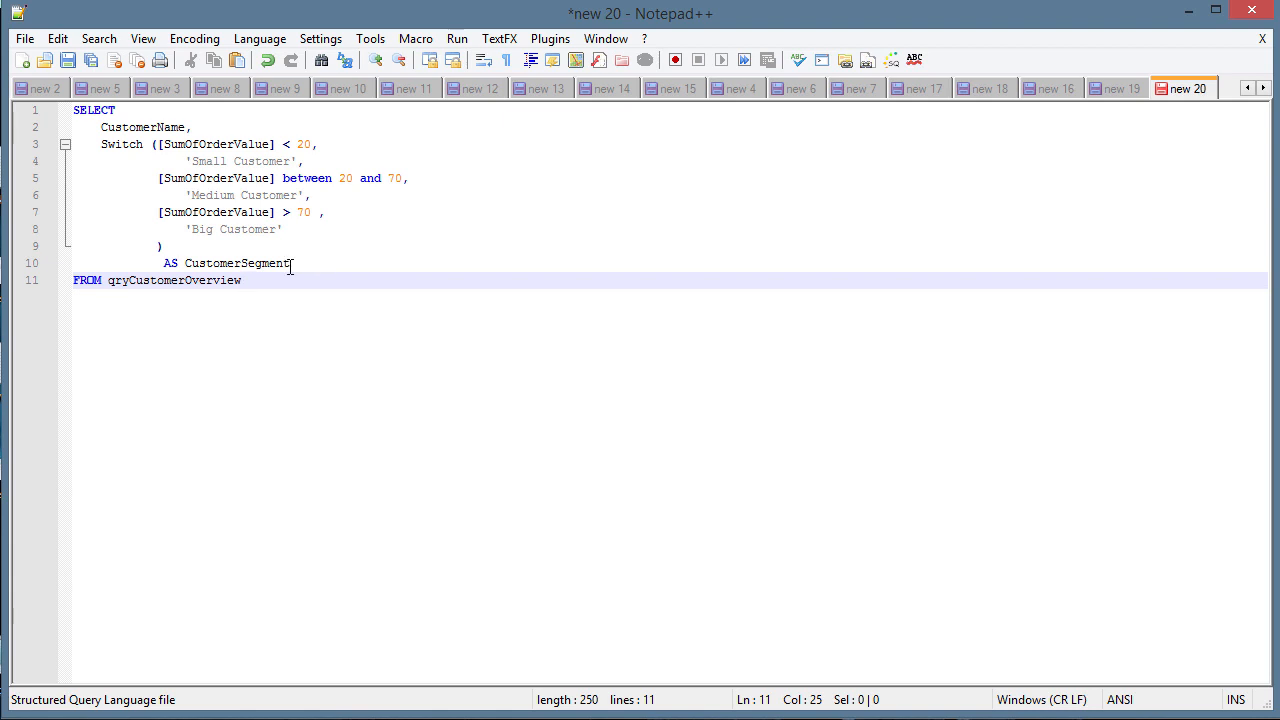
Step: Add a condition [SumOfOrderValue] > 70 AND [AvgOfOrderValue] > 20 after the Big Customer pair
{"action": "left_click", "coordinate": [318, 144]}
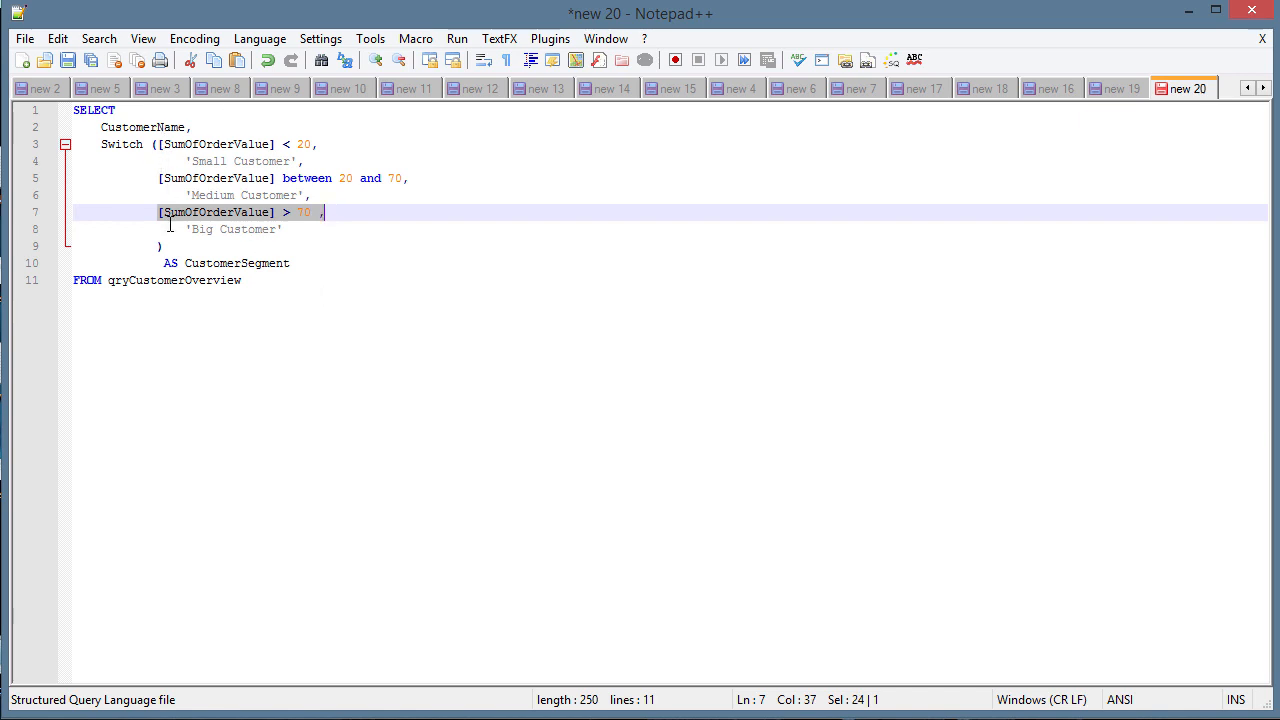
{"action": "mouse_move", "coordinate": [376, 310]}
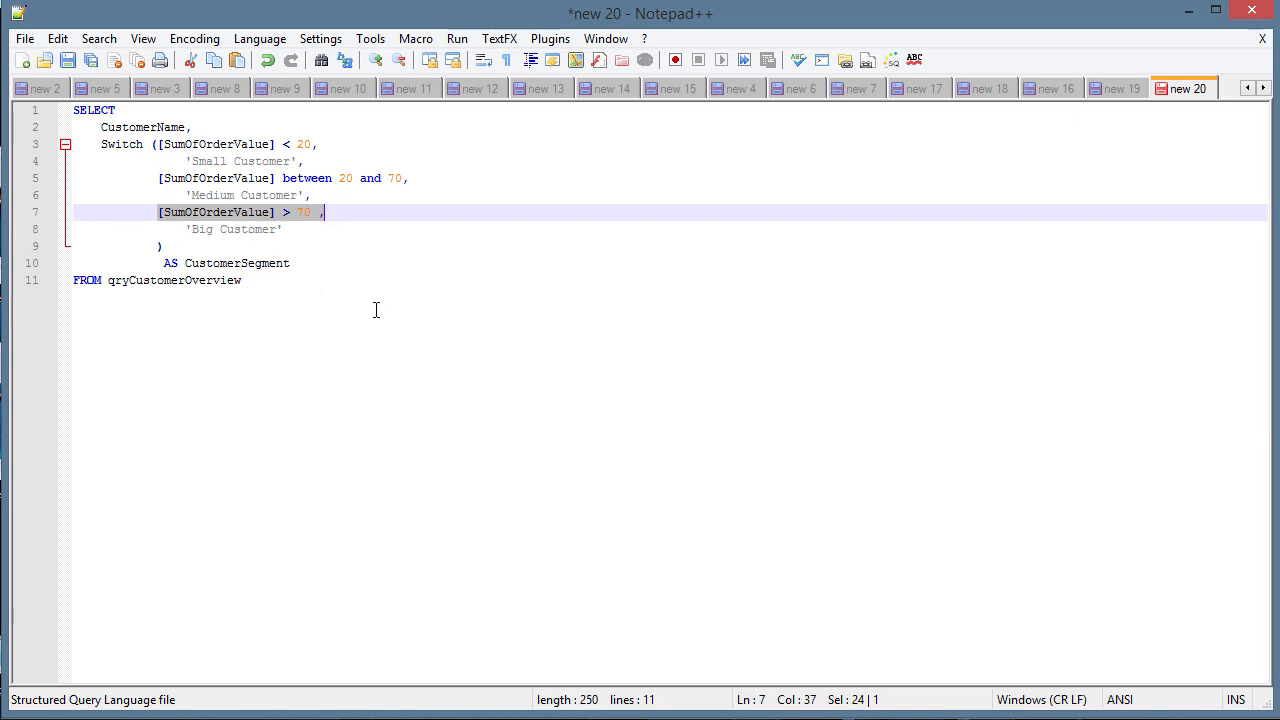
{"action": "mouse_move", "coordinate": [358, 228]}
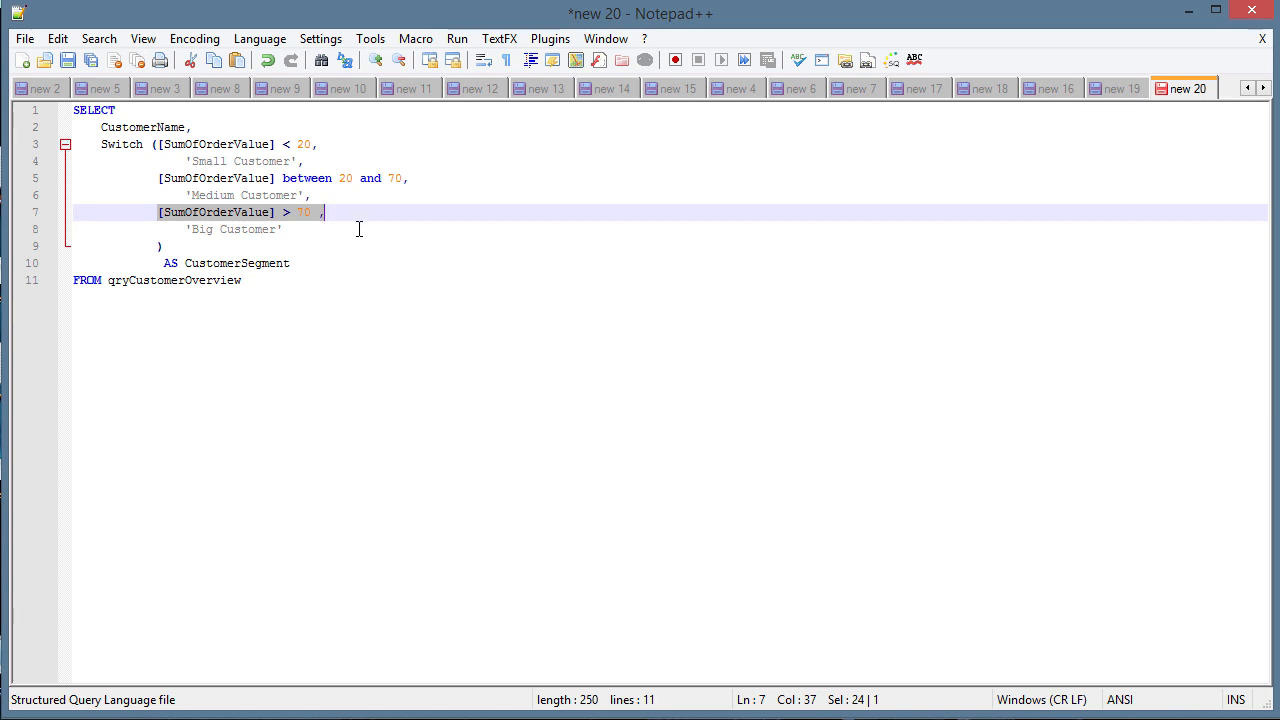
{"action": "left_click", "coordinate": [358, 228]}
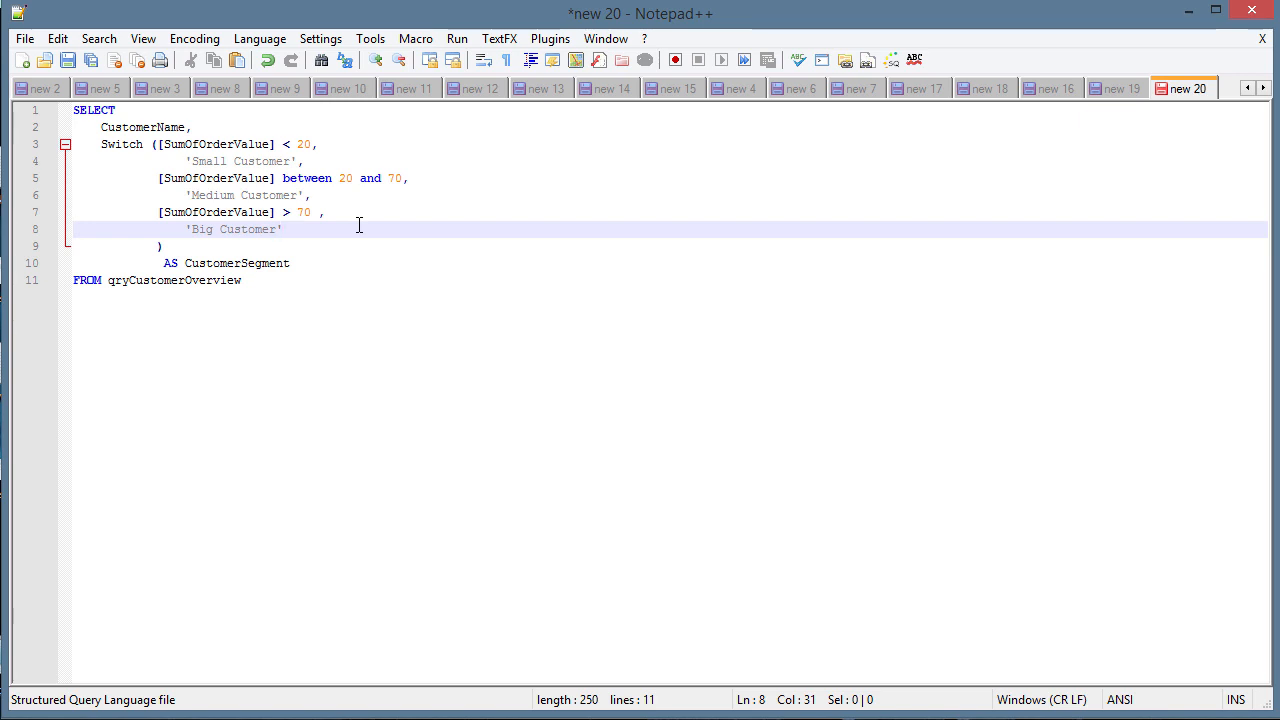
{"action": "key", "text": "Enter"}
{"action": "type", "text": "[SumOfOrderValue] > 70"}
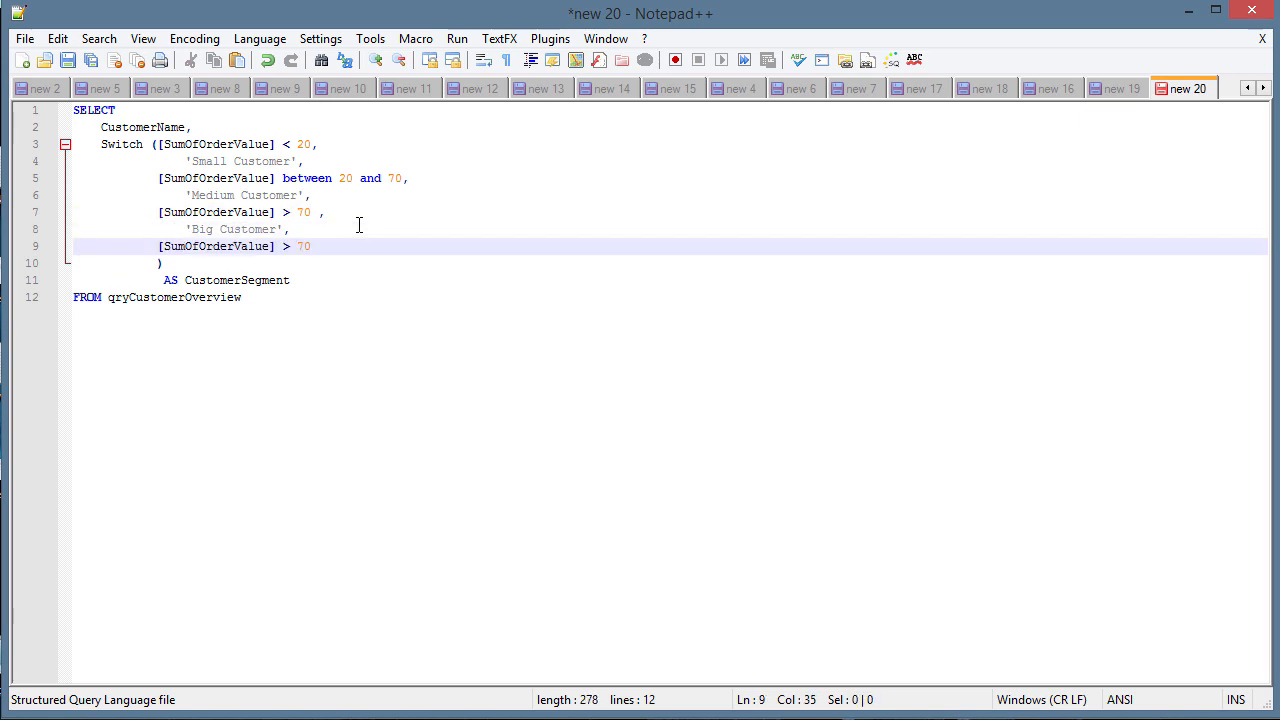
{"action": "type", "text": "AND"}
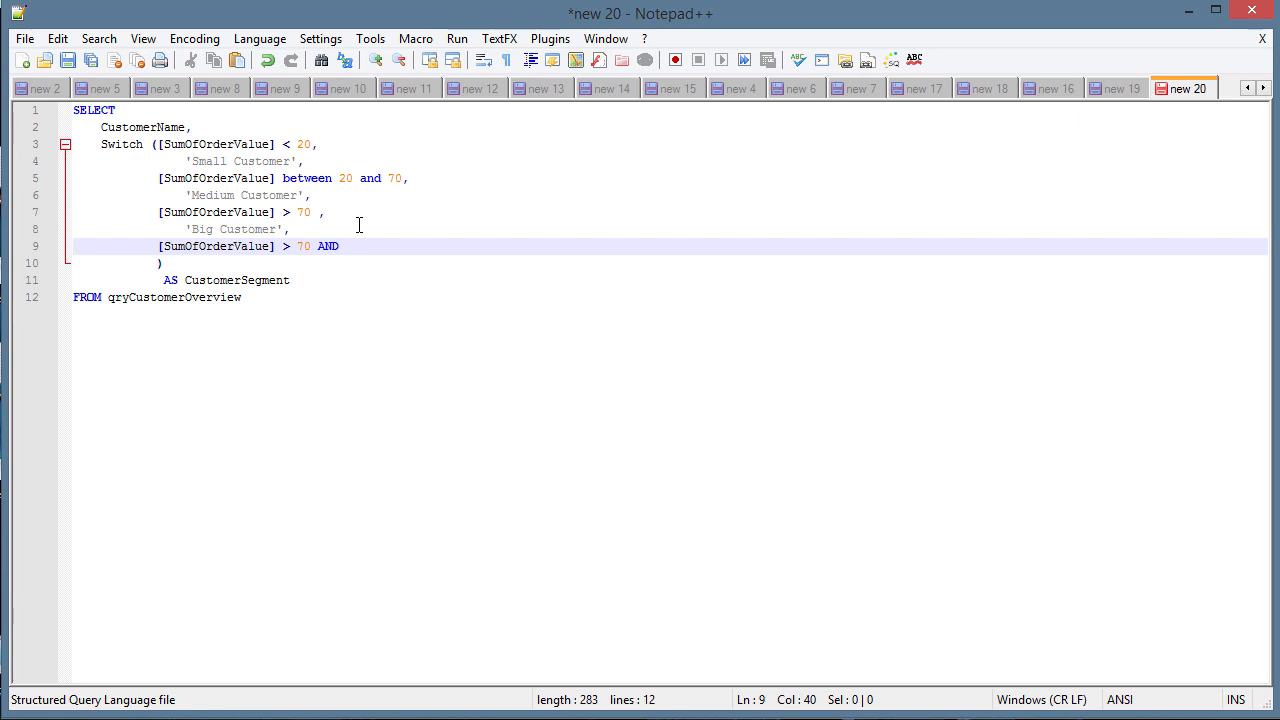
{"action": "type", "text": "[]"}
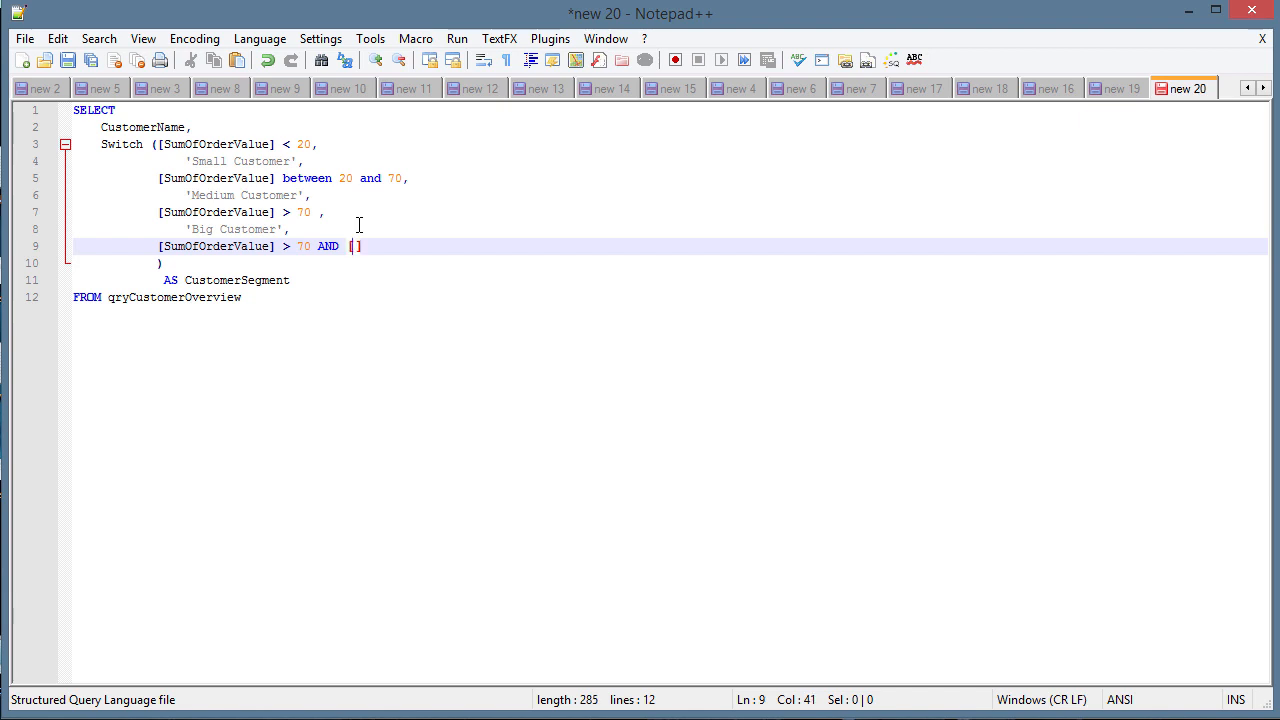
{"action": "type", "text": "AvgOfOrderVAl"}
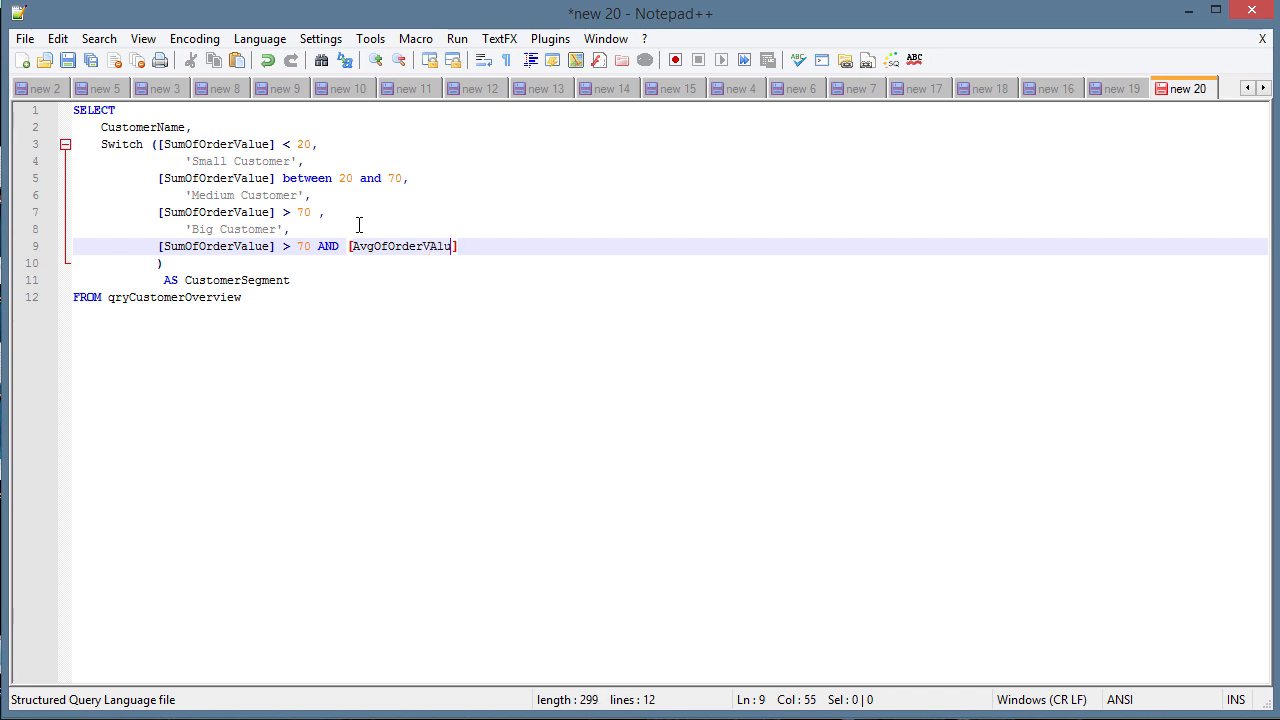
{"action": "type", "text": "ue"}
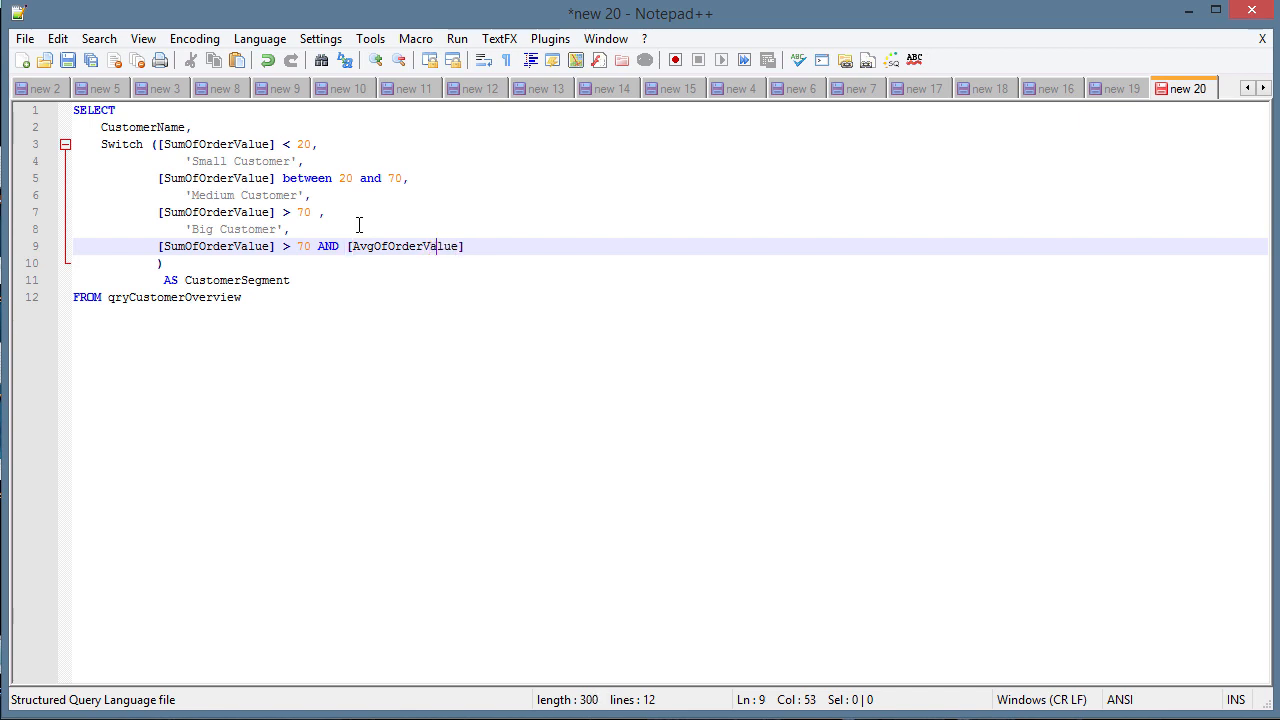
{"action": "type", "text": ">"}
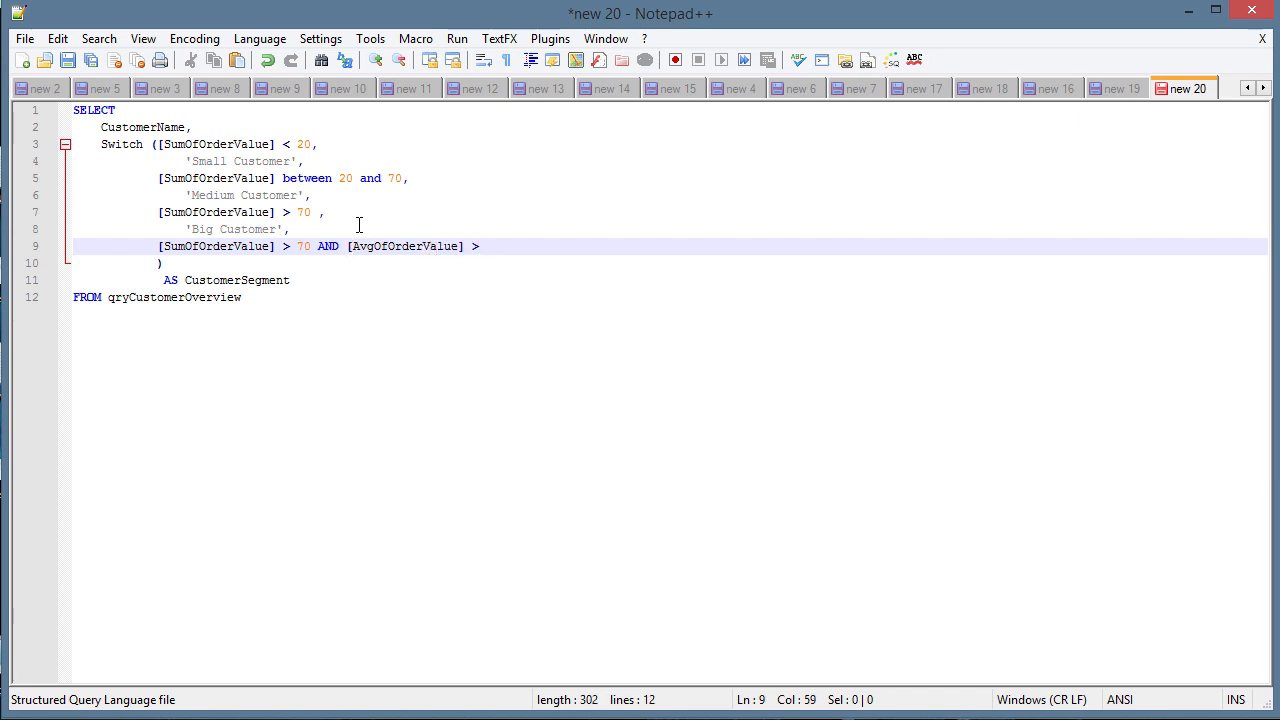
{"action": "type", "text": "20"}
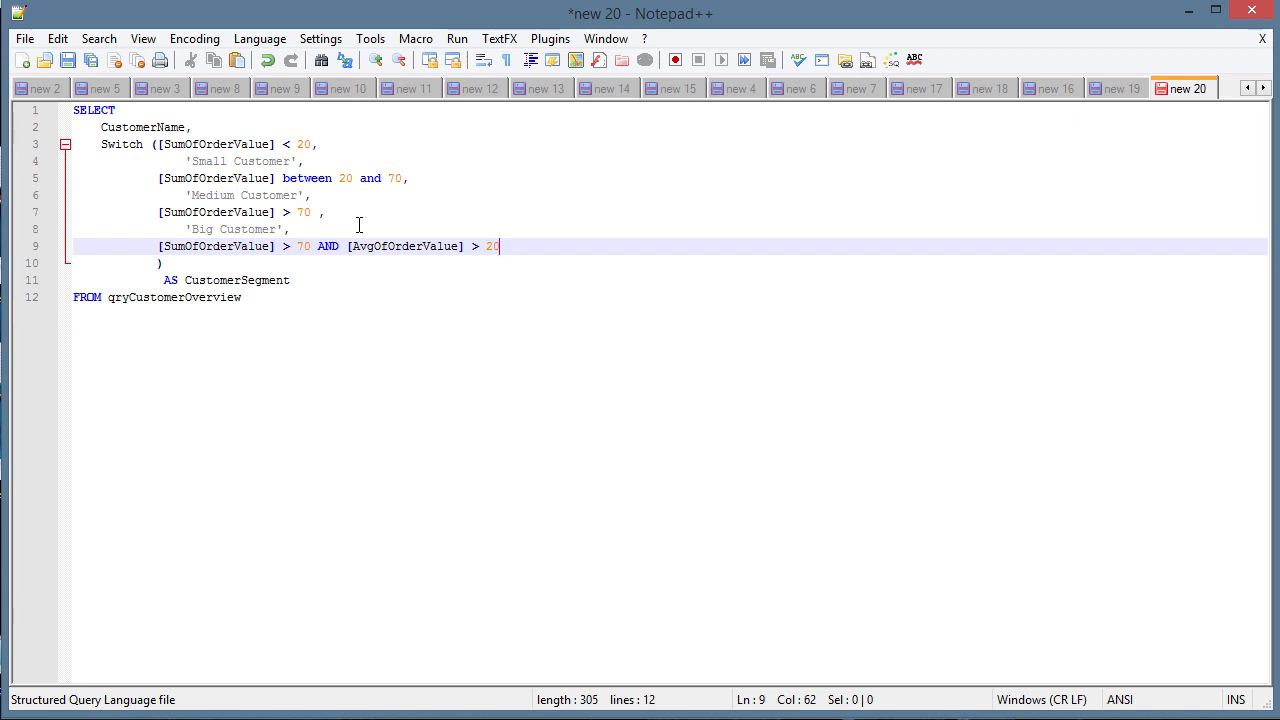
Step: Label the new branch 'Excellent Customer' and select the whole Switch query
{"action": "key", "text": "enter"}
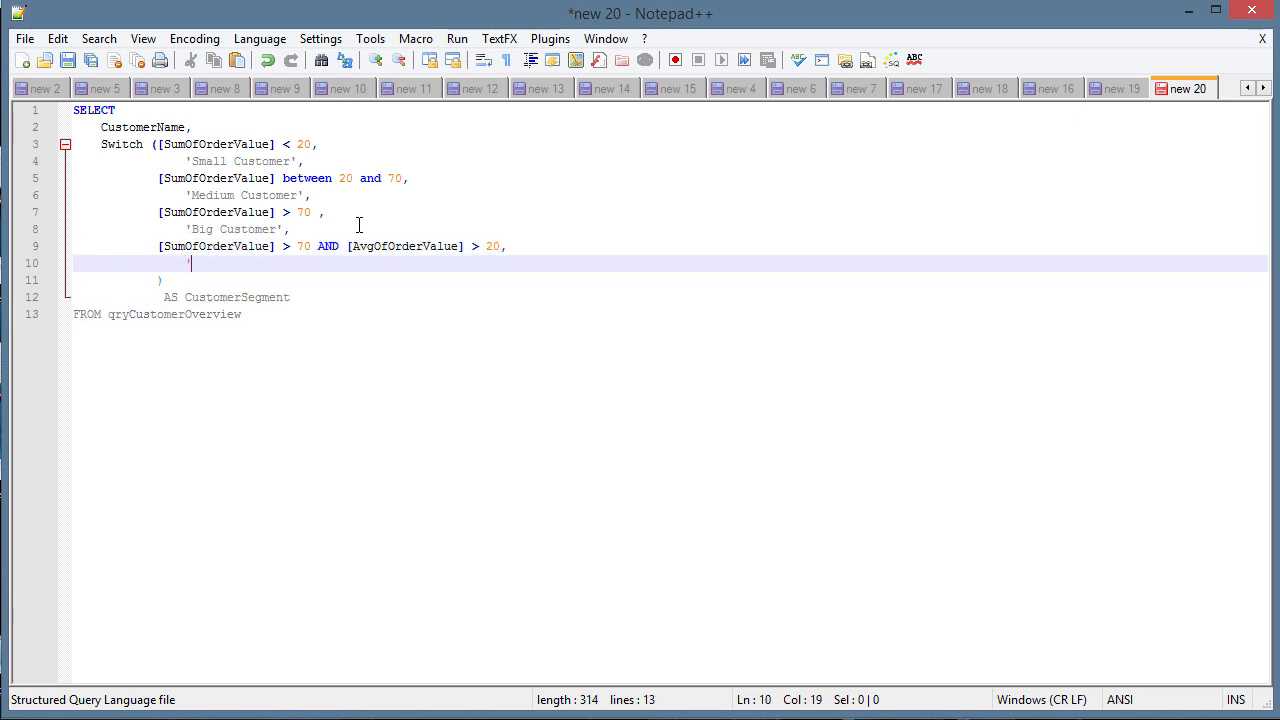
{"action": "type", "text": "Excellent Cstomer'"}
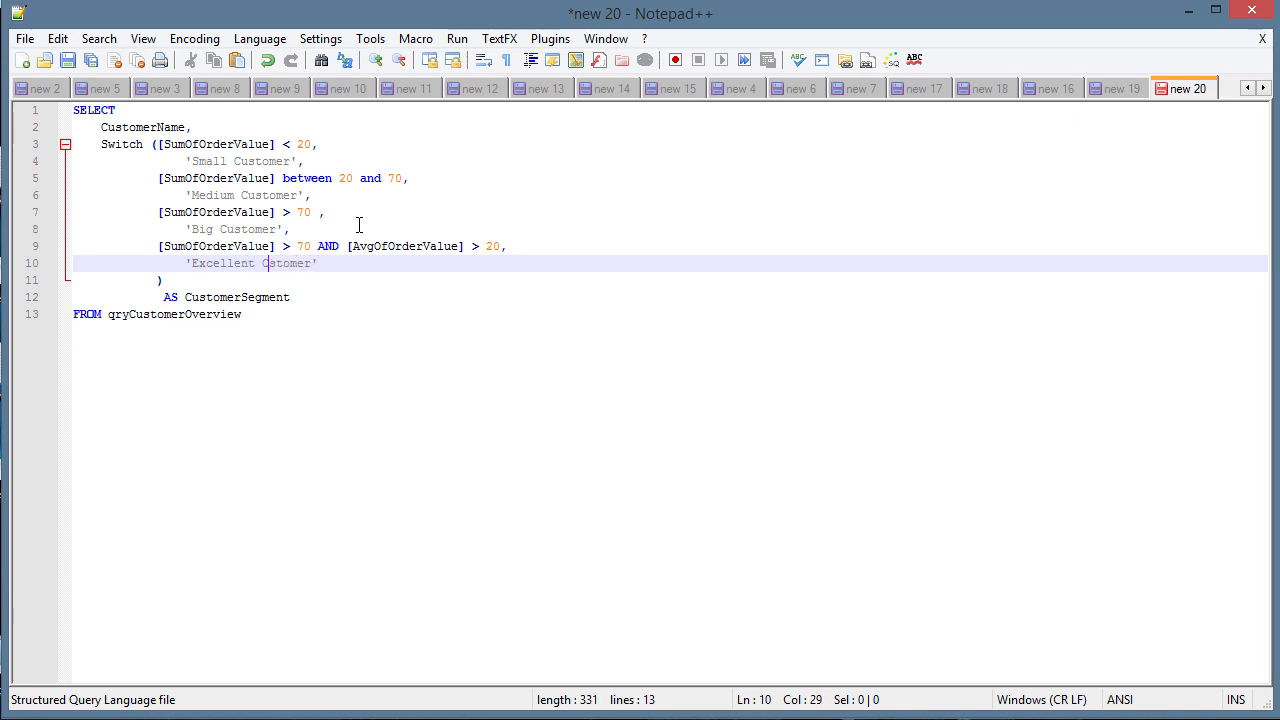
{"action": "type", "text": "s"}
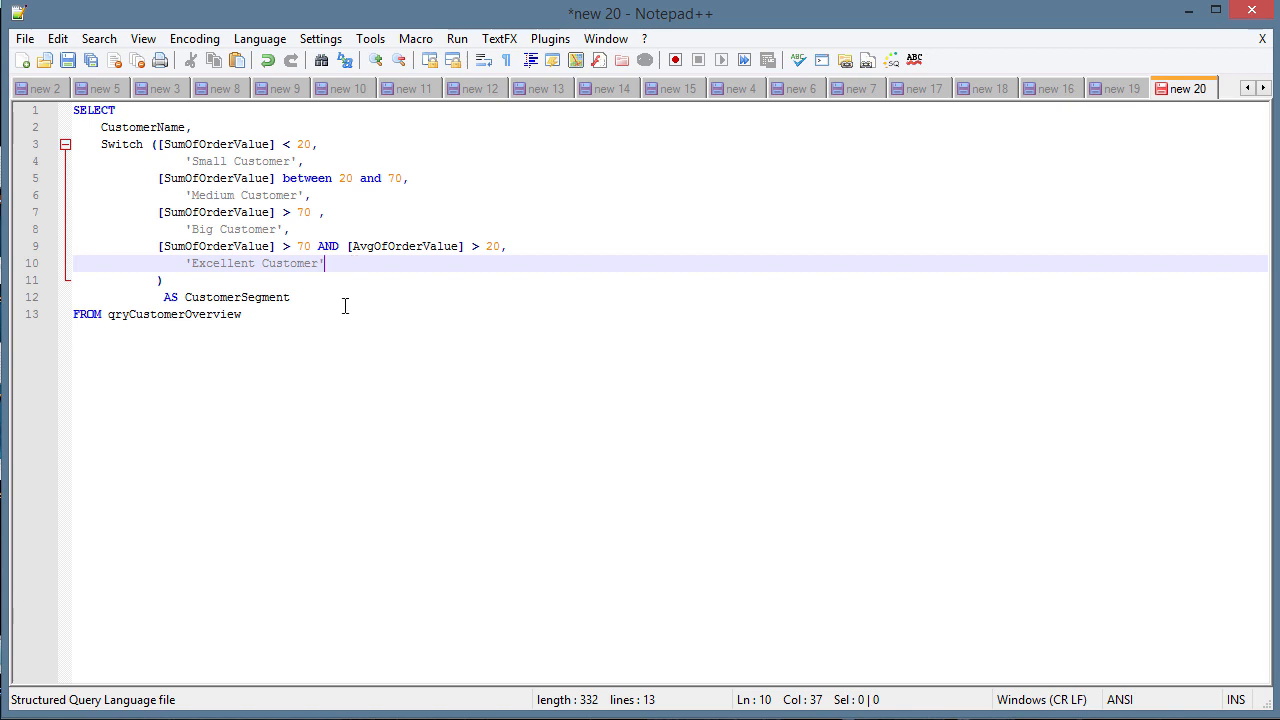
{"action": "mouse_move", "coordinate": [252, 308]}
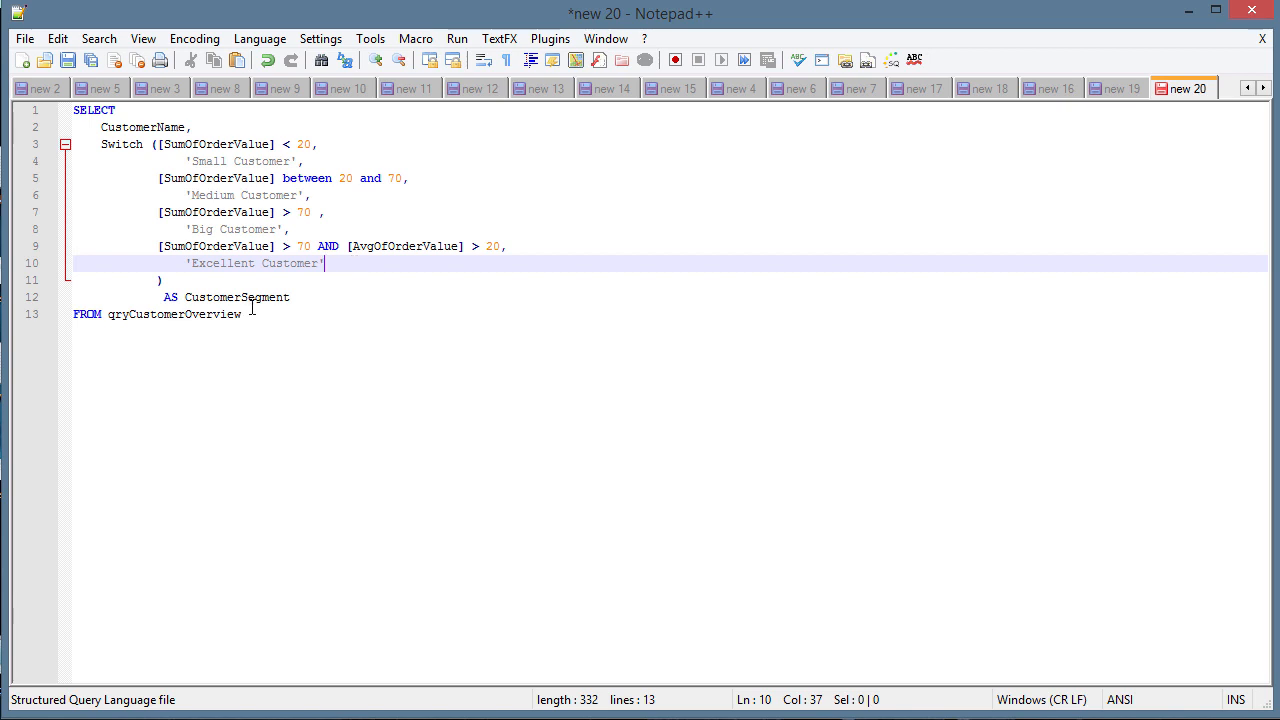
{"action": "key", "text": "ctrl+a"}
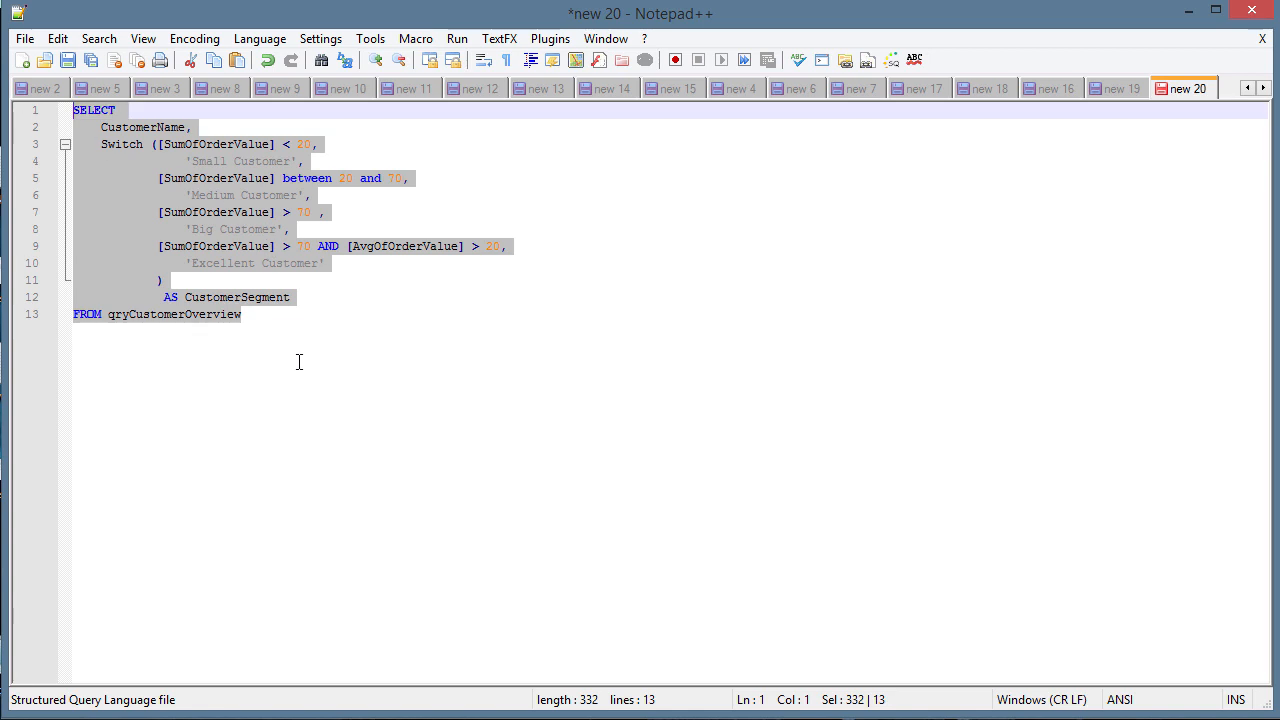
{"action": "left_click", "coordinate": [240, 314]}
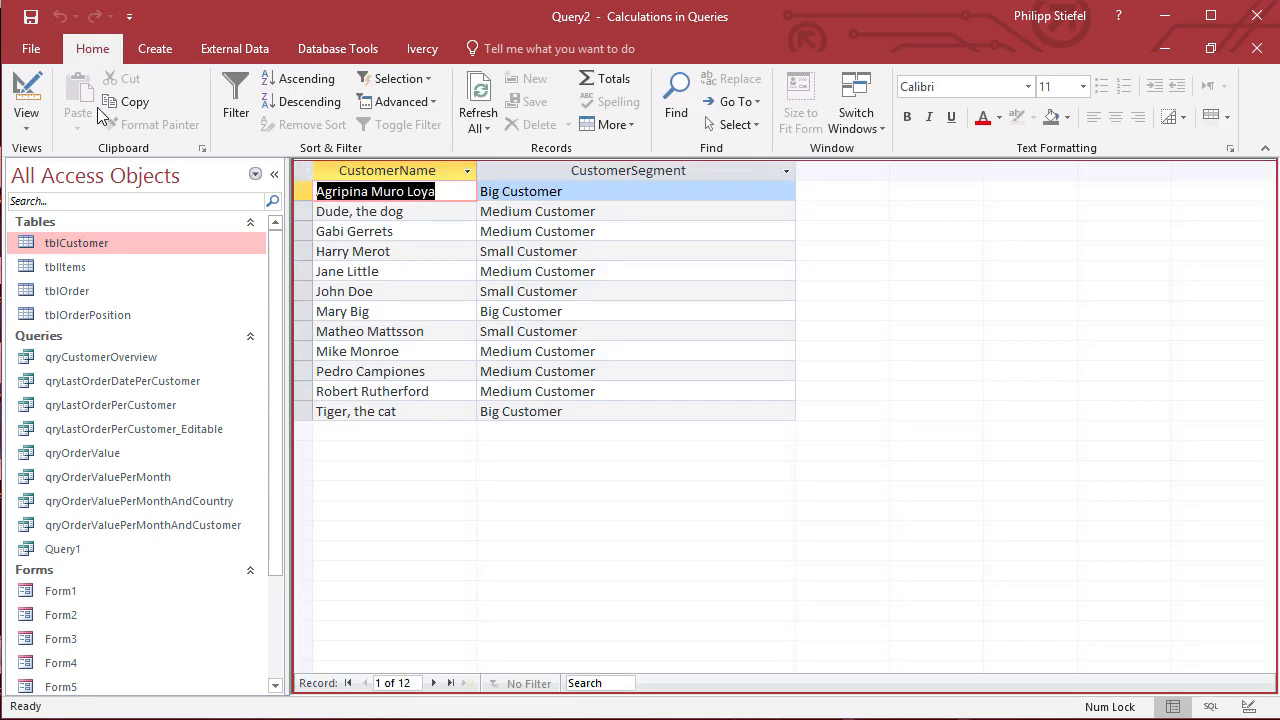
{"action": "left_click", "coordinate": [630, 332]}
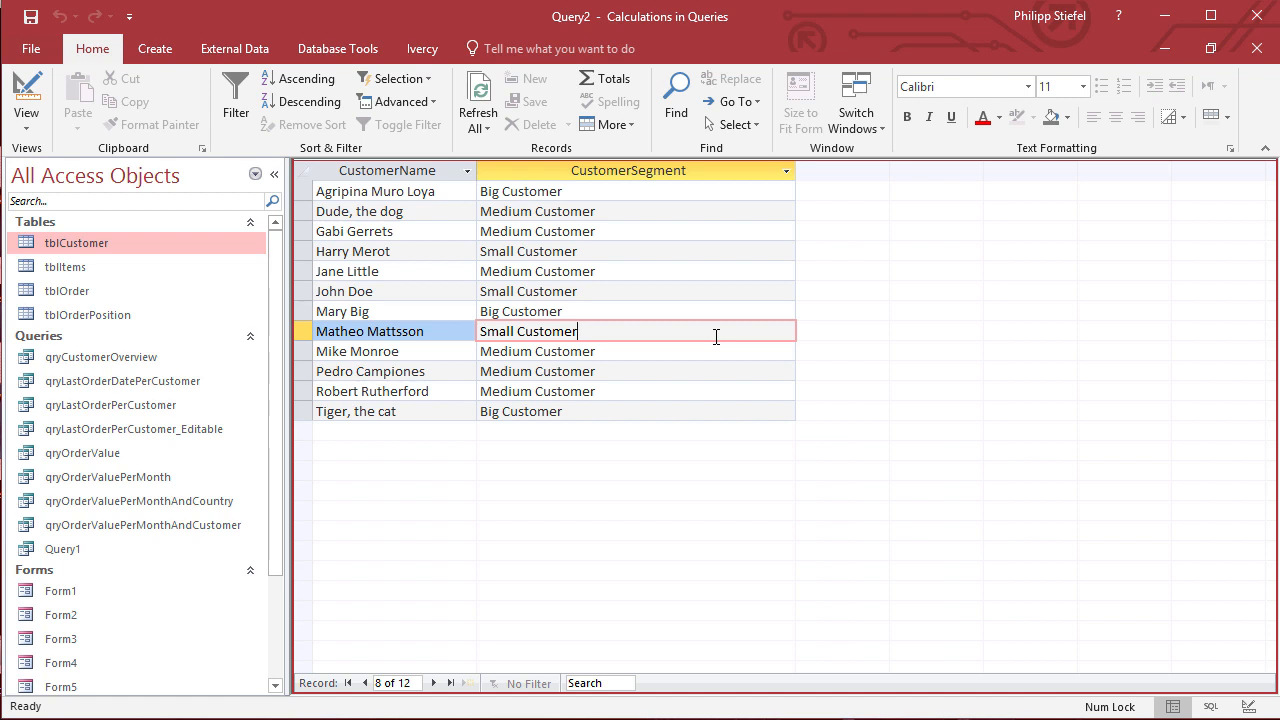
{"action": "mouse_move", "coordinate": [700, 346]}
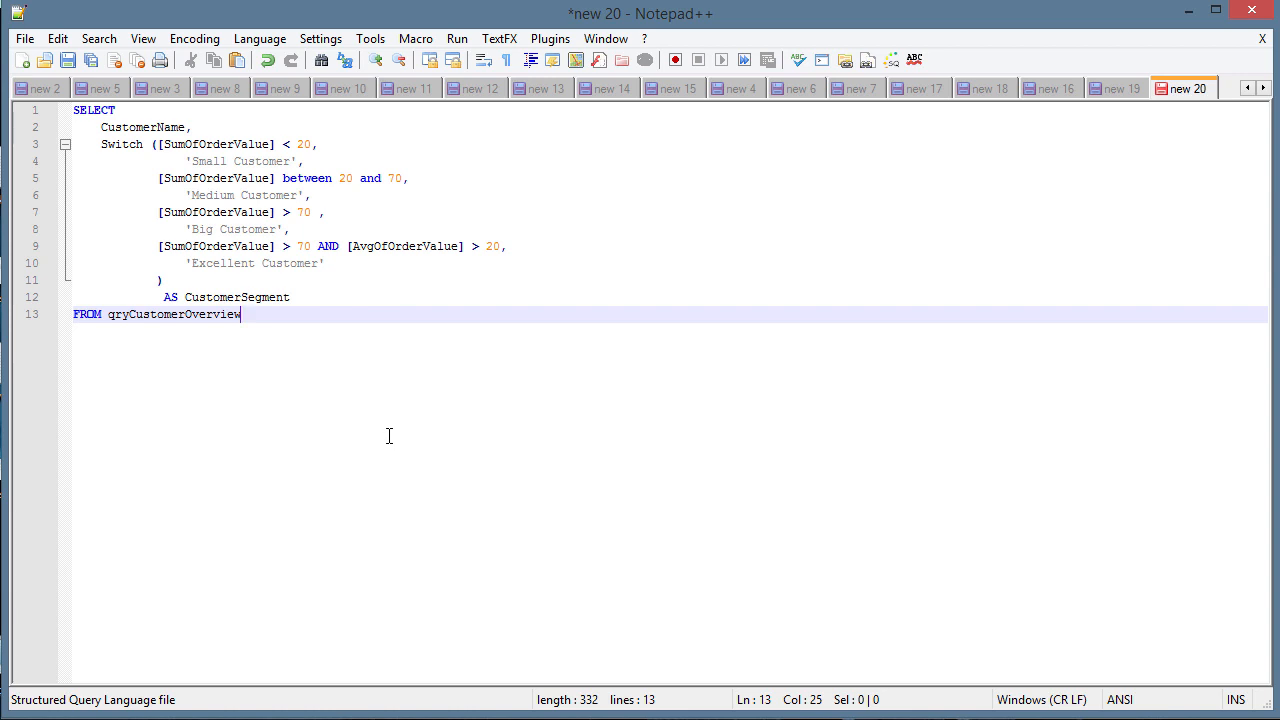
{"action": "mouse_move", "coordinate": [336, 374]}
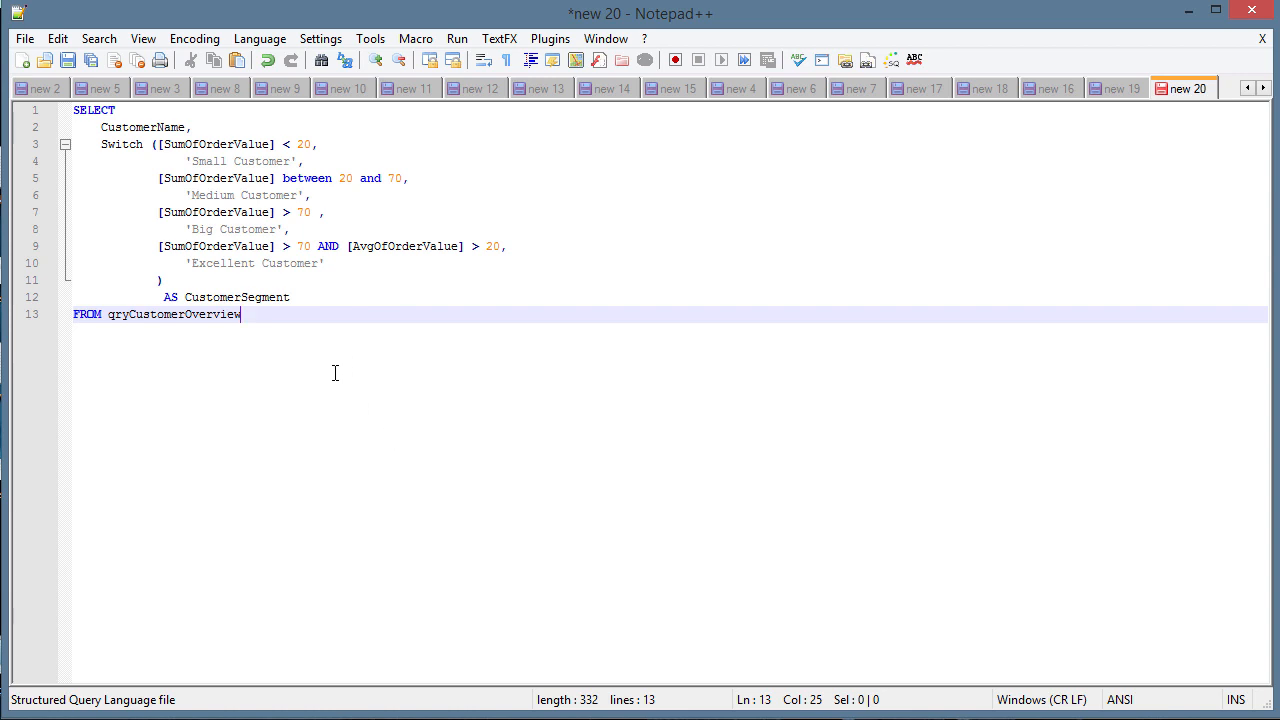
{"action": "mouse_move", "coordinate": [160, 242]}
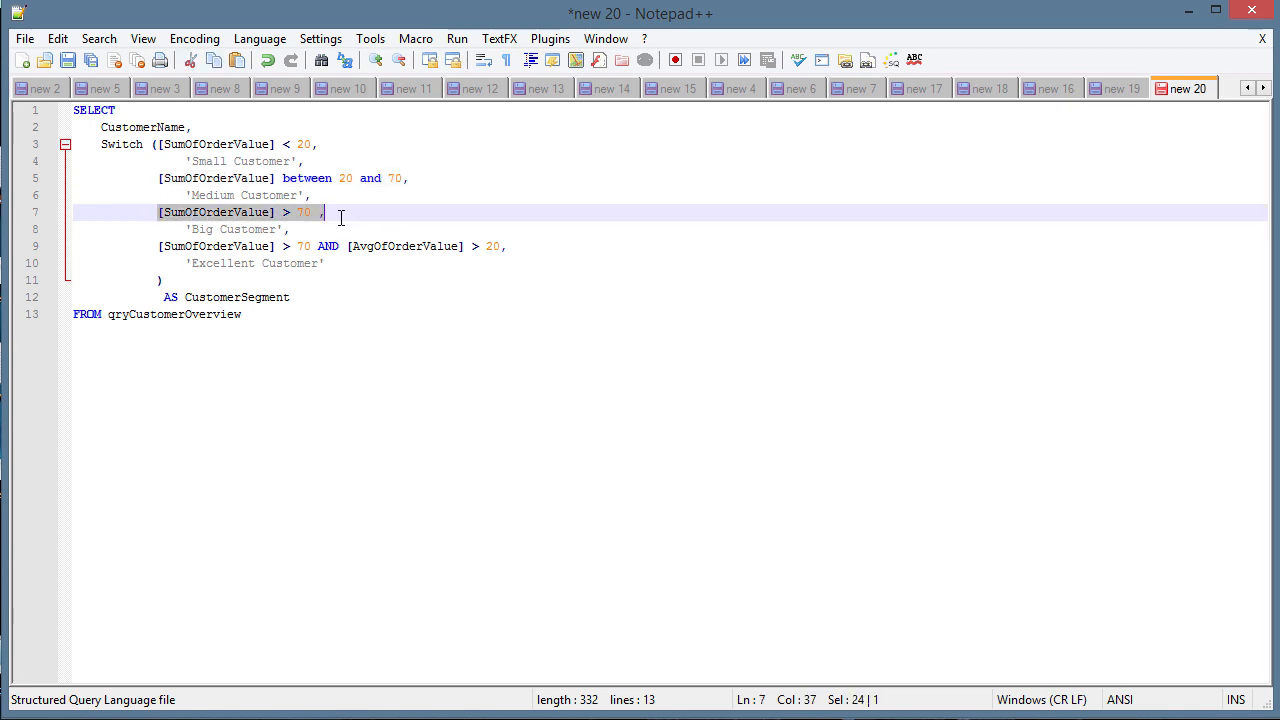
{"action": "left_click", "coordinate": [314, 212]}
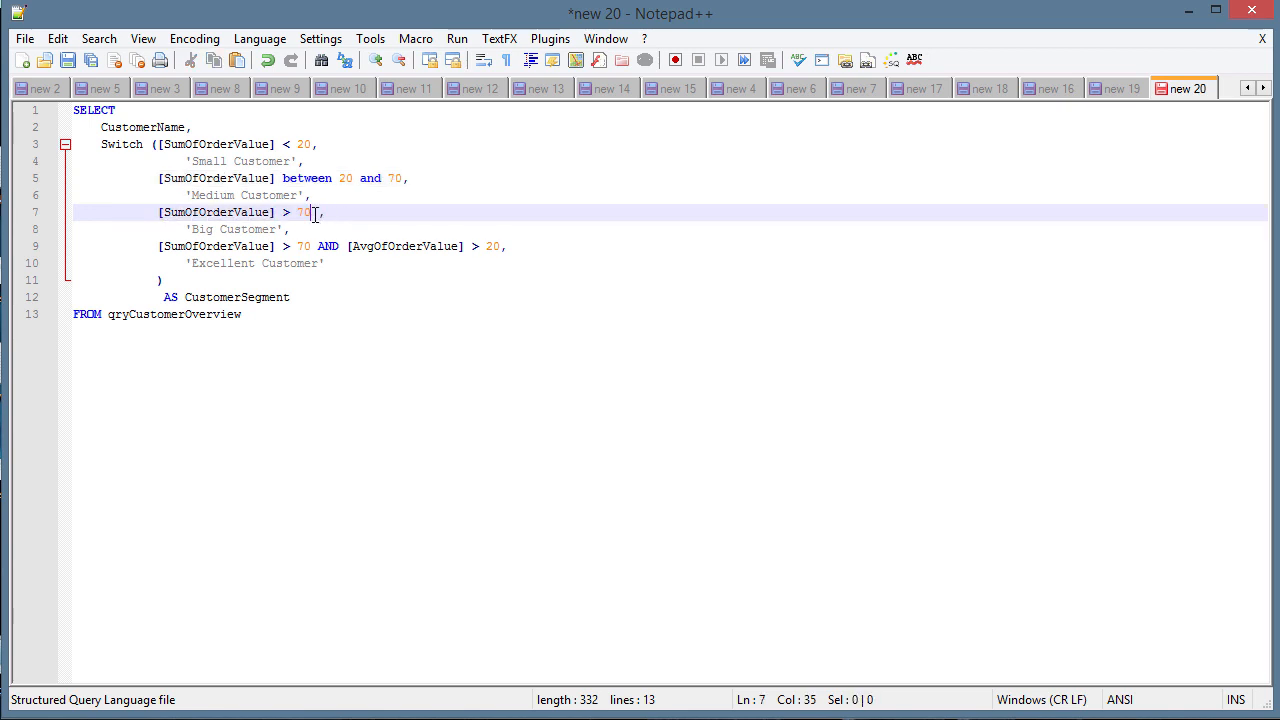
{"action": "left_click_drag", "start_coordinate": [324, 212], "coordinate": [296, 212]}
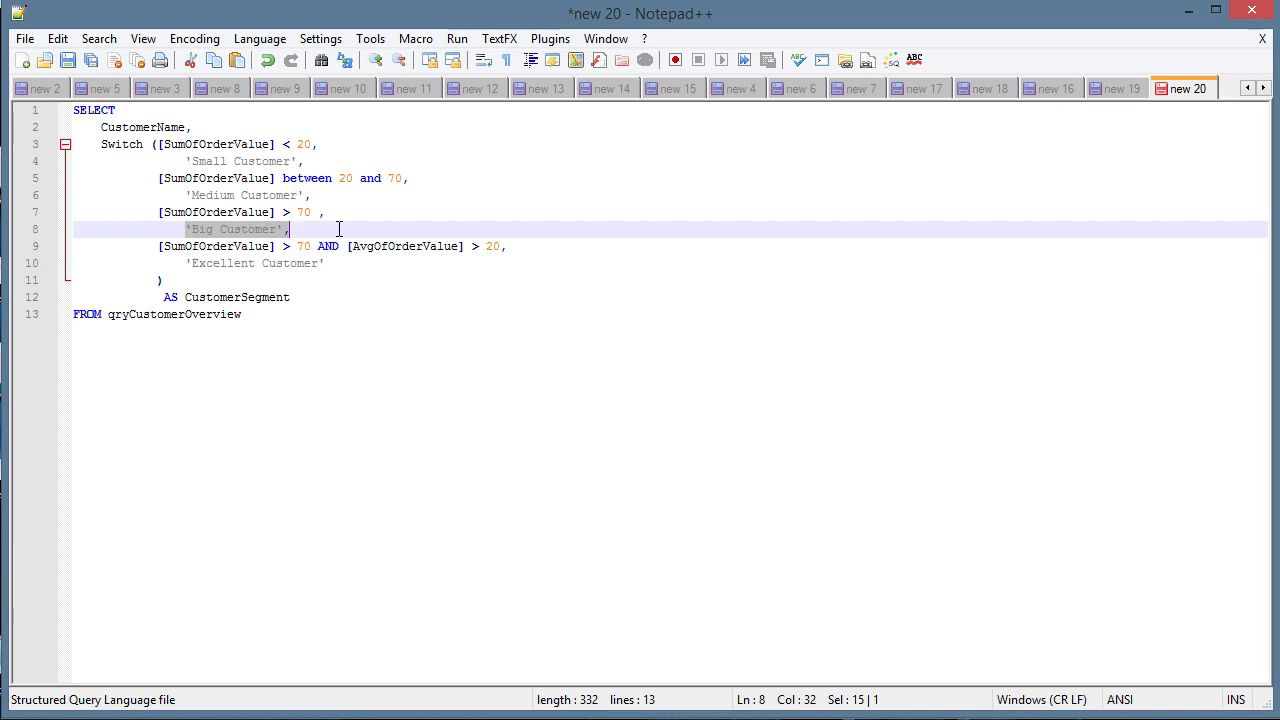
{"action": "mouse_move", "coordinate": [148, 246]}
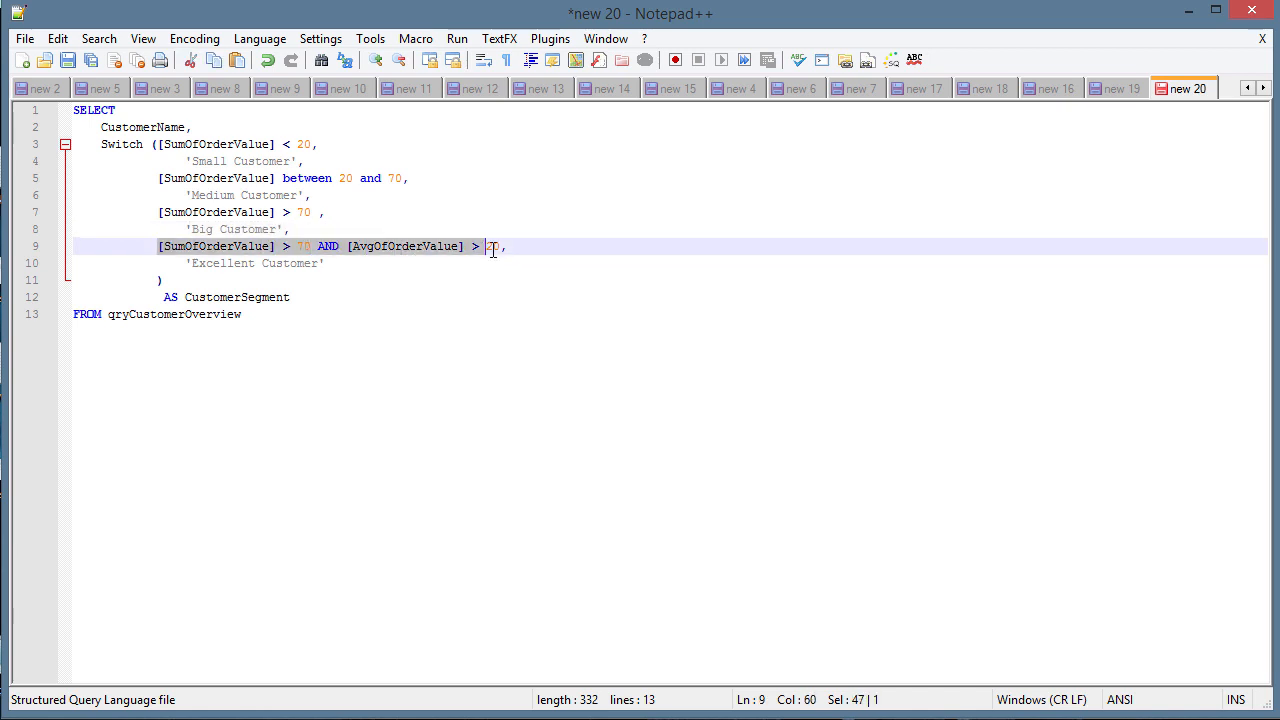
{"action": "type", "text": "0"}
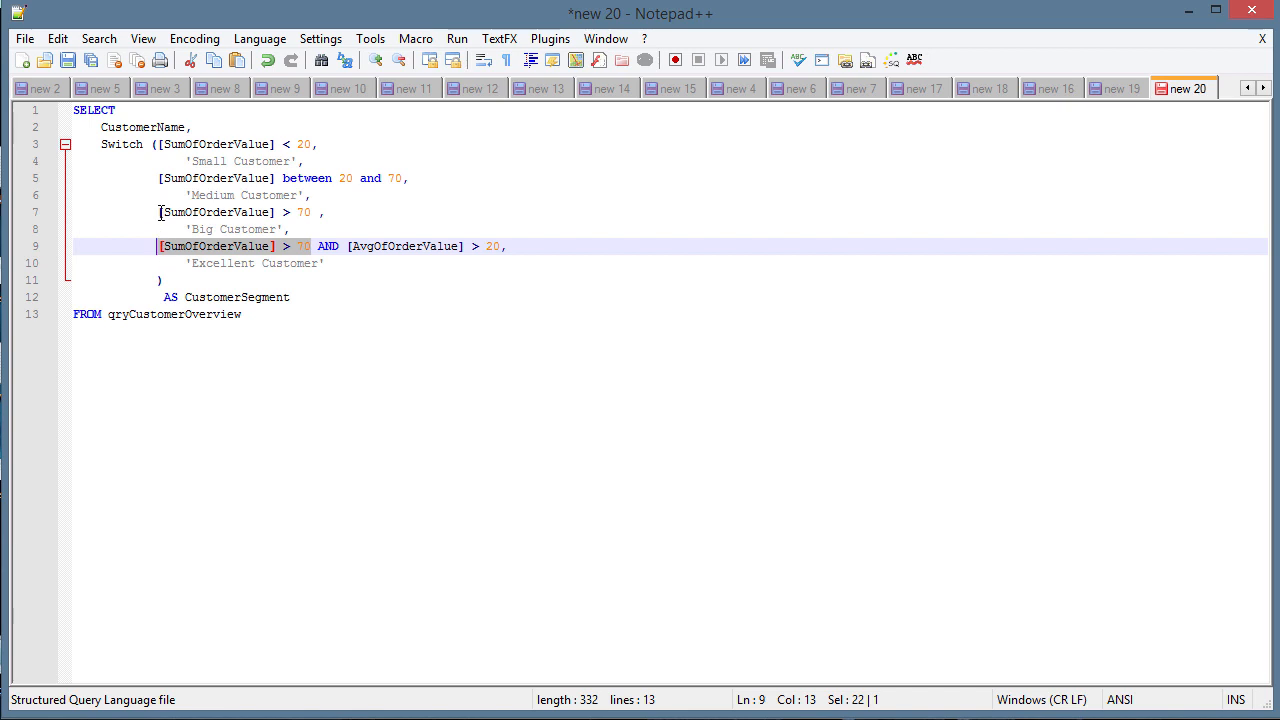
{"action": "left_click", "coordinate": [316, 212]}
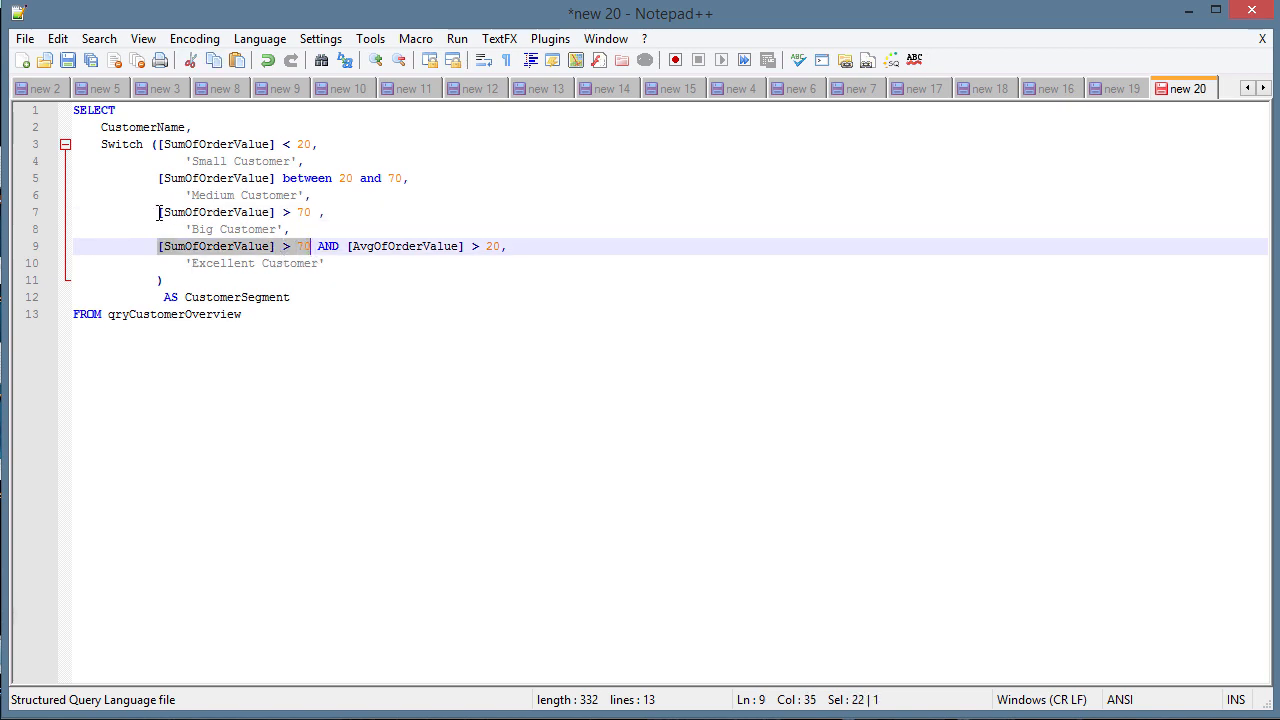
{"action": "left_click", "coordinate": [290, 228]}
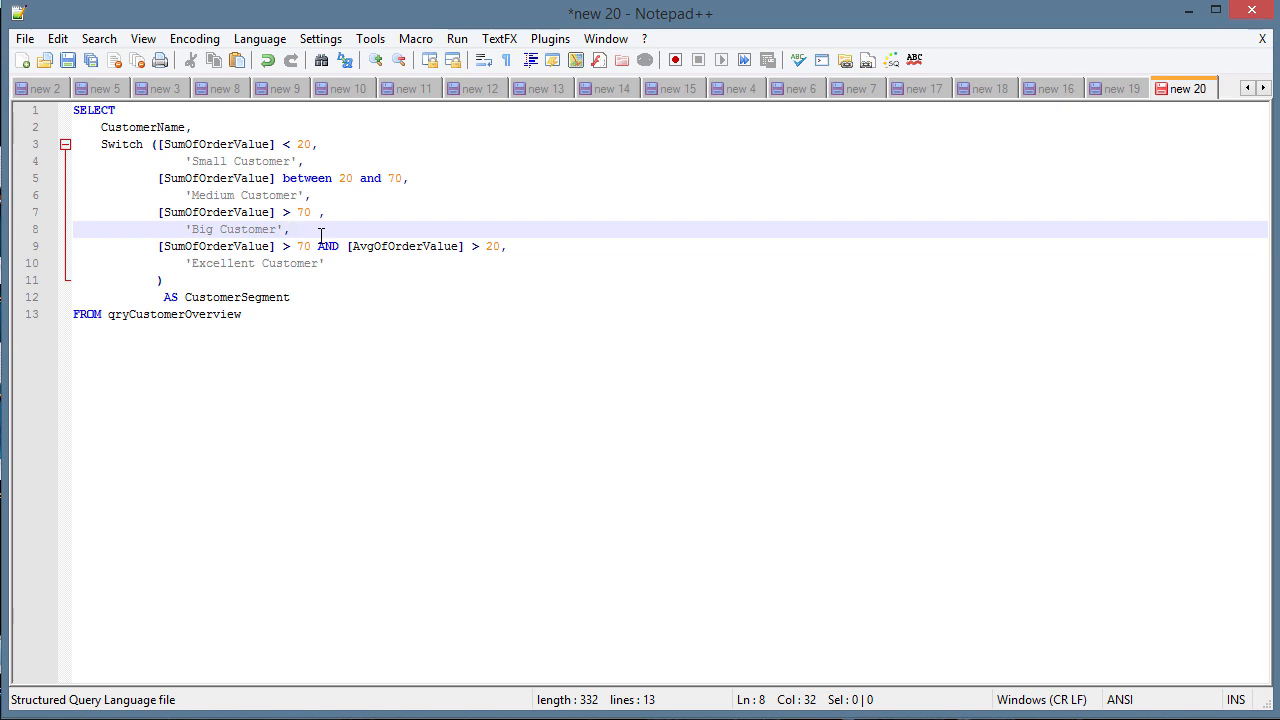
{"action": "left_click", "coordinate": [316, 246]}
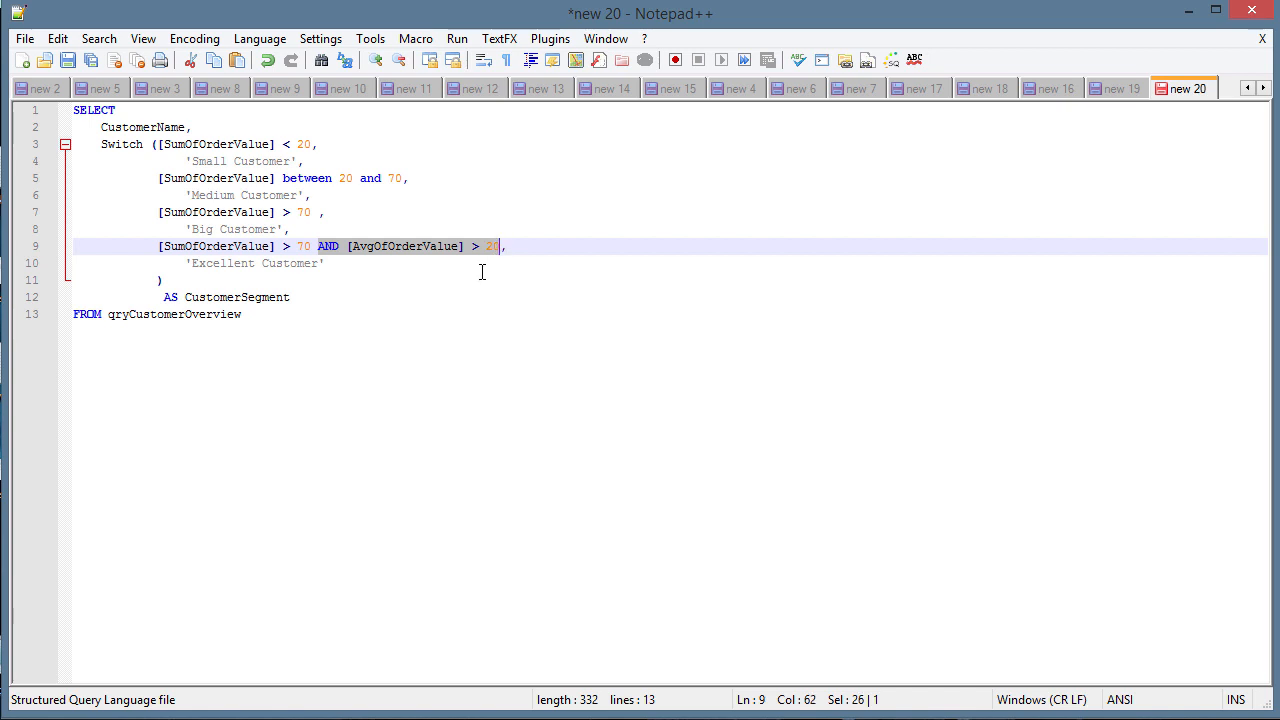
Step: Restrict Big Customer to > 70 AND [AvgOfOrderValue] <= 20 and copy the revised query
{"action": "left_click", "coordinate": [316, 212]}
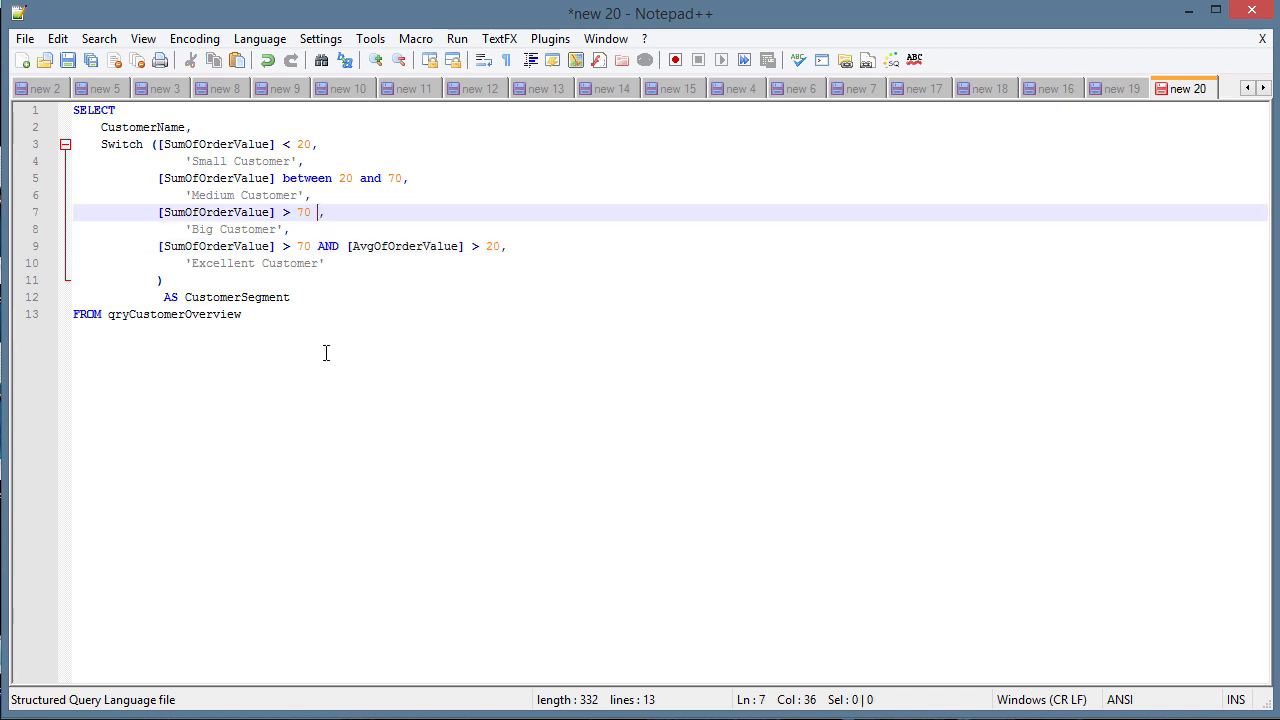
{"action": "type", "text": "AND [AvgOfOrderValue] > 20"}
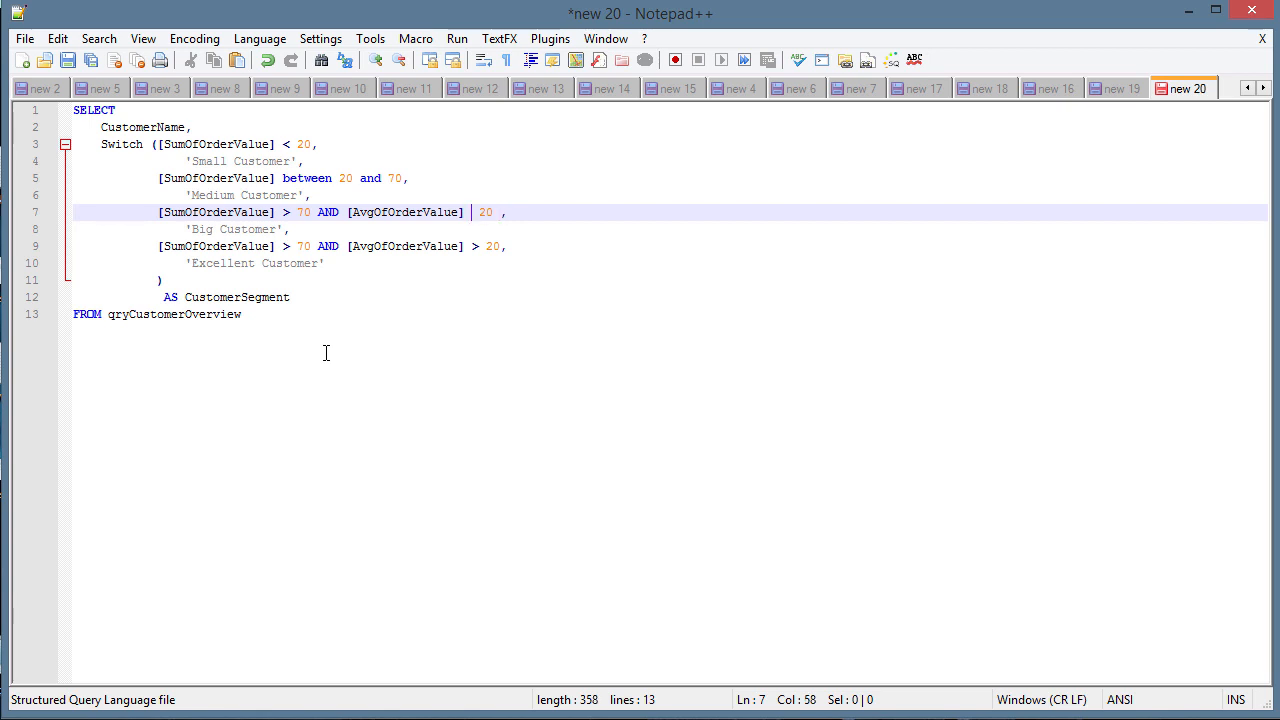
{"action": "type", "text": "<"}
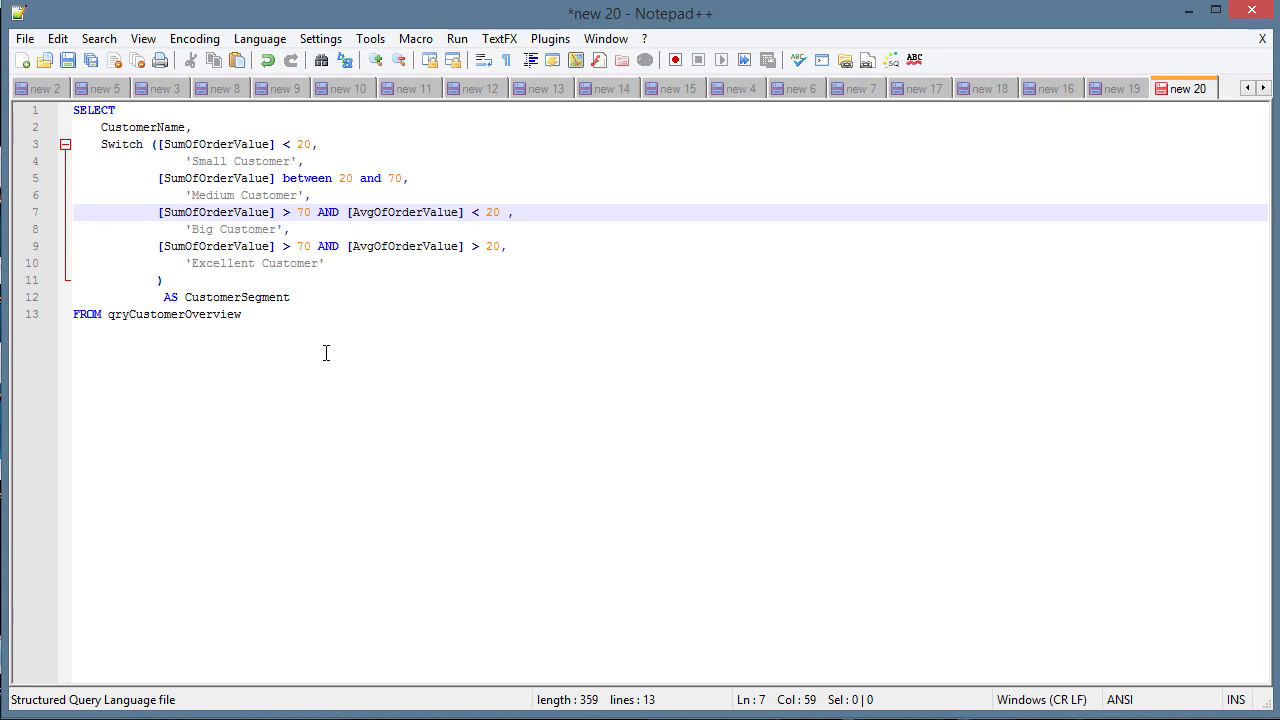
{"action": "type", "text": "="}
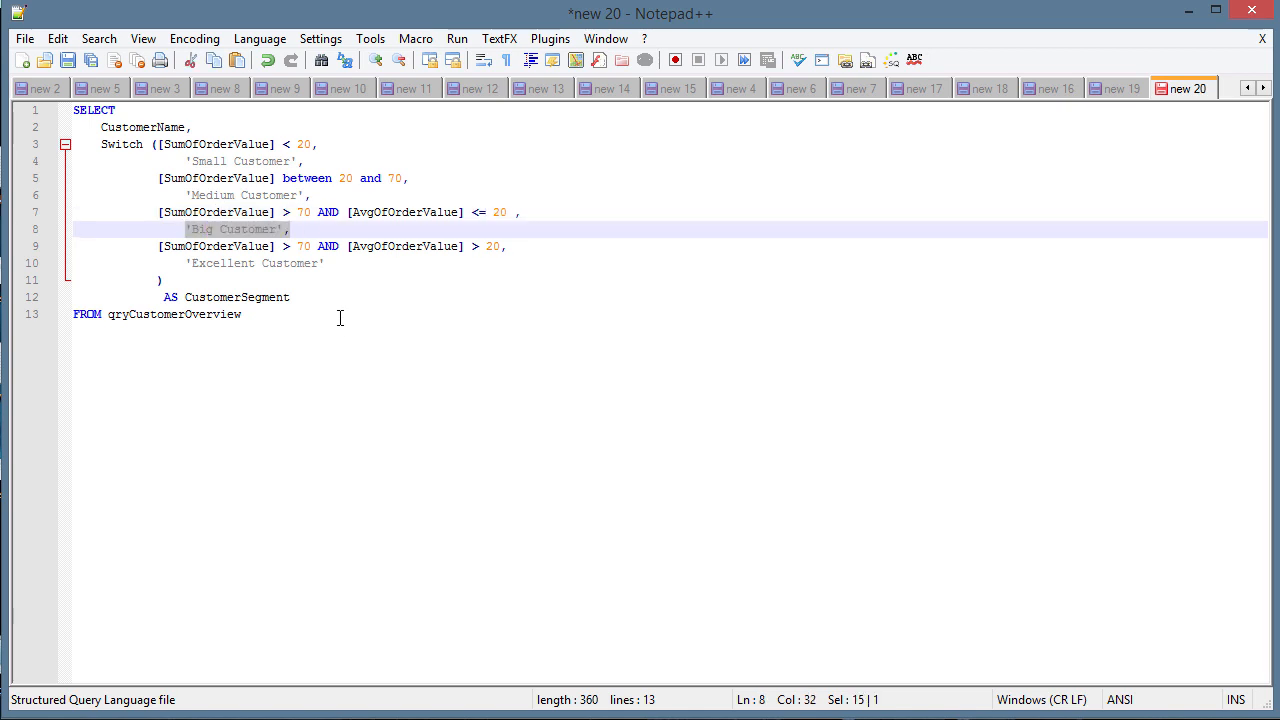
{"action": "left_click", "coordinate": [328, 316]}
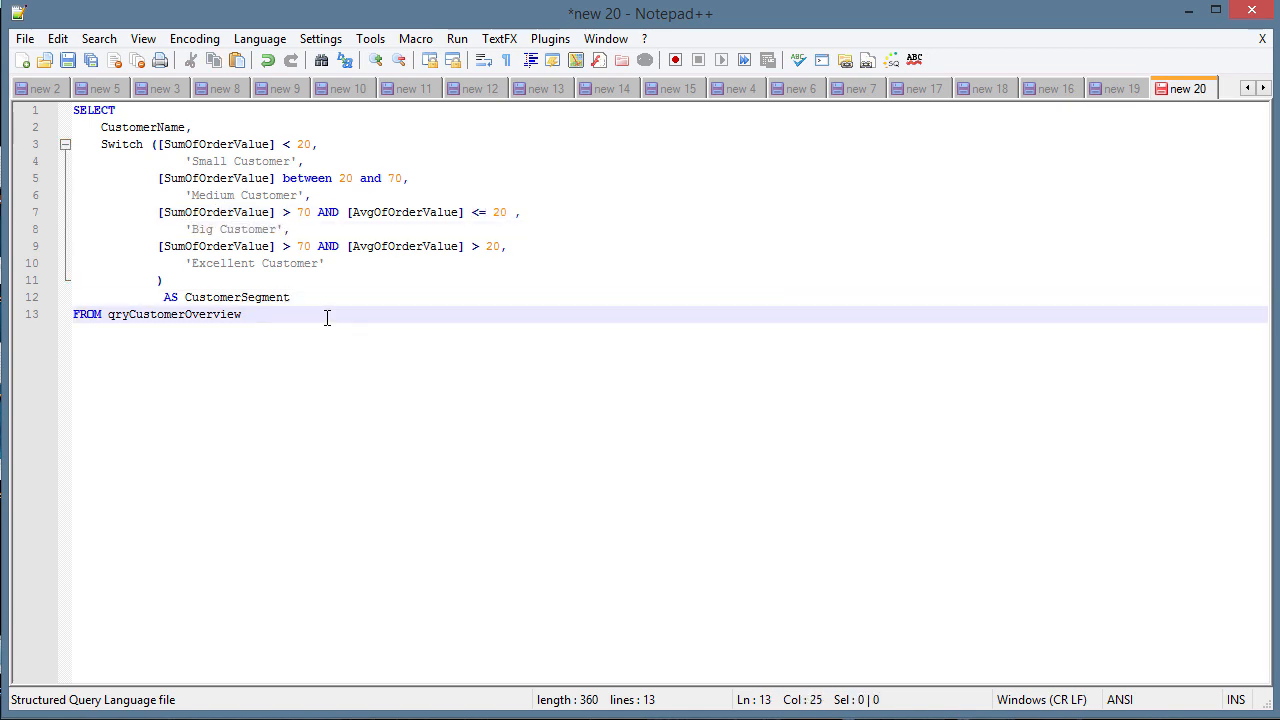
{"action": "key", "text": "ctrl+a"}
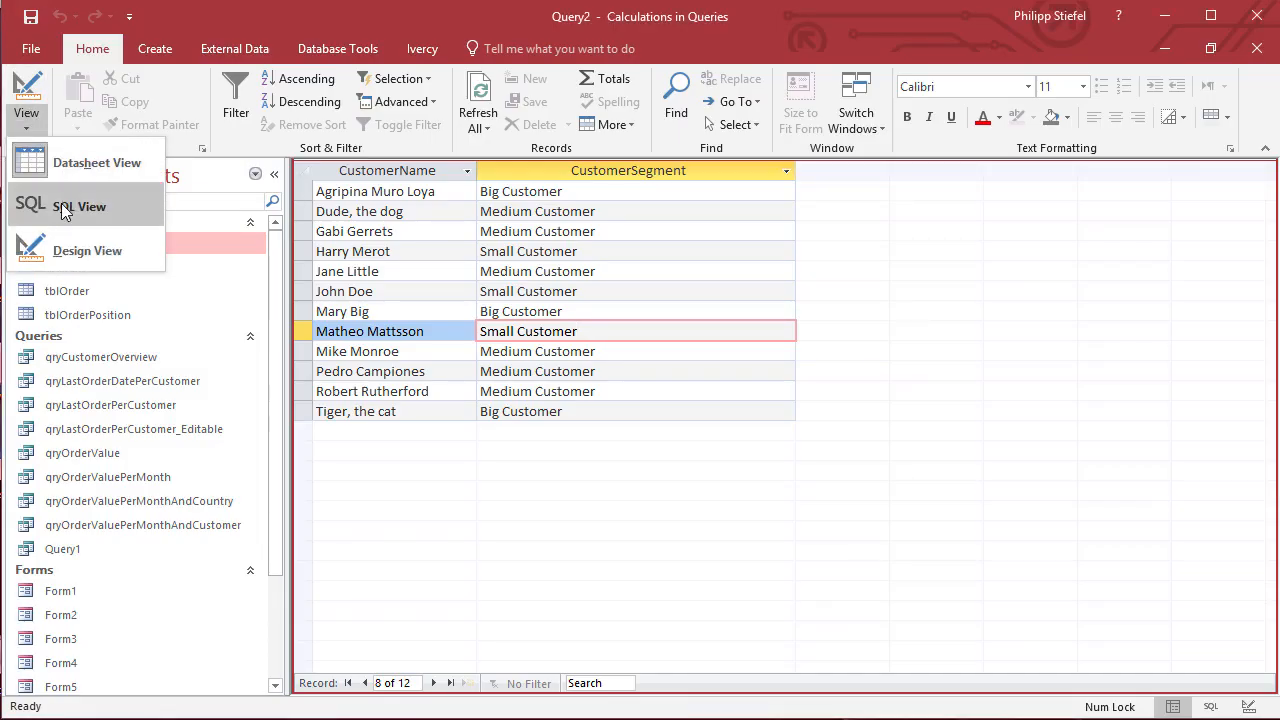
Step: Run the revised Switch query in Access and confirm two customers now show Excellent Customer
{"action": "left_click", "coordinate": [88, 250]}
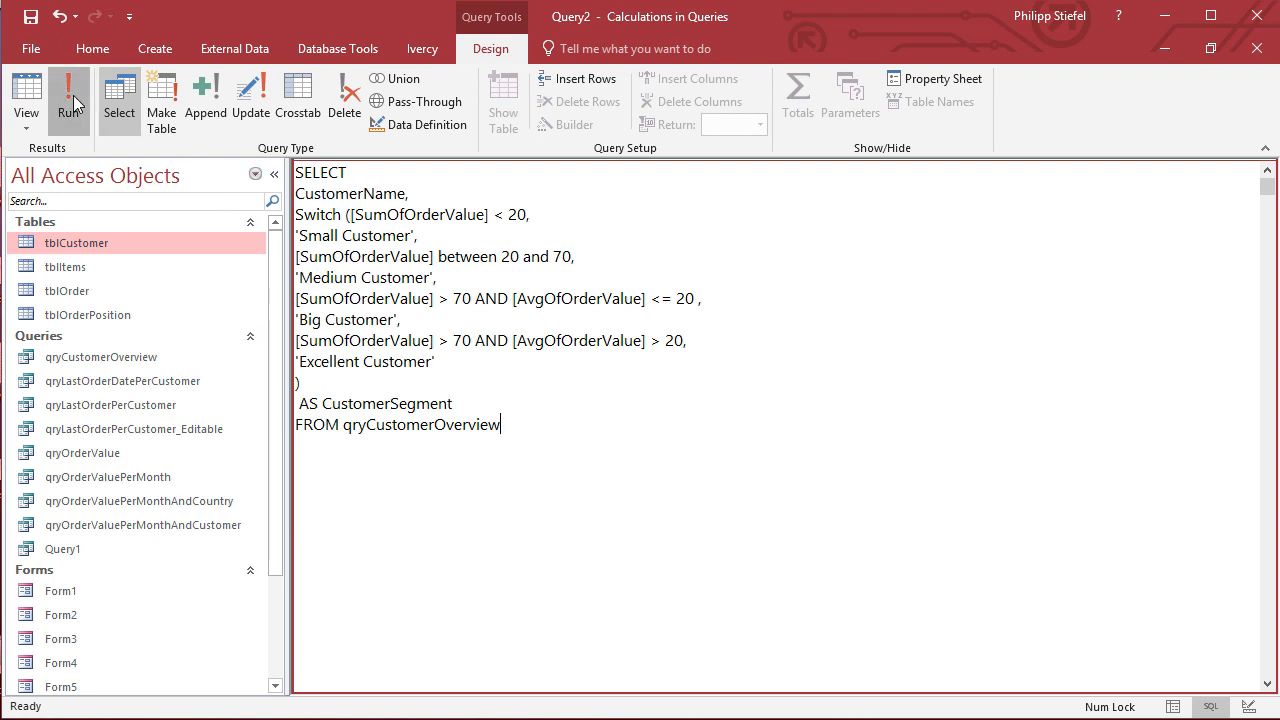
{"action": "left_click", "coordinate": [68, 96]}
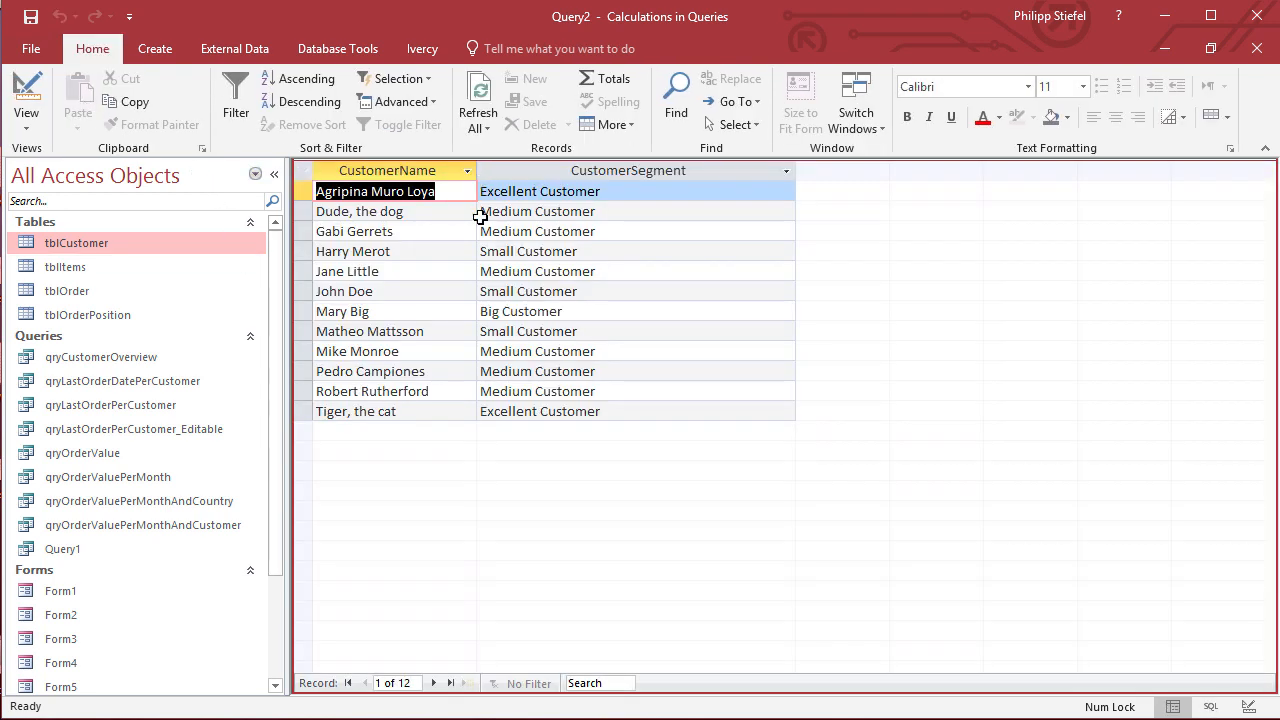
{"action": "left_click", "coordinate": [612, 192]}
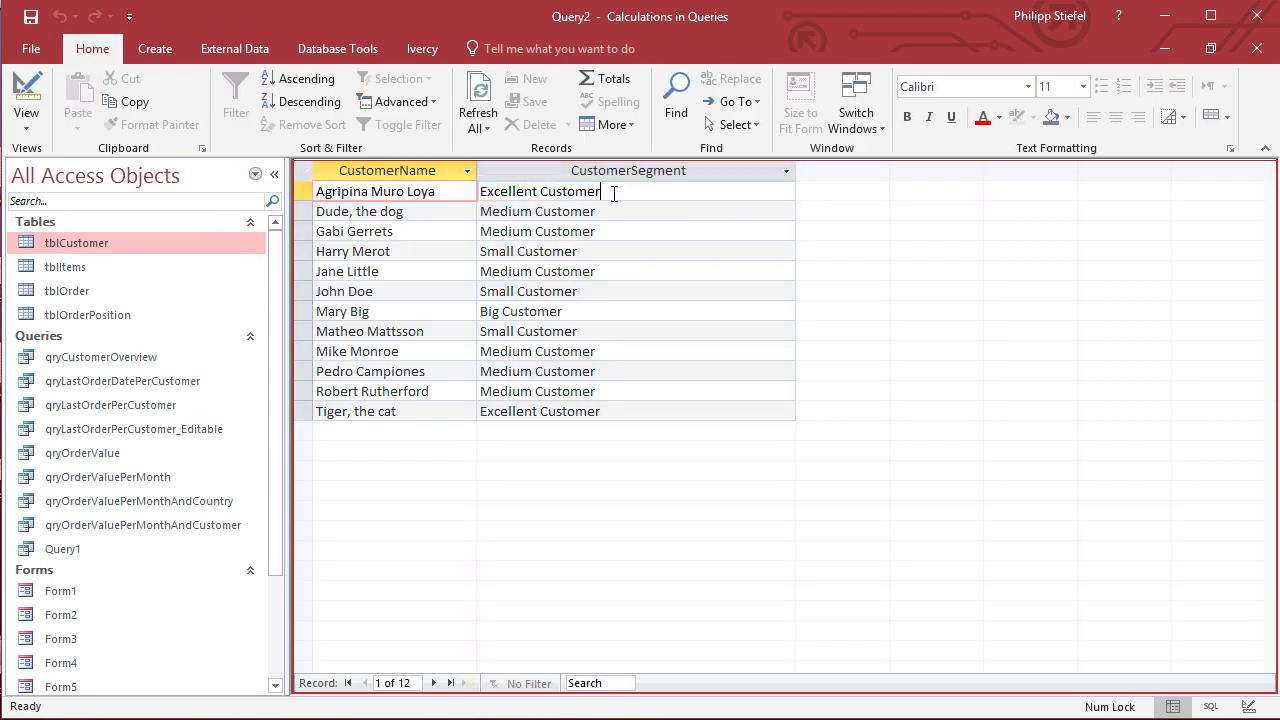
{"action": "left_click", "coordinate": [540, 412]}
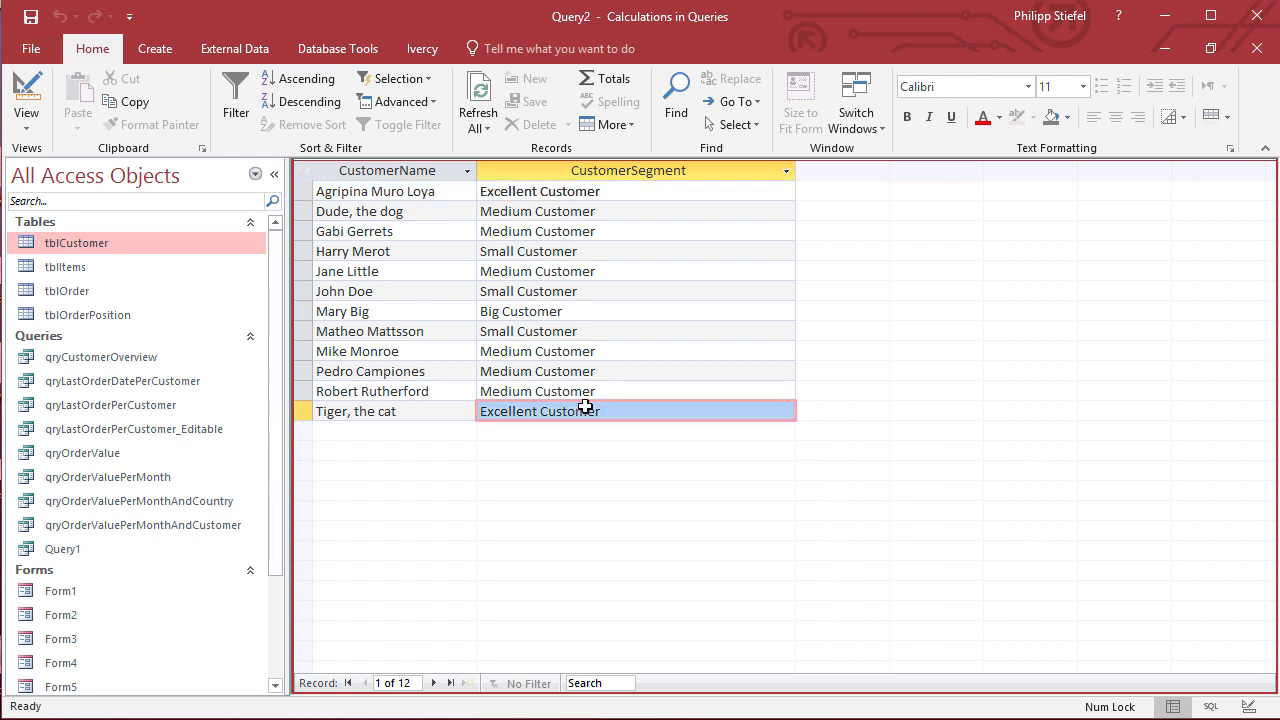